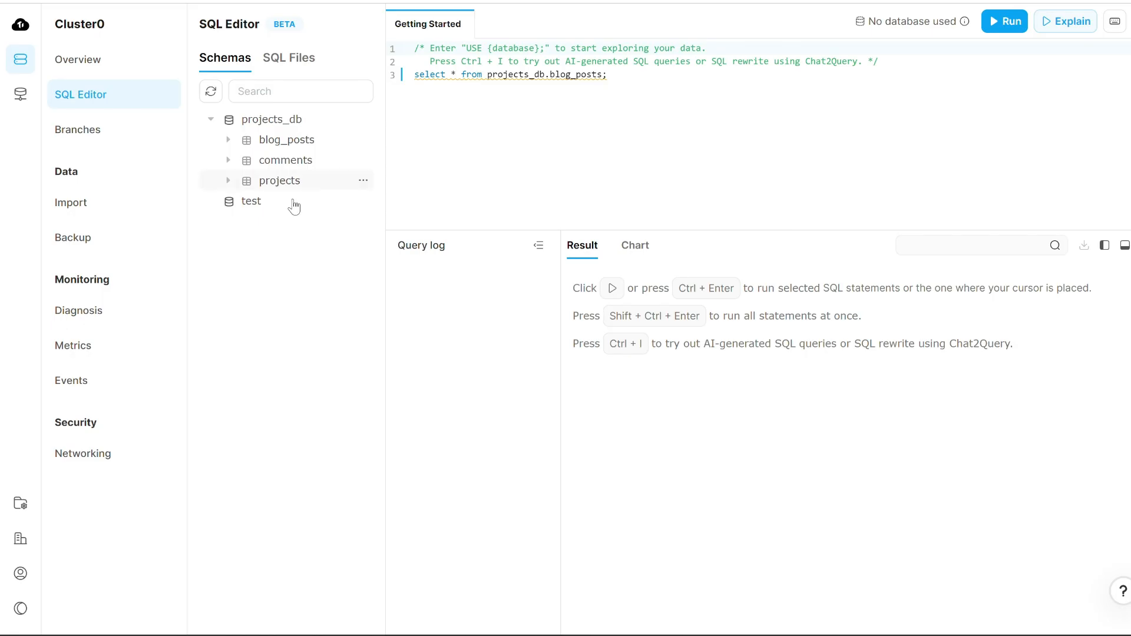
mouse_move(267, 201)
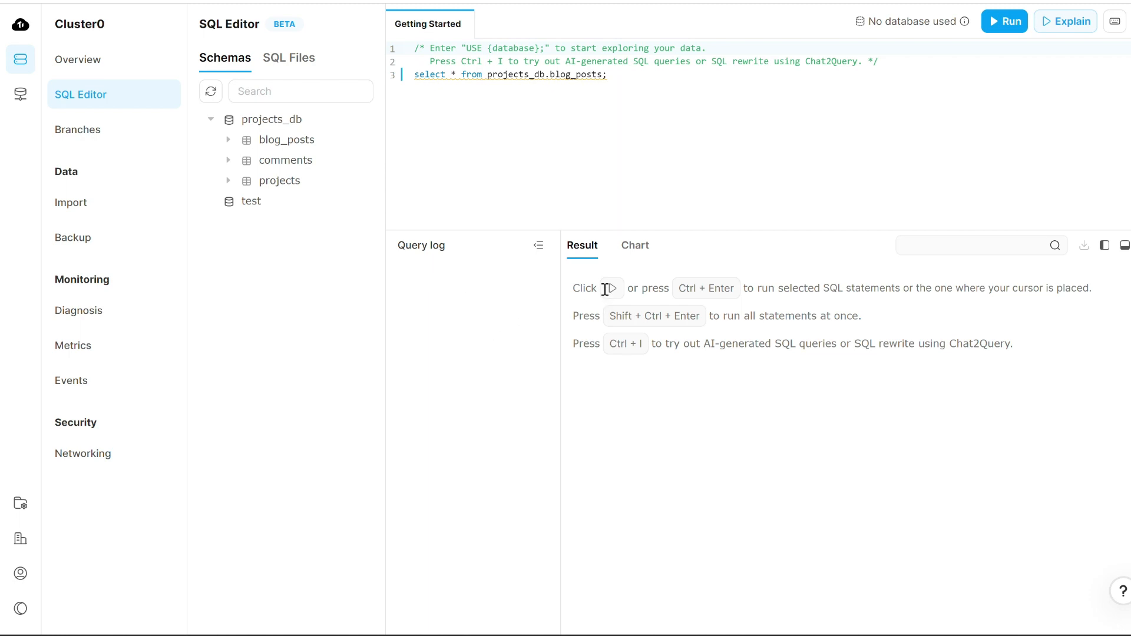
mouse_move(106, 148)
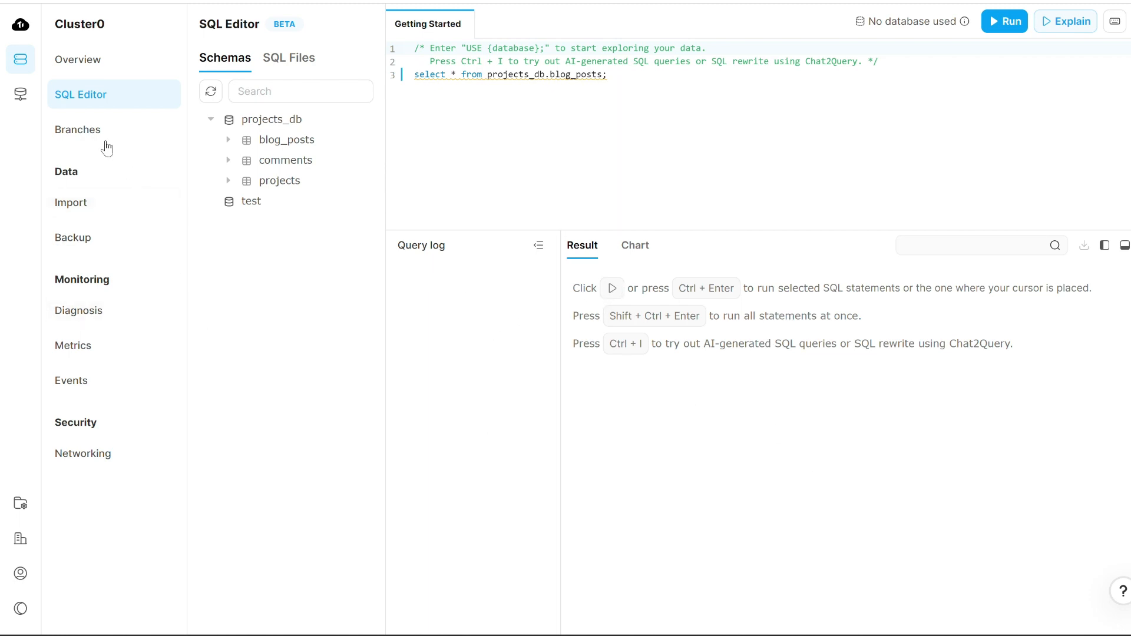
mouse_move(995, 27)
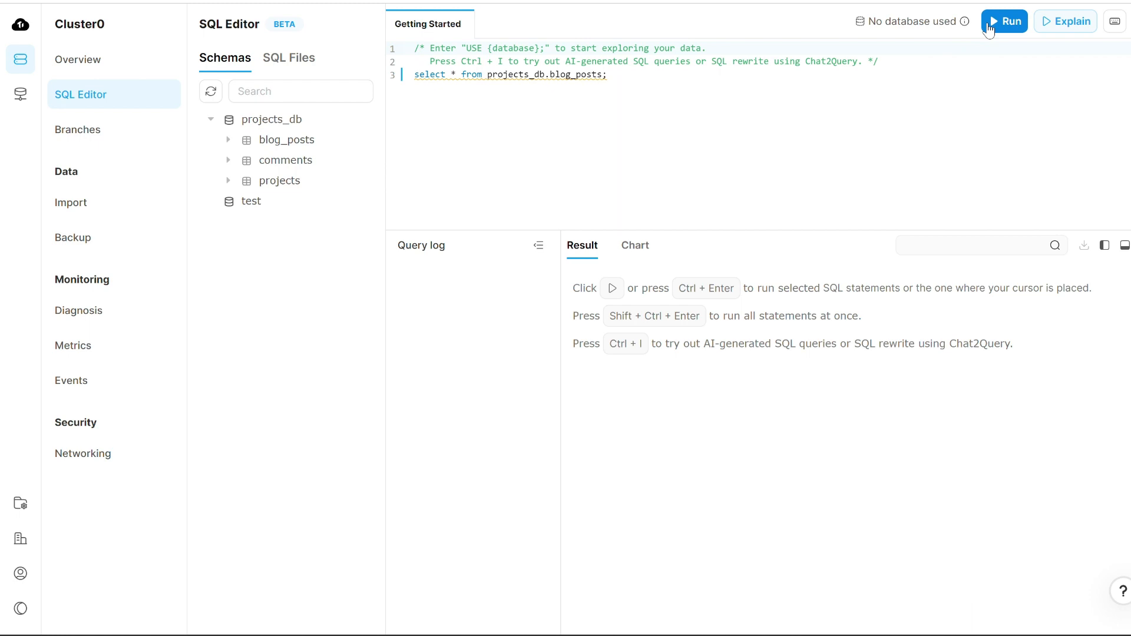
Run select * from projects_db.blog_posts, returning the First Blog Post row, and bring up the side menu
click(1005, 21)
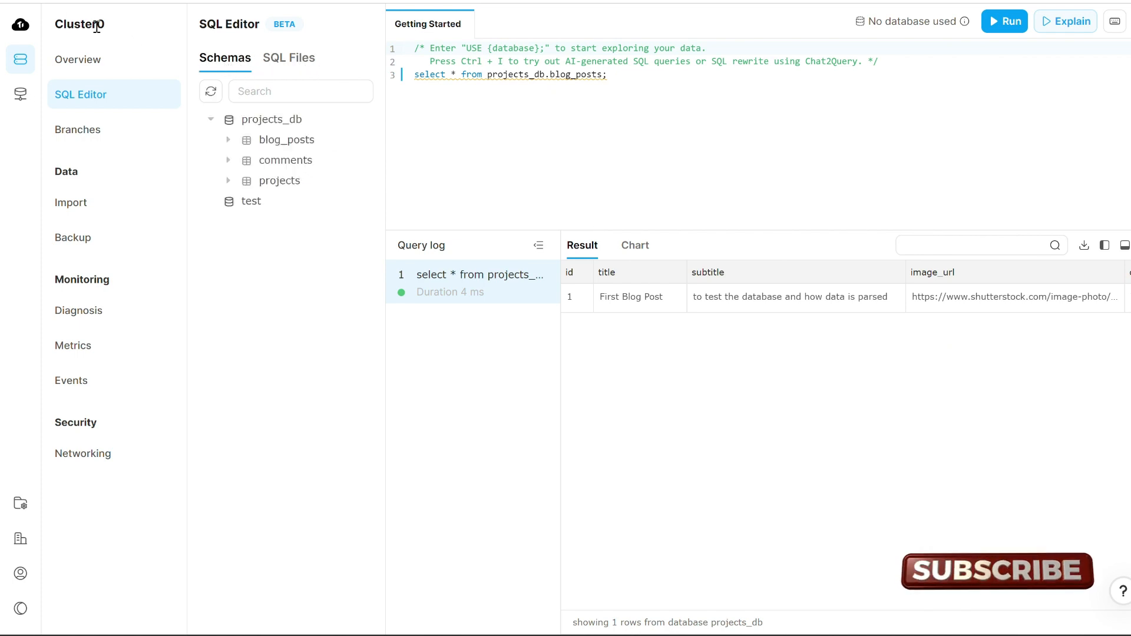
click(20, 25)
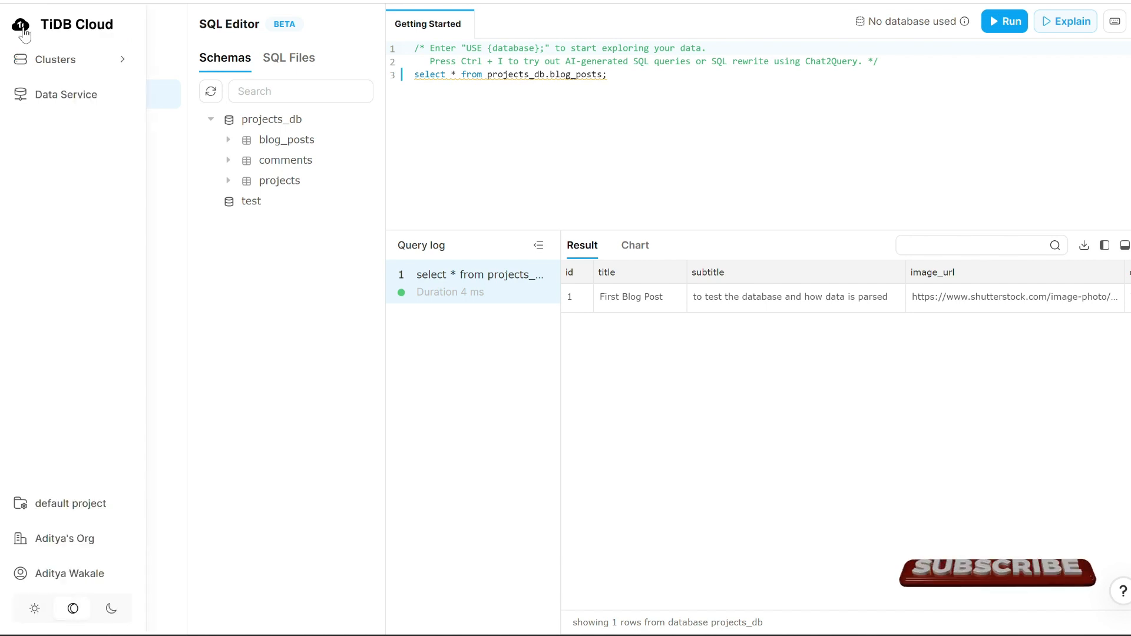
From the Clusters list, view Cluster0's overview down to its properties, monthly usage and core metrics
click(55, 59)
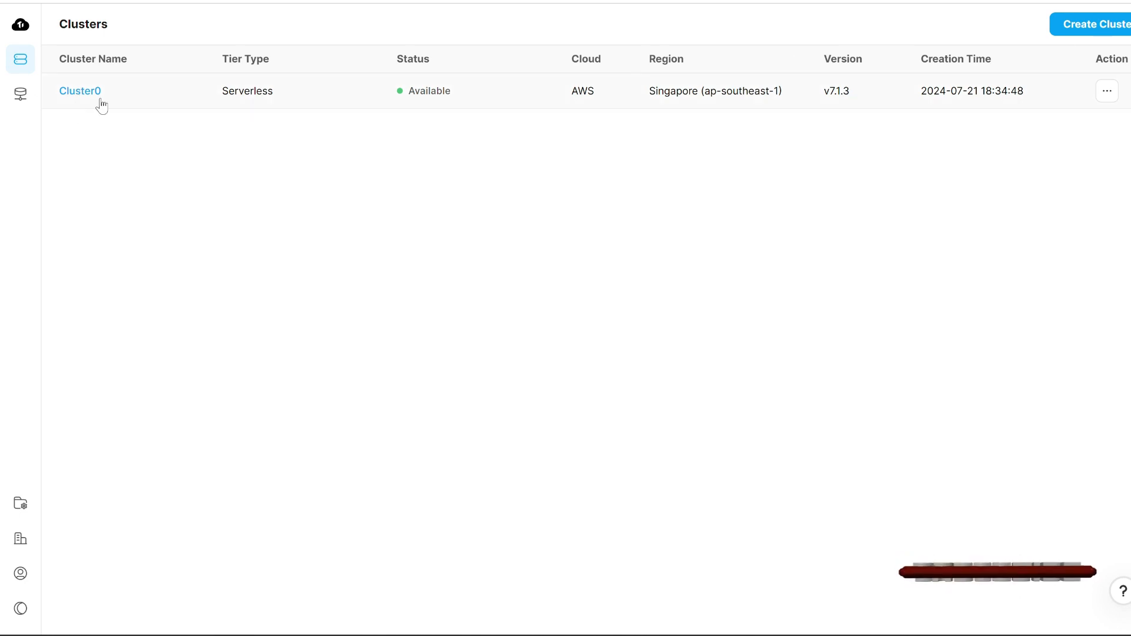
mouse_move(515, 112)
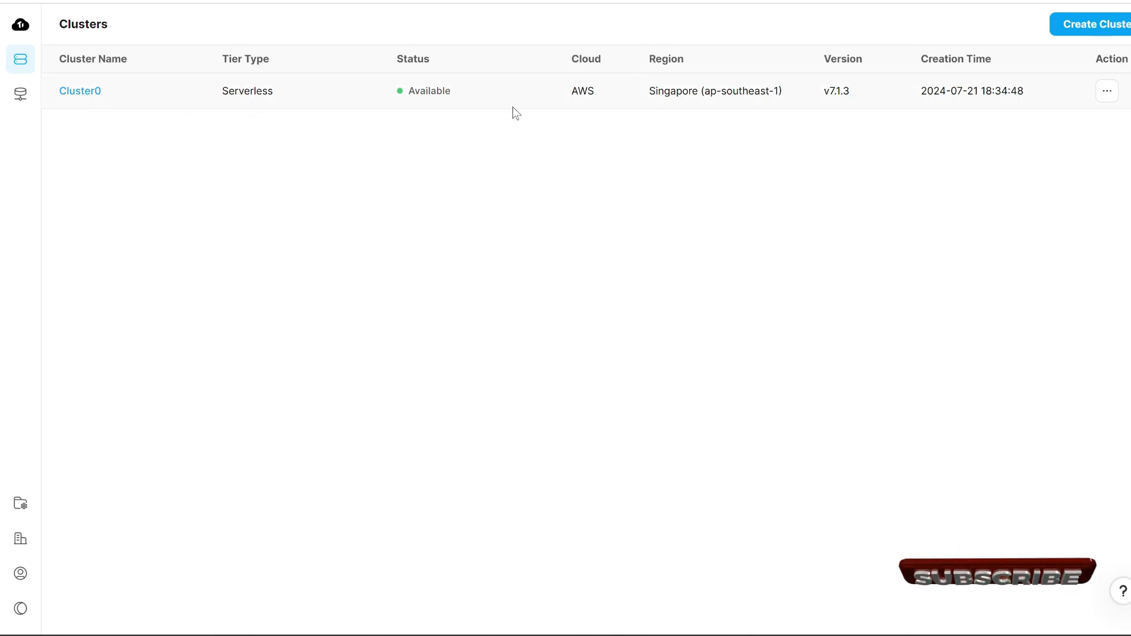
mouse_move(270, 164)
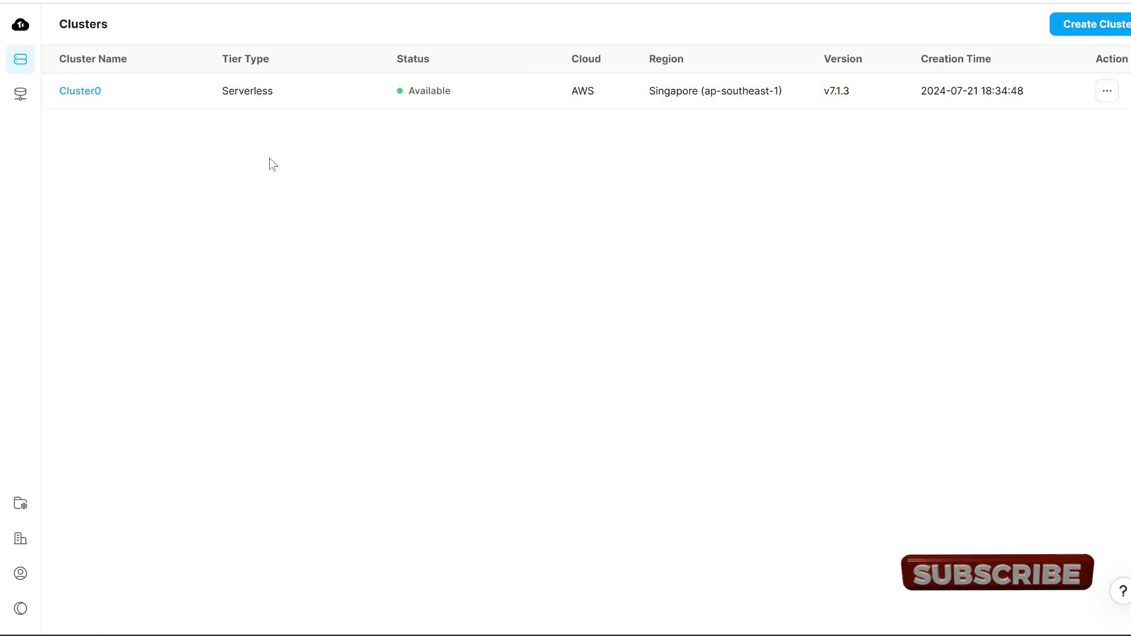
mouse_move(72, 97)
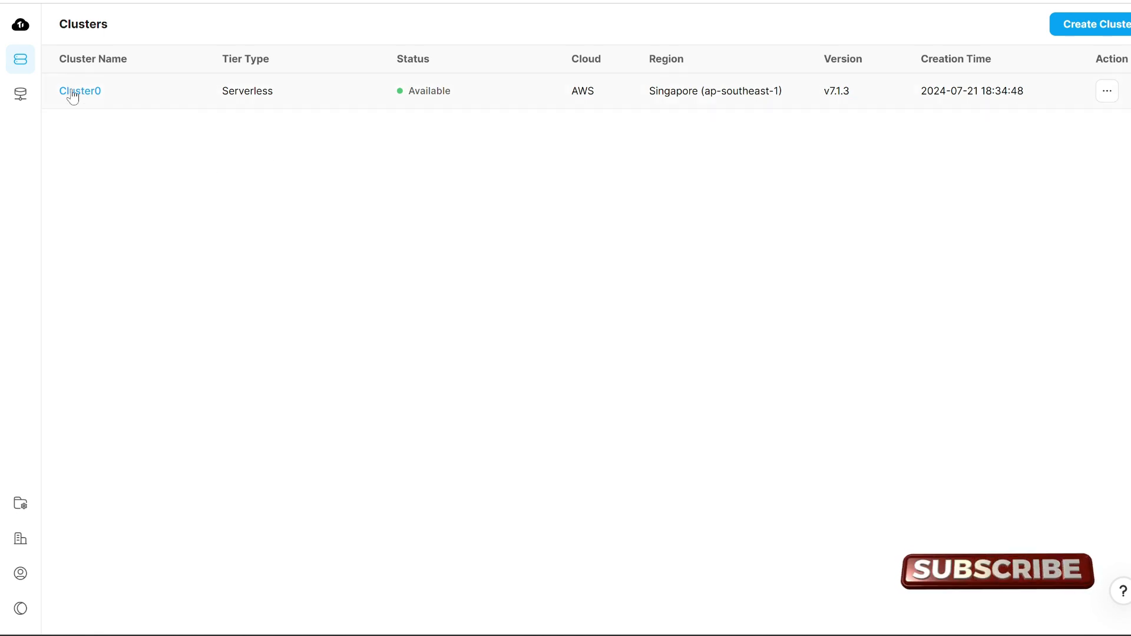
click(80, 91)
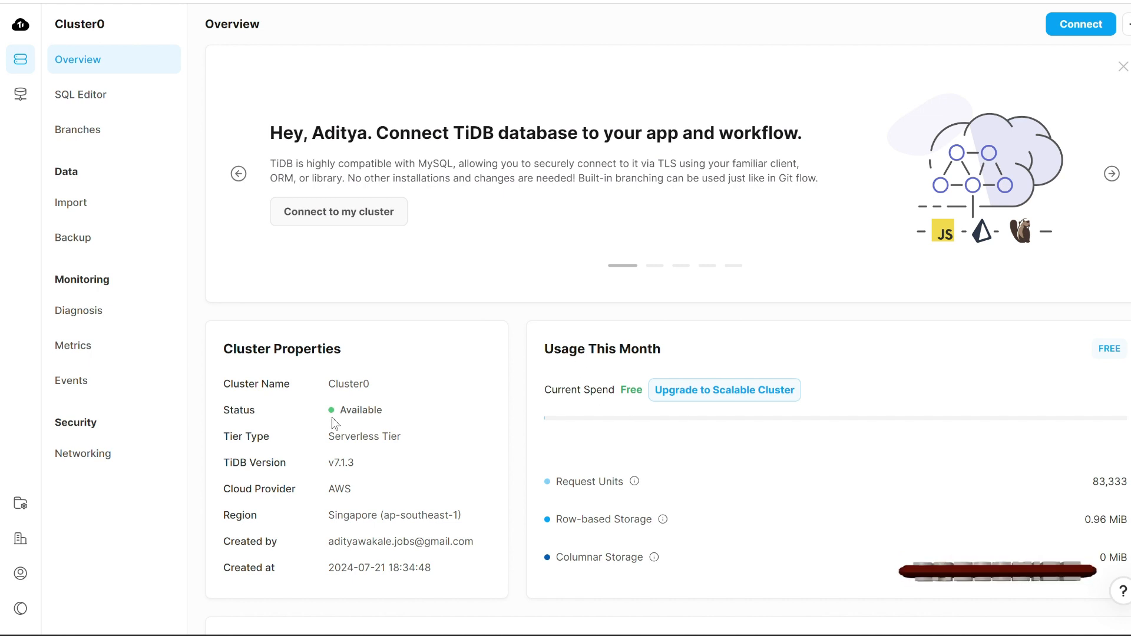
scroll(down, 3)
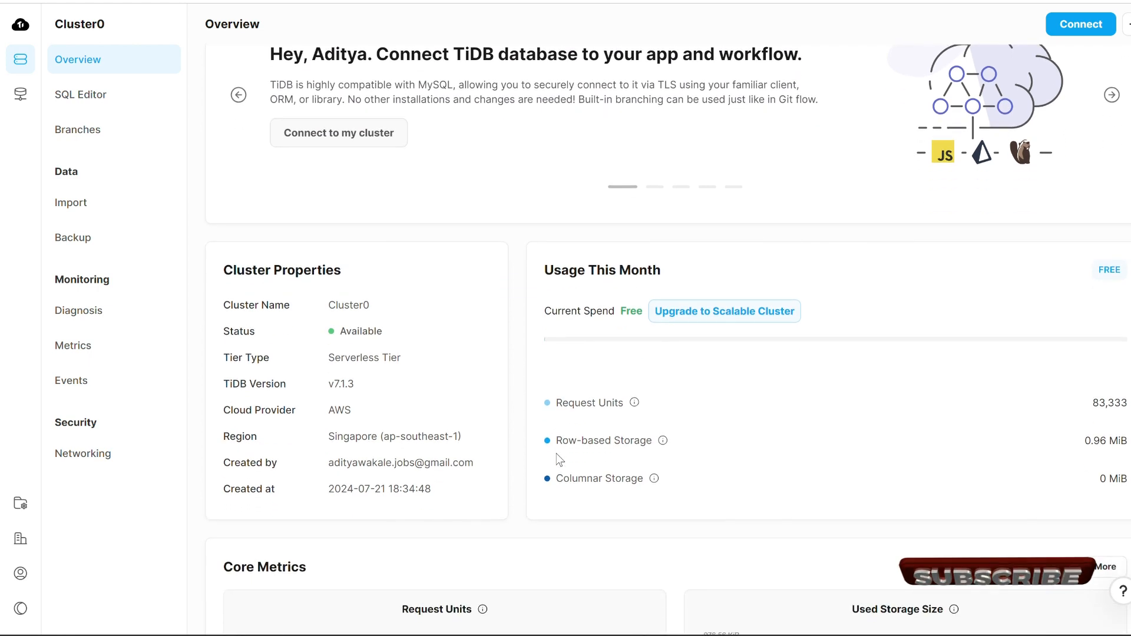
scroll(down, 3)
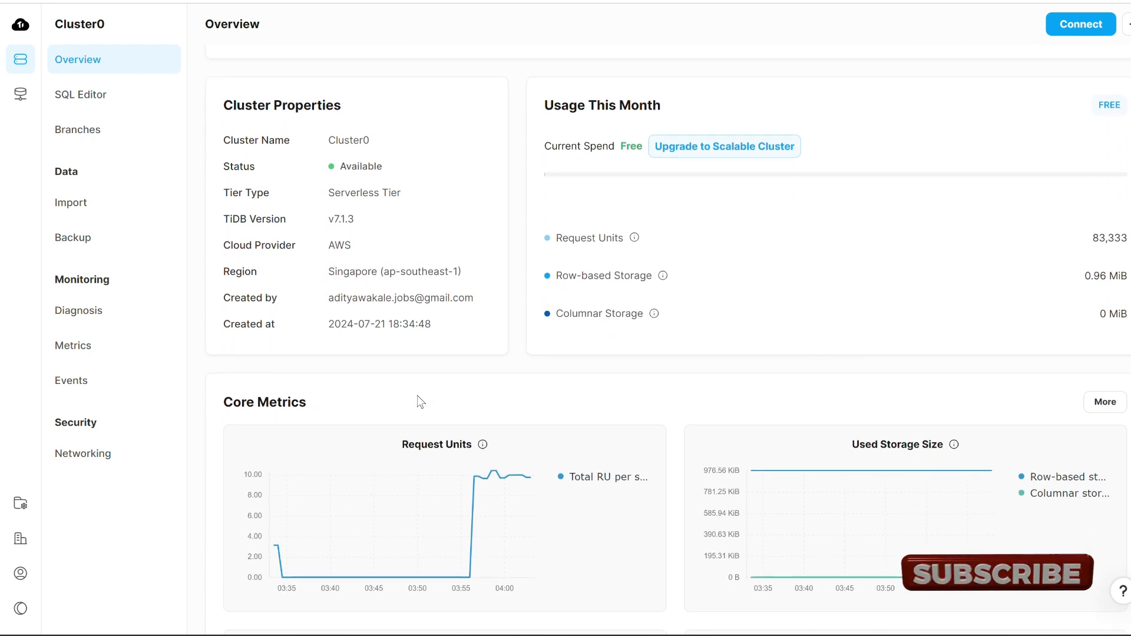
Review the Update Cluster Plan options and keep Cluster0 on the Free Cluster plan at $0 per month
click(724, 146)
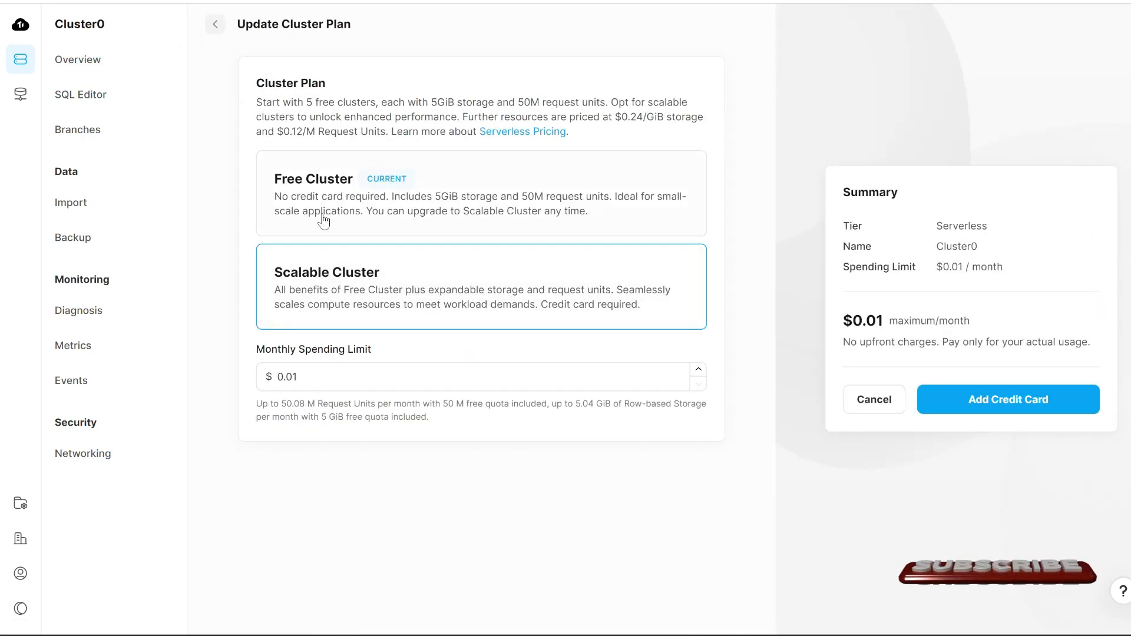
mouse_move(359, 209)
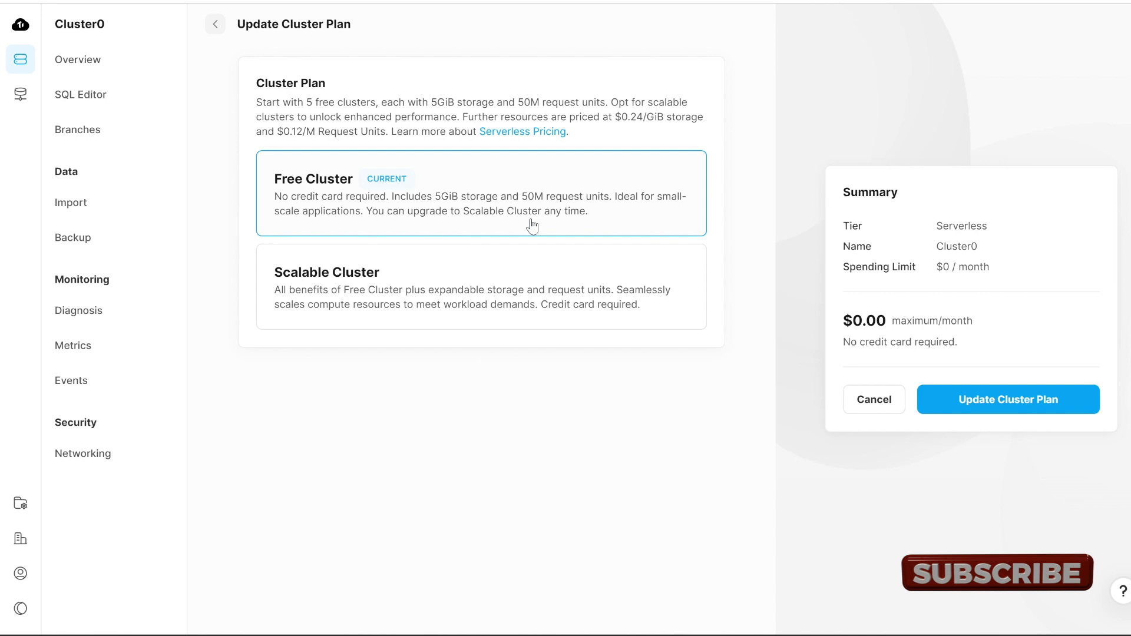
mouse_move(592, 208)
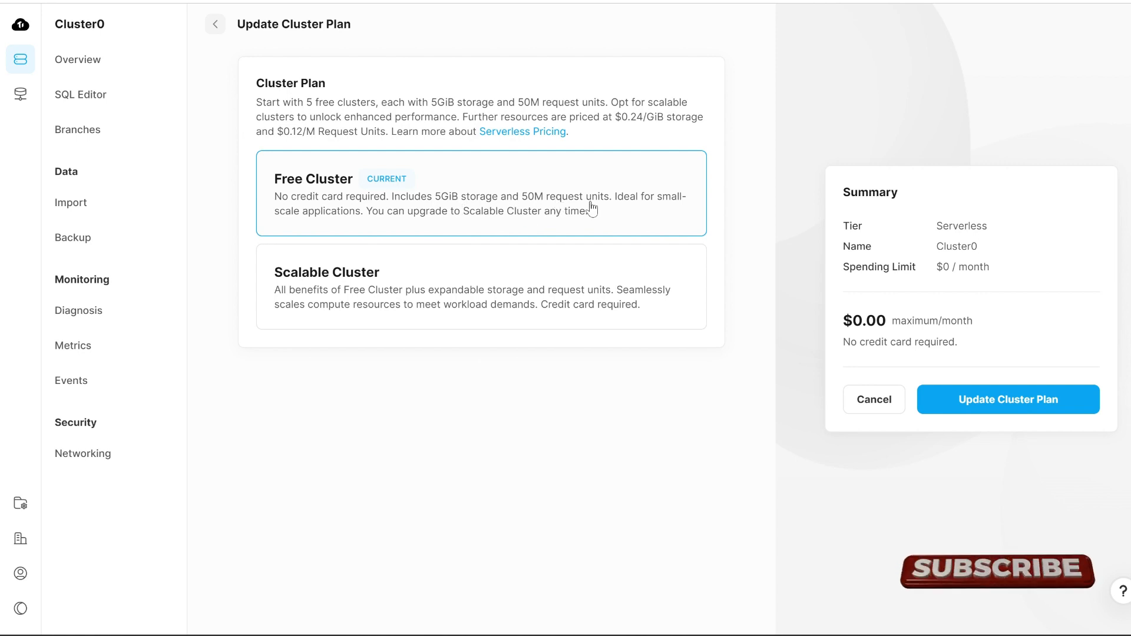
mouse_move(302, 213)
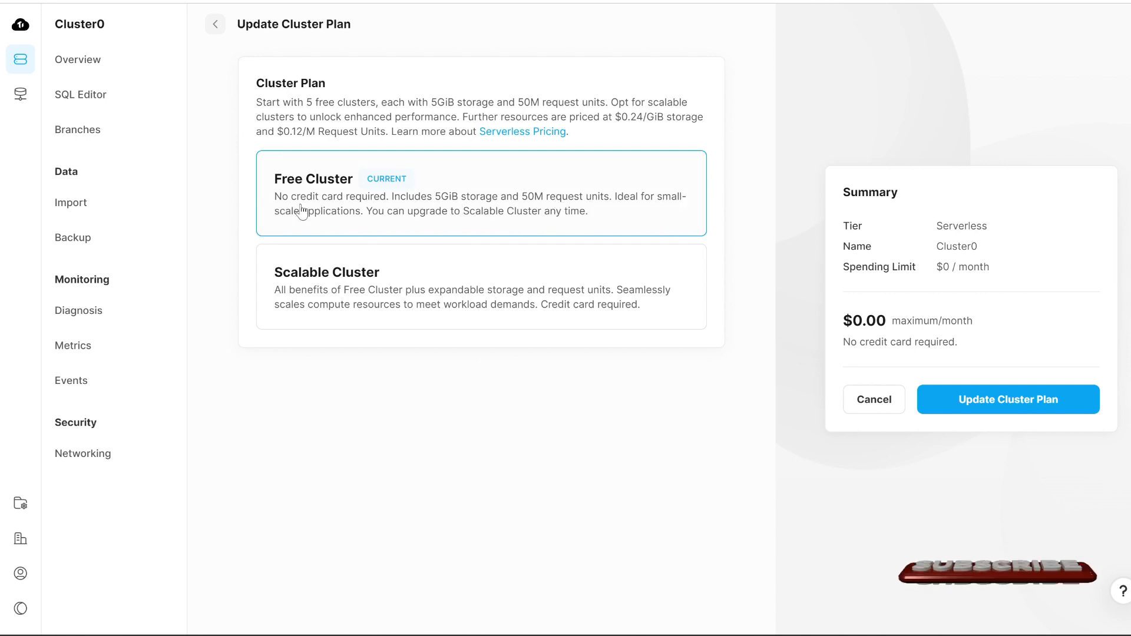
mouse_move(350, 221)
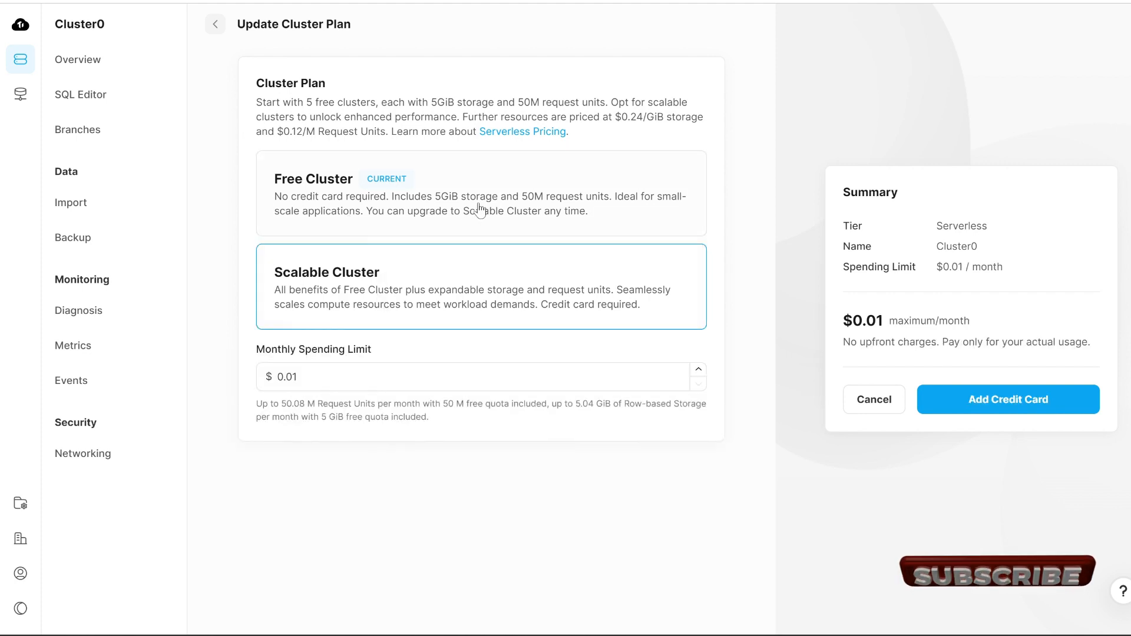
mouse_move(546, 220)
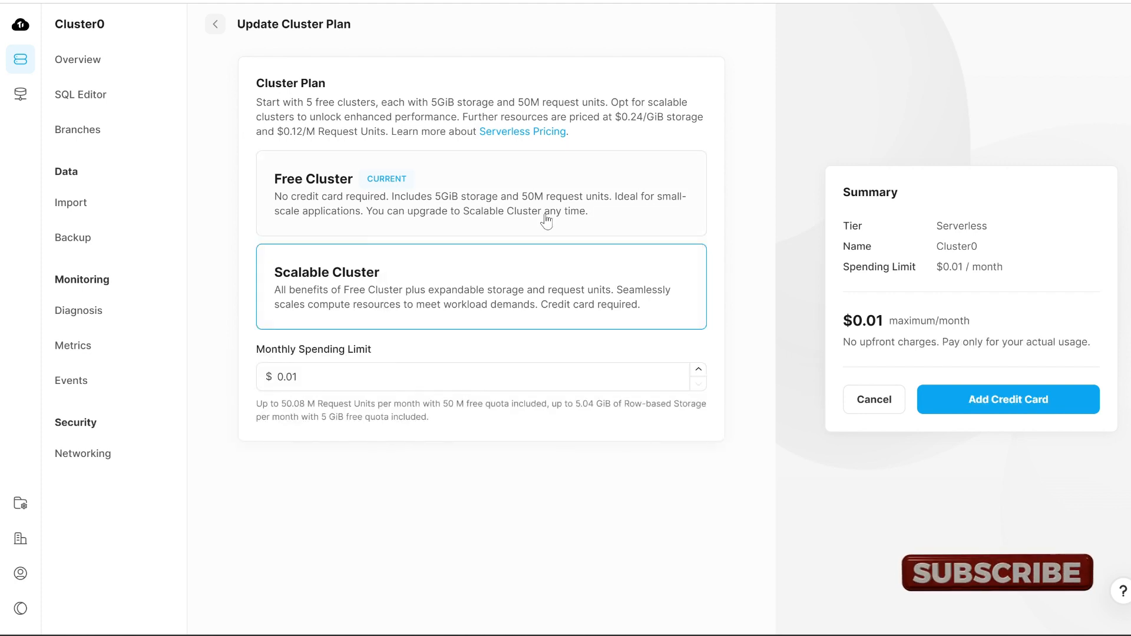
mouse_move(592, 230)
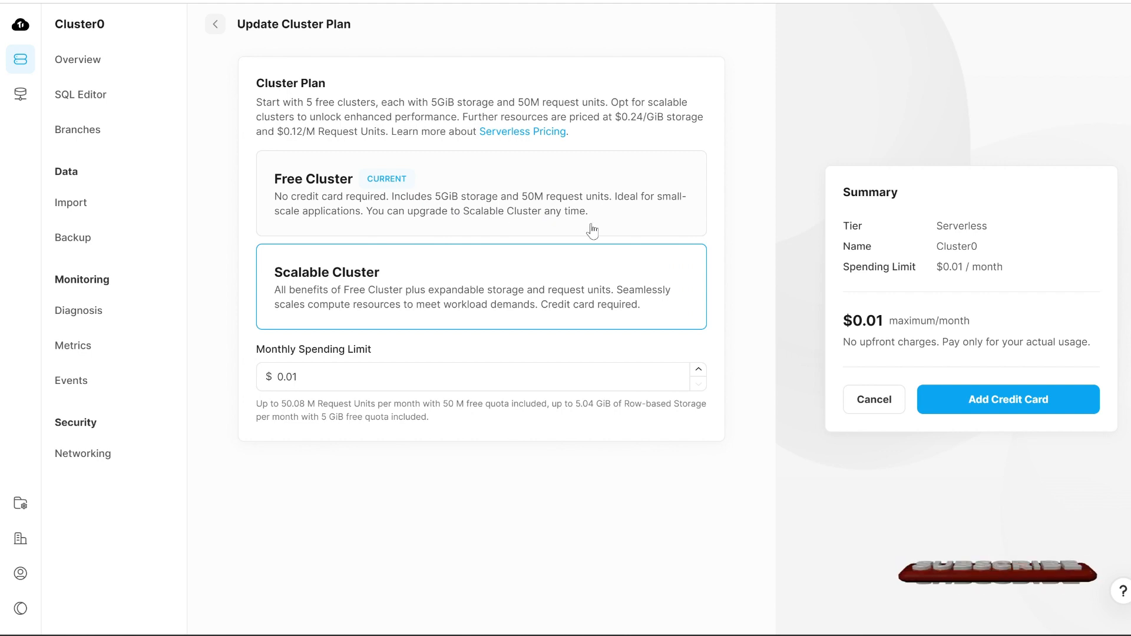
mouse_move(498, 196)
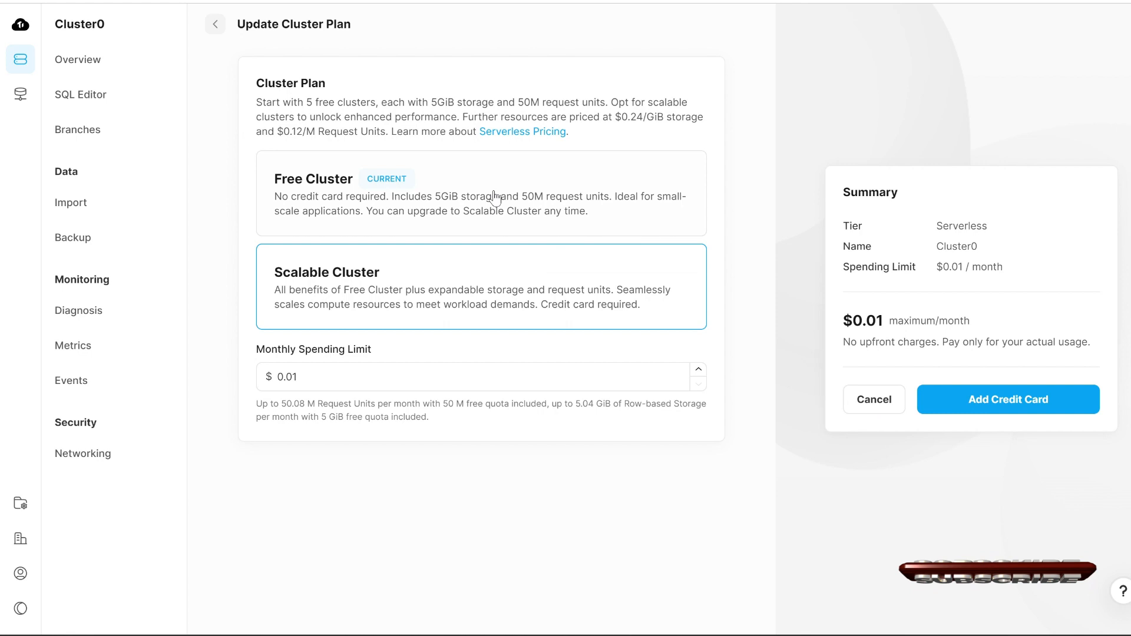
click(480, 200)
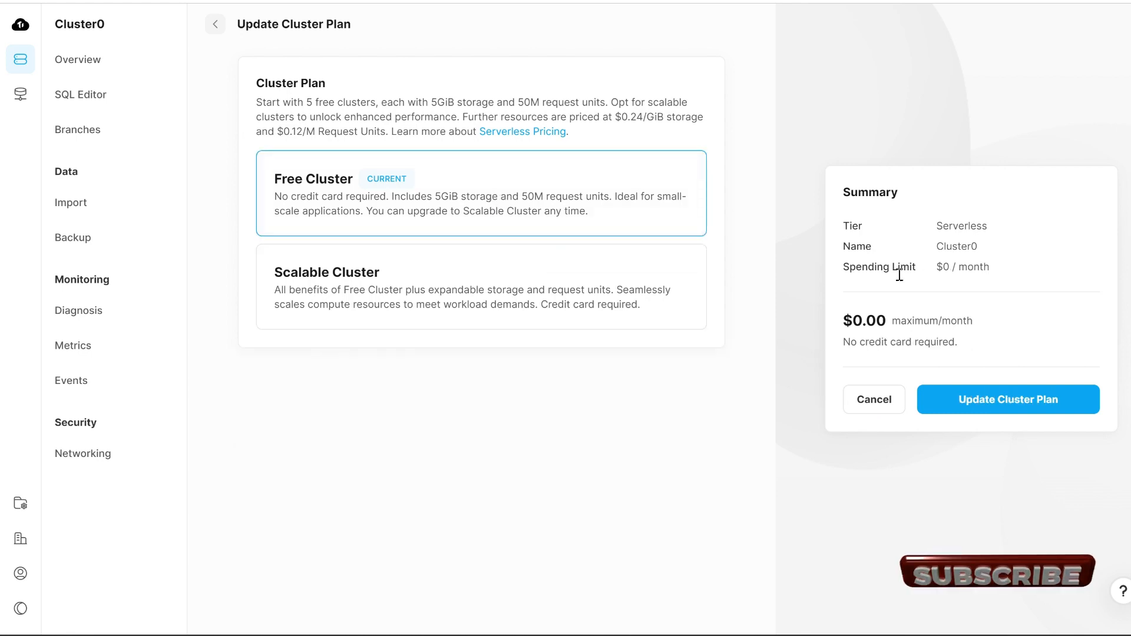
mouse_move(941, 447)
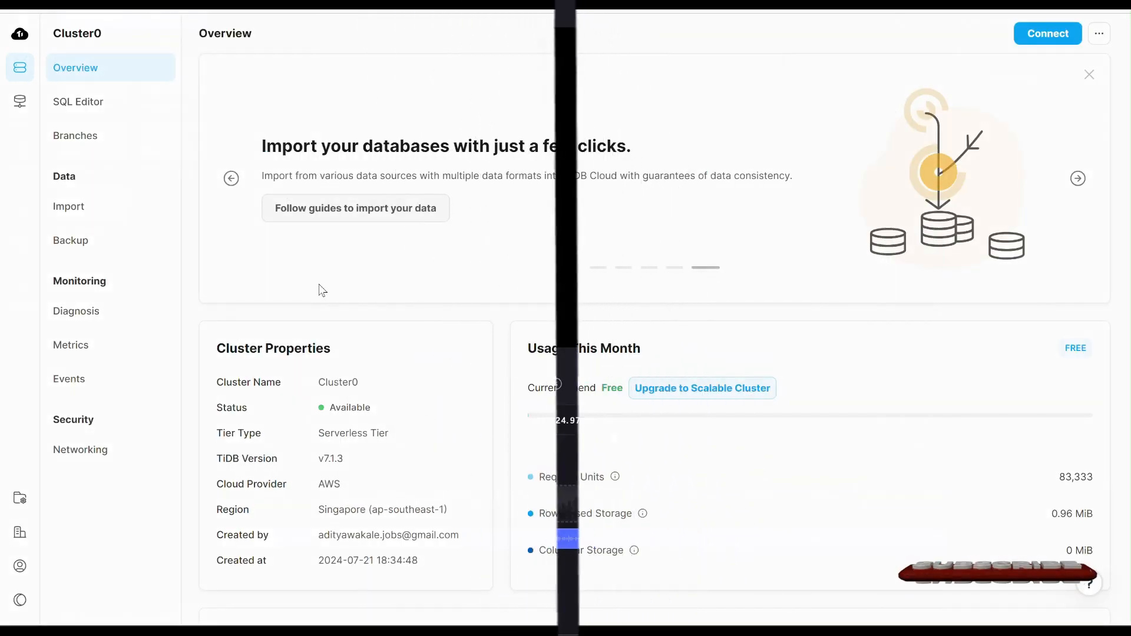
scroll(down, 3)
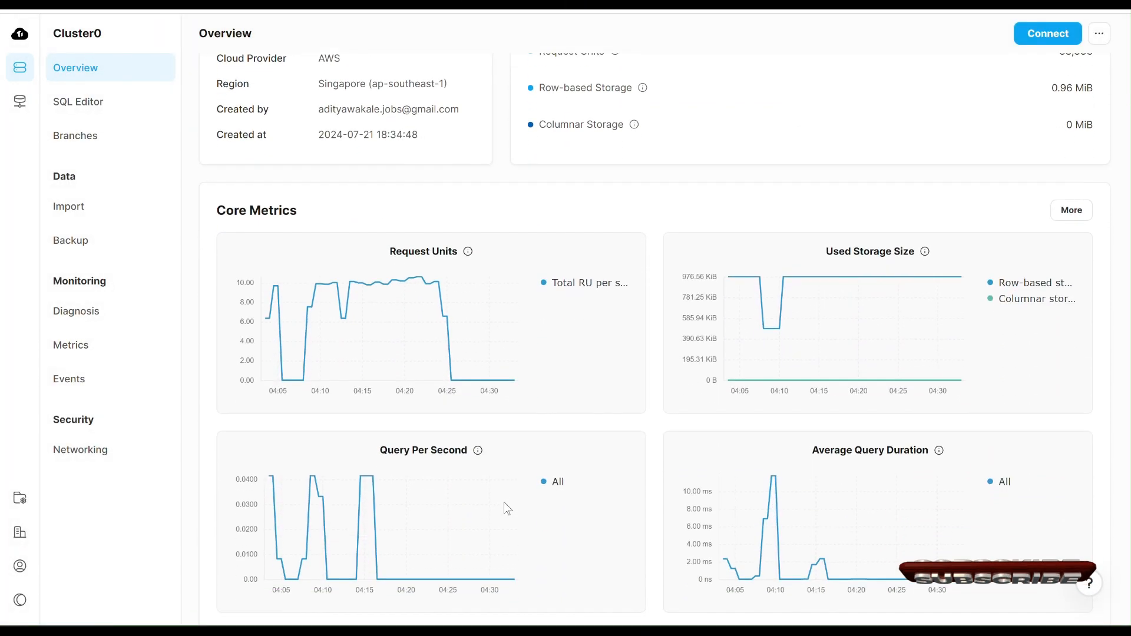
scroll(down, 3)
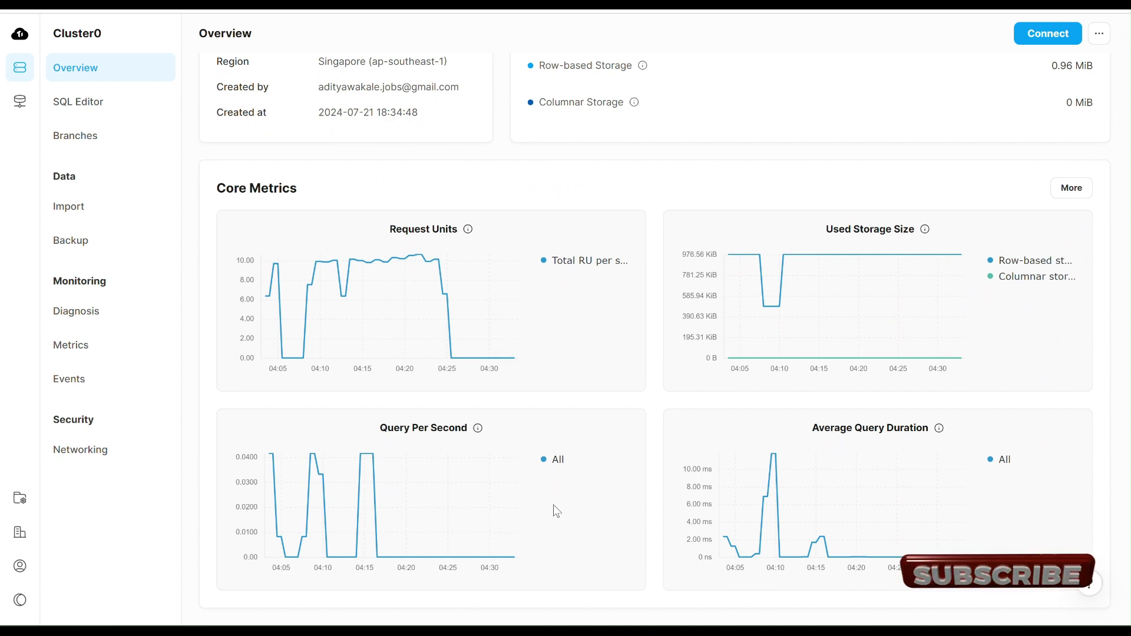
mouse_move(456, 310)
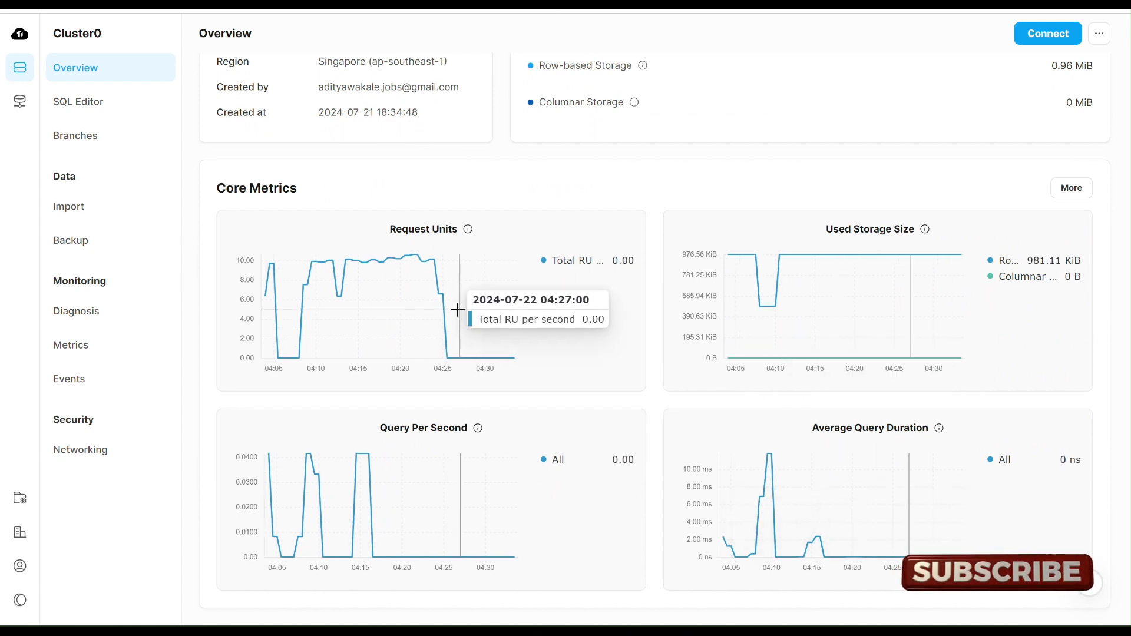
scroll(up, 3)
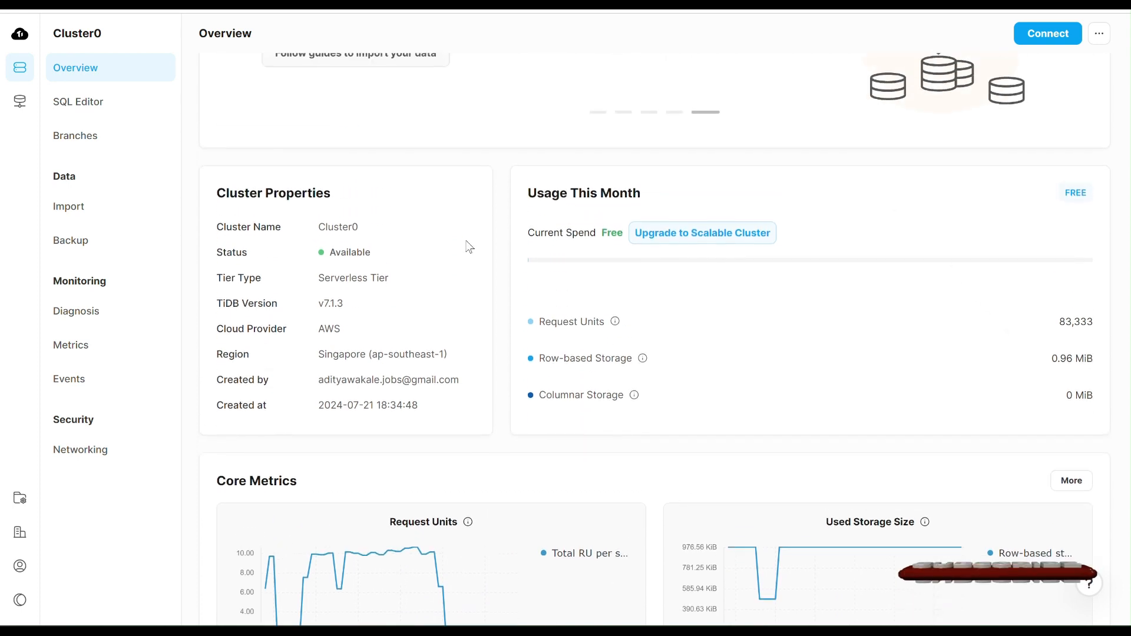
scroll(down, 3)
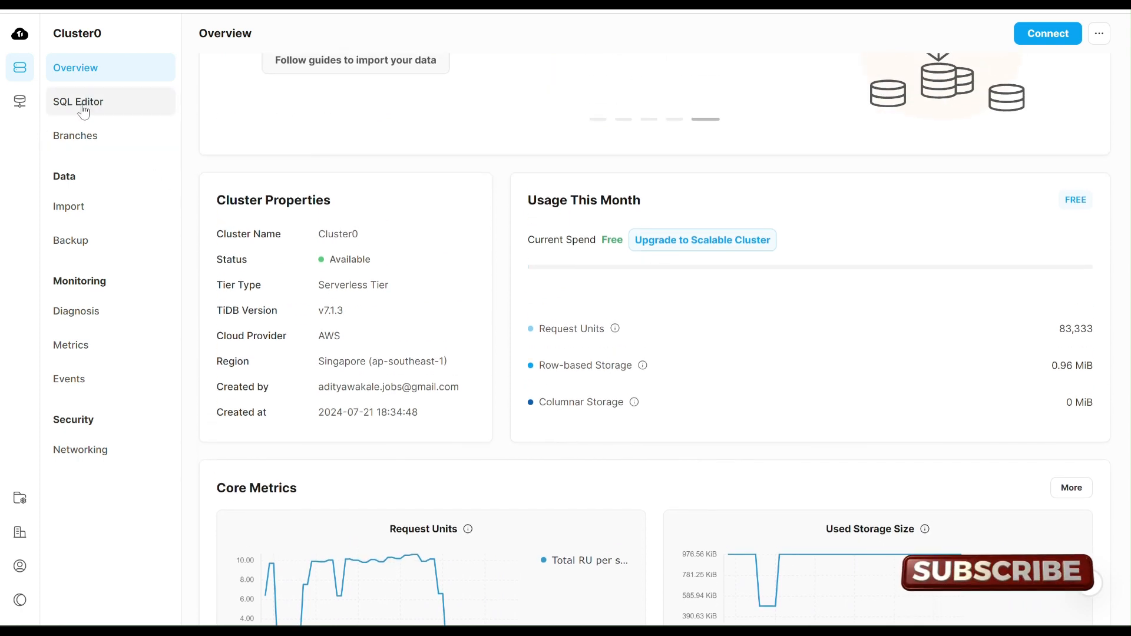
In Cluster0's SQL editor, rerun select * from projects_db.blog_posts to return the First Blog Post row
click(79, 101)
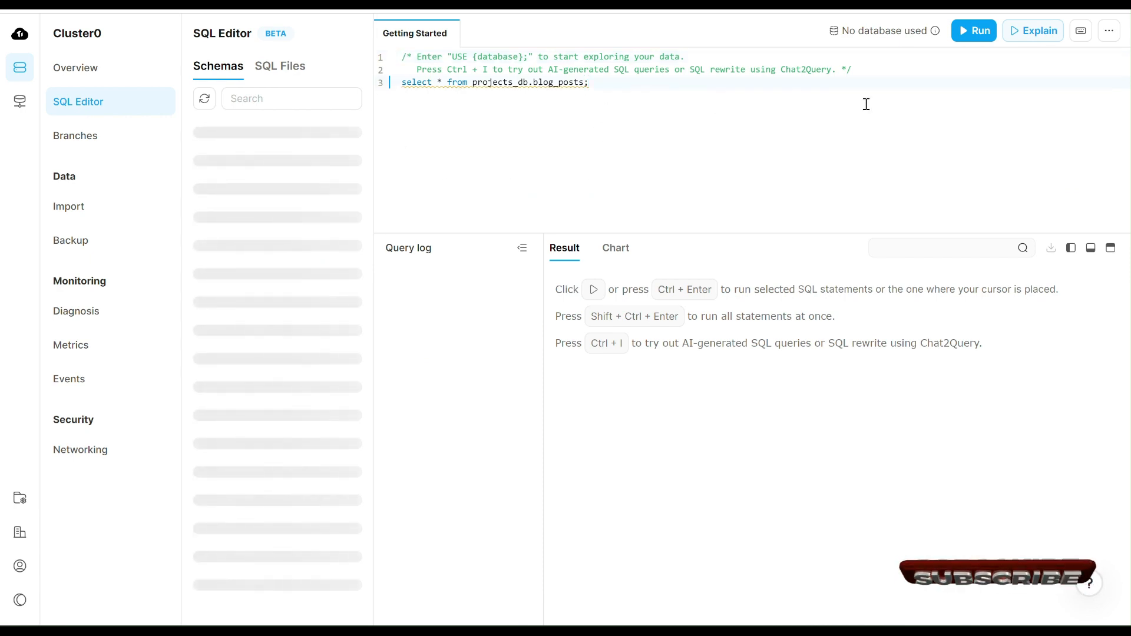
click(974, 30)
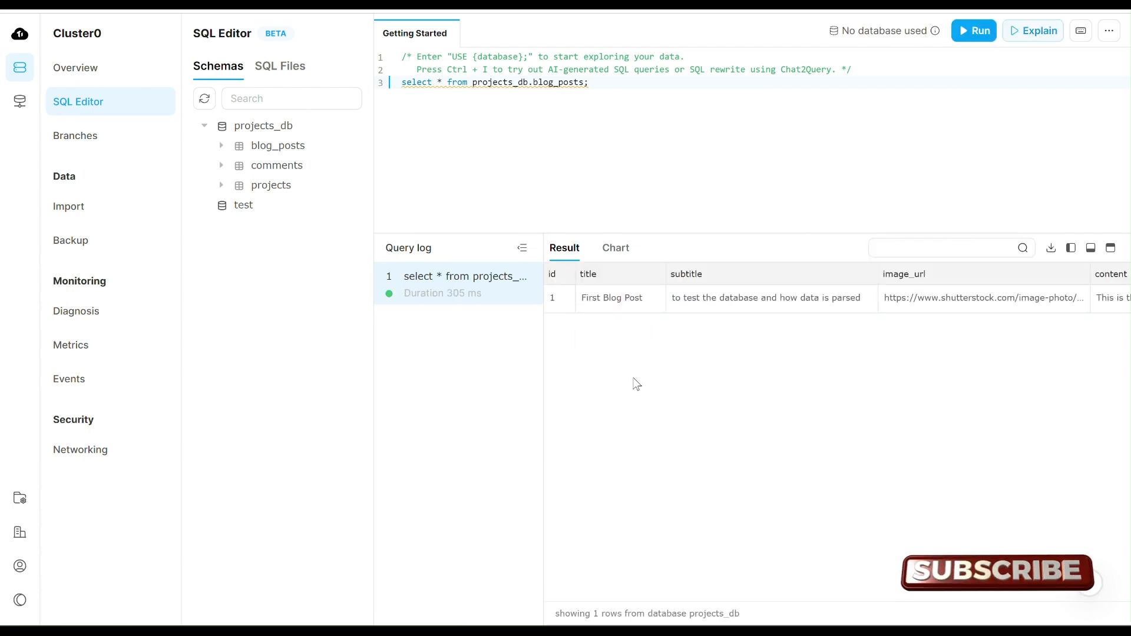
mouse_move(509, 182)
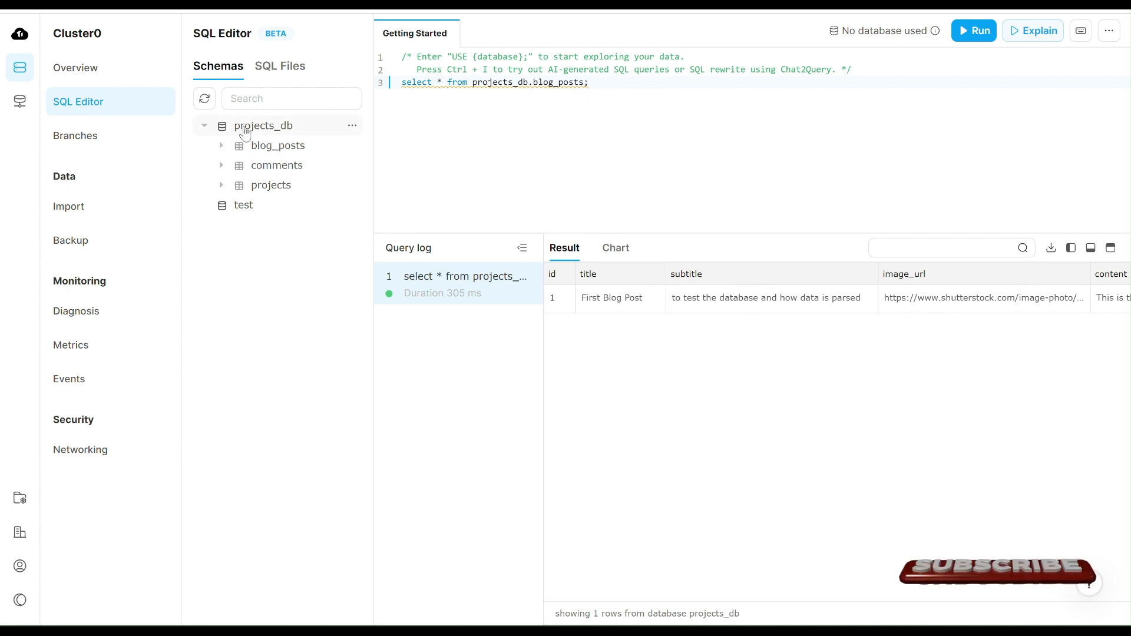
mouse_move(263, 173)
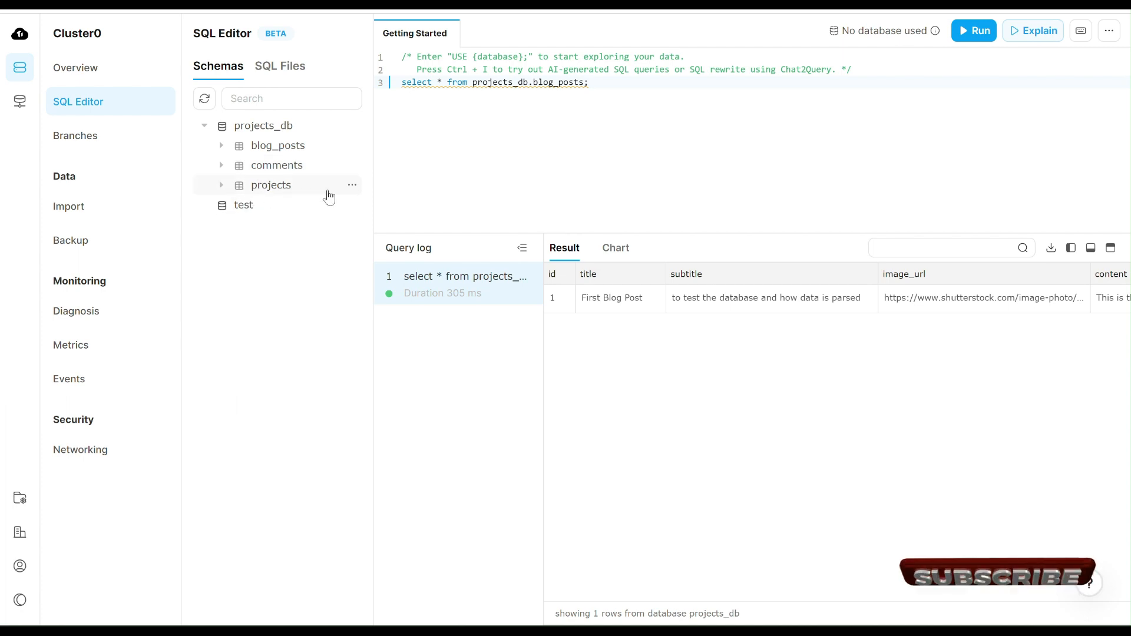
mouse_move(260, 150)
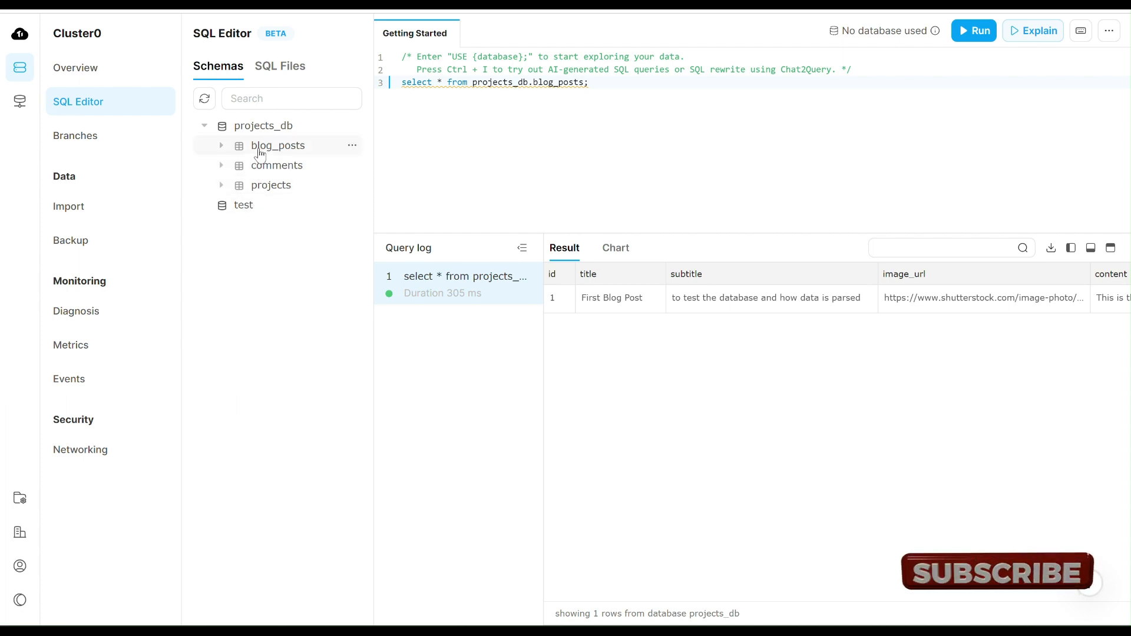
mouse_move(272, 132)
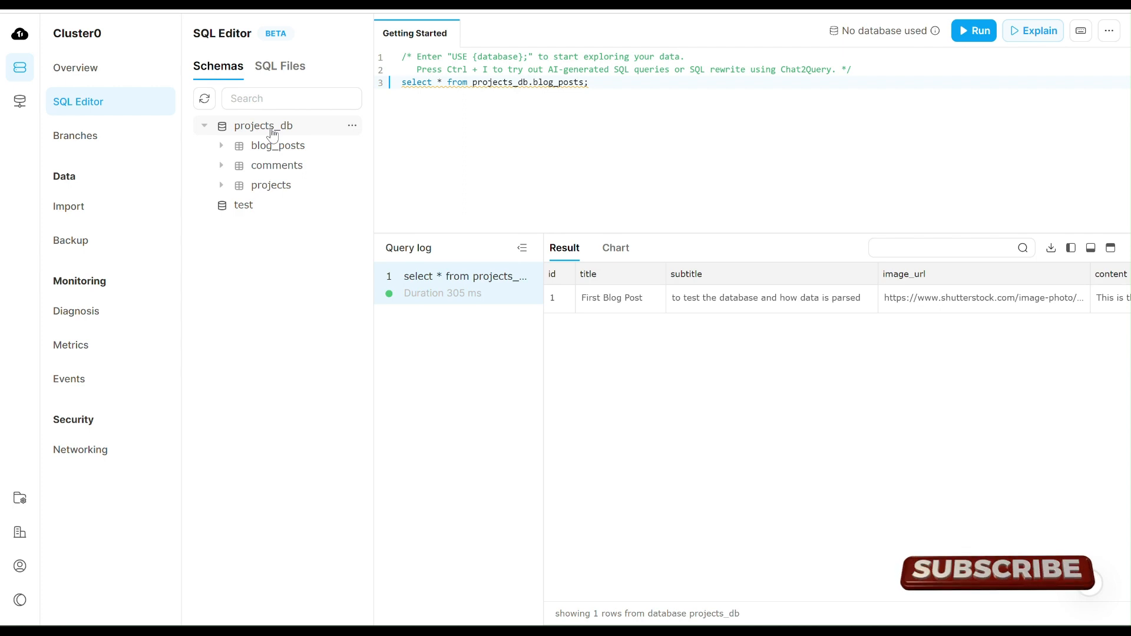
mouse_move(239, 308)
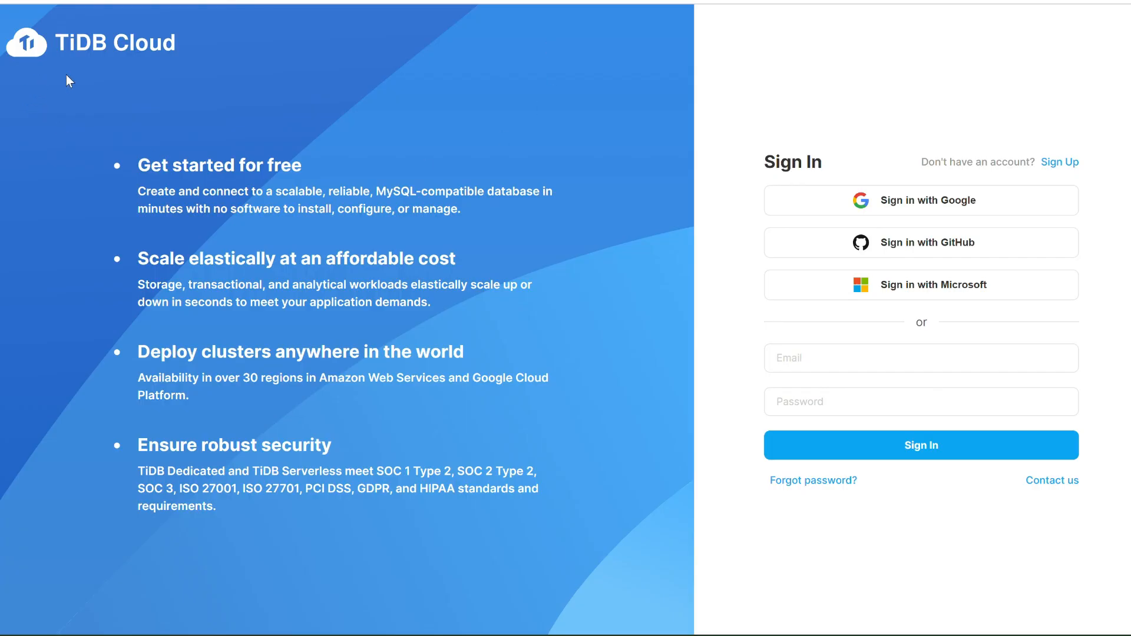
mouse_move(184, 81)
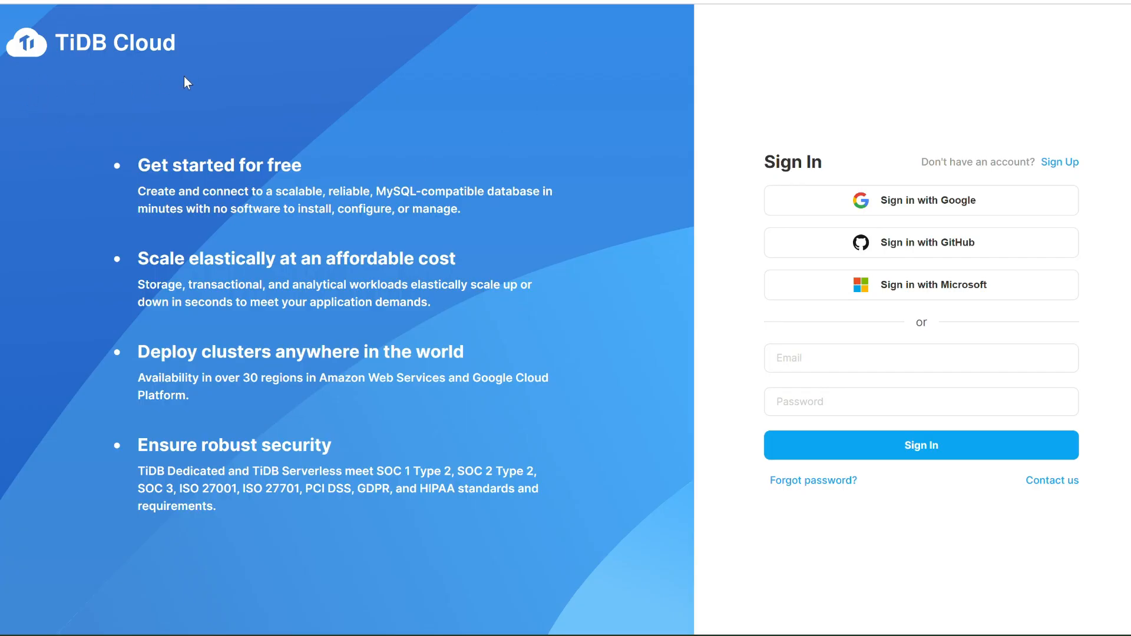
mouse_move(185, 187)
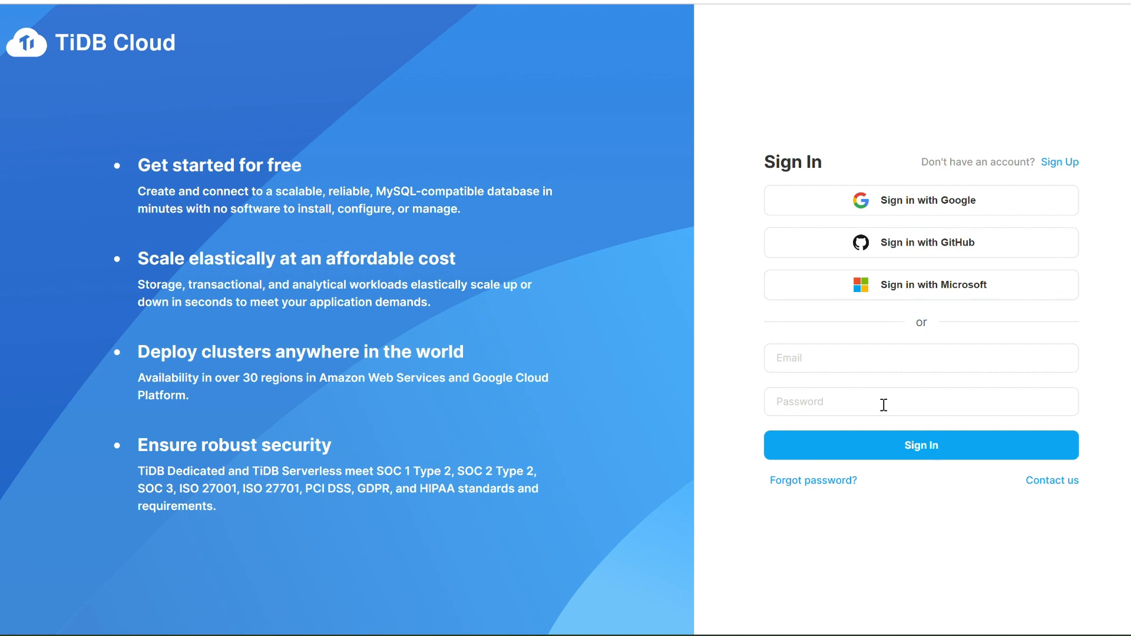
mouse_move(814, 344)
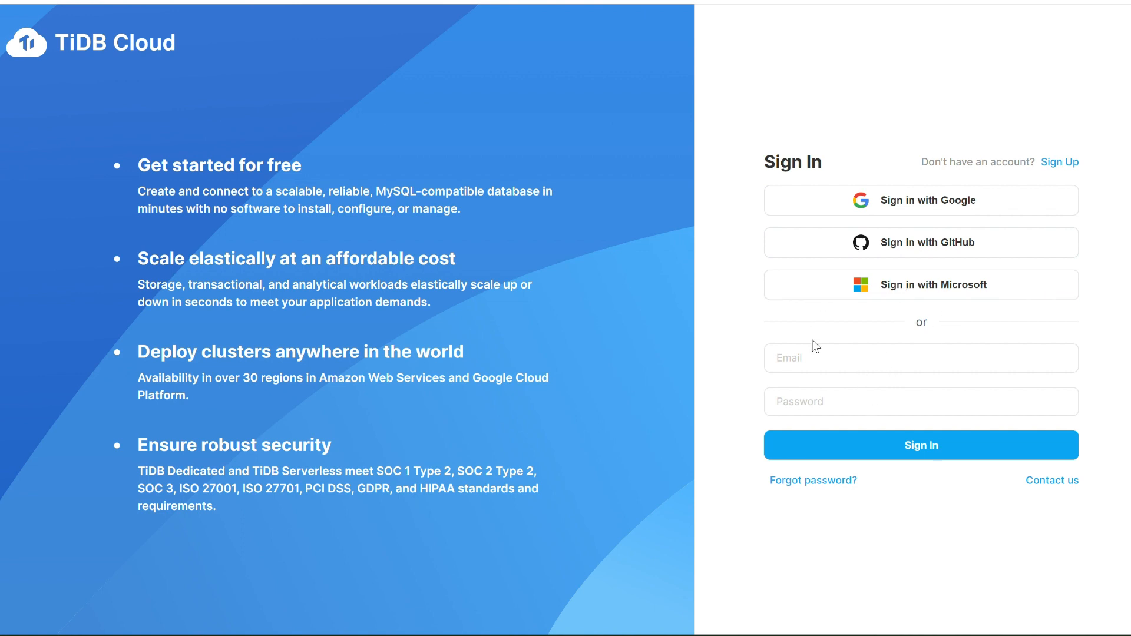
click(921, 358)
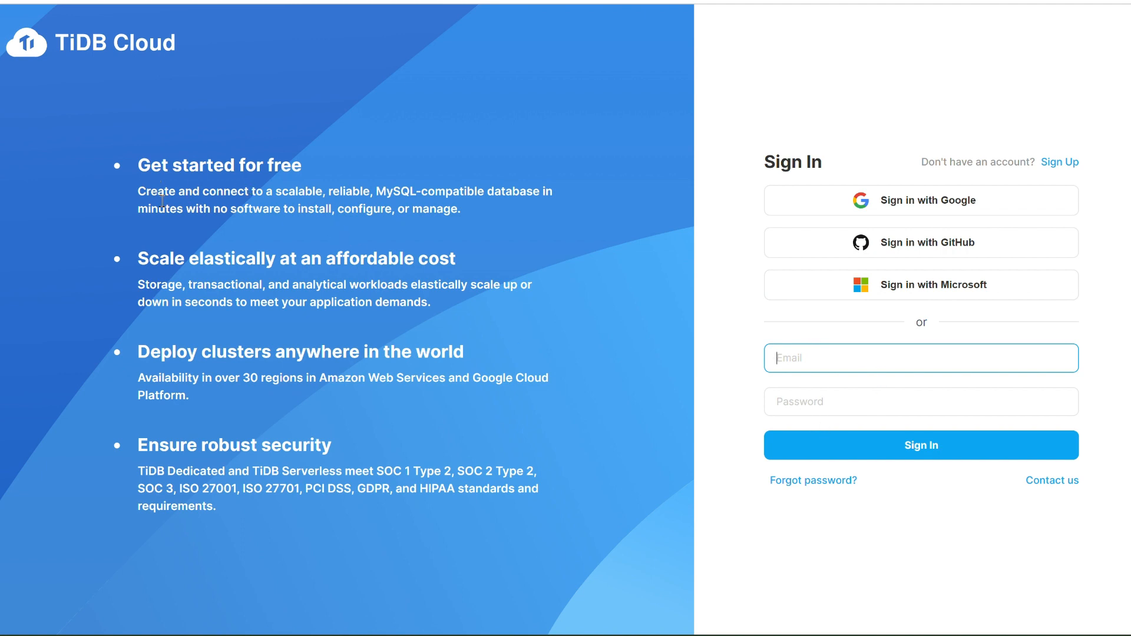
mouse_move(336, 231)
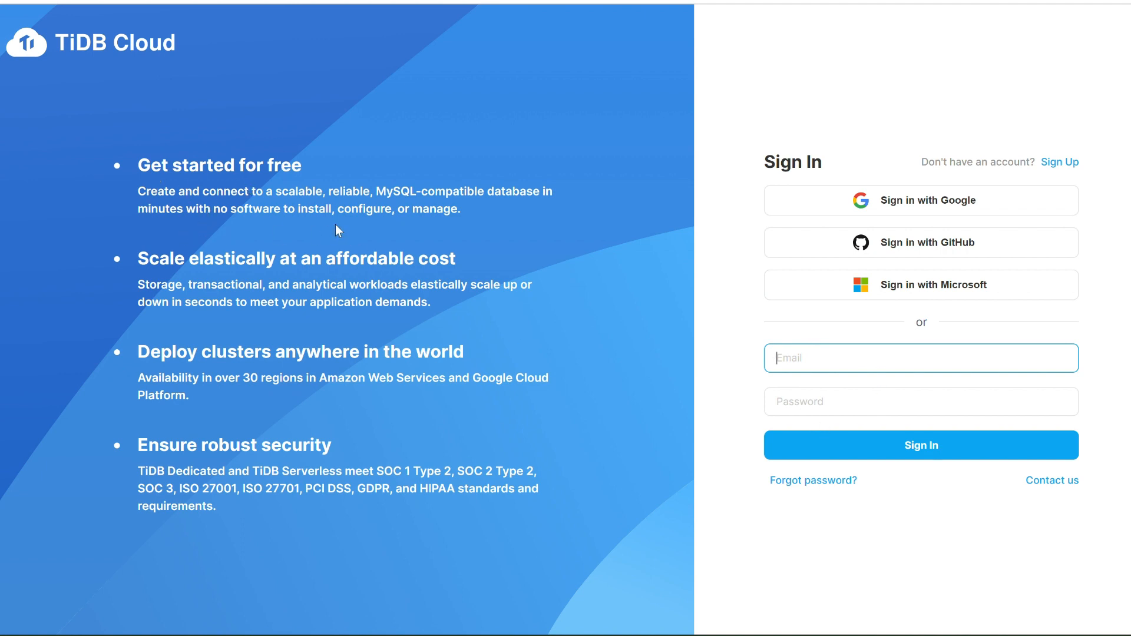
mouse_move(468, 210)
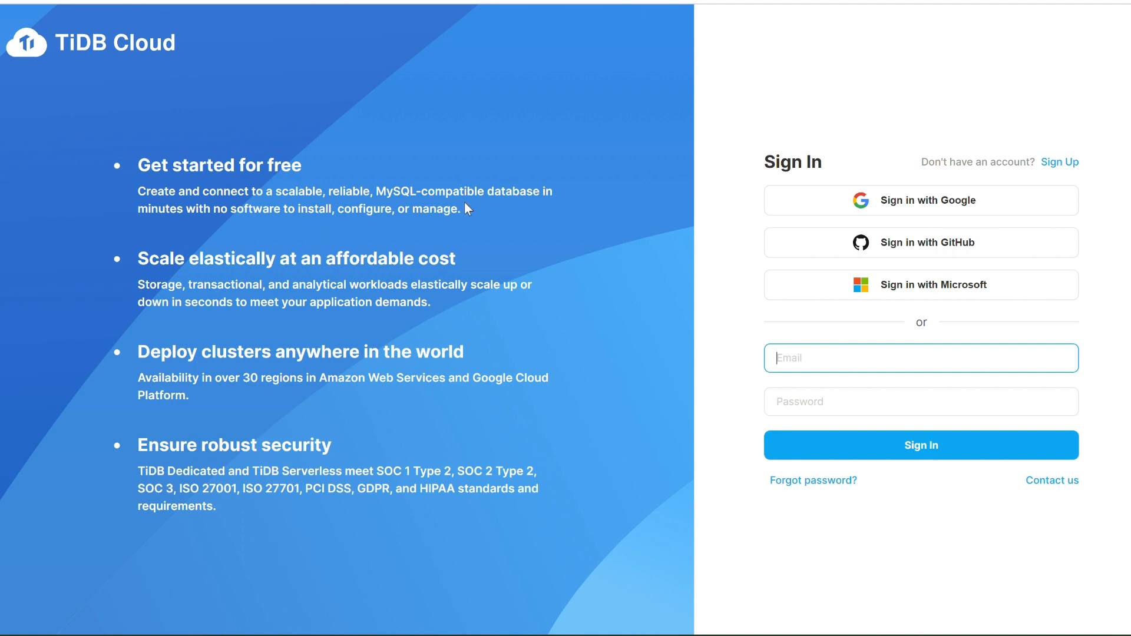
mouse_move(535, 191)
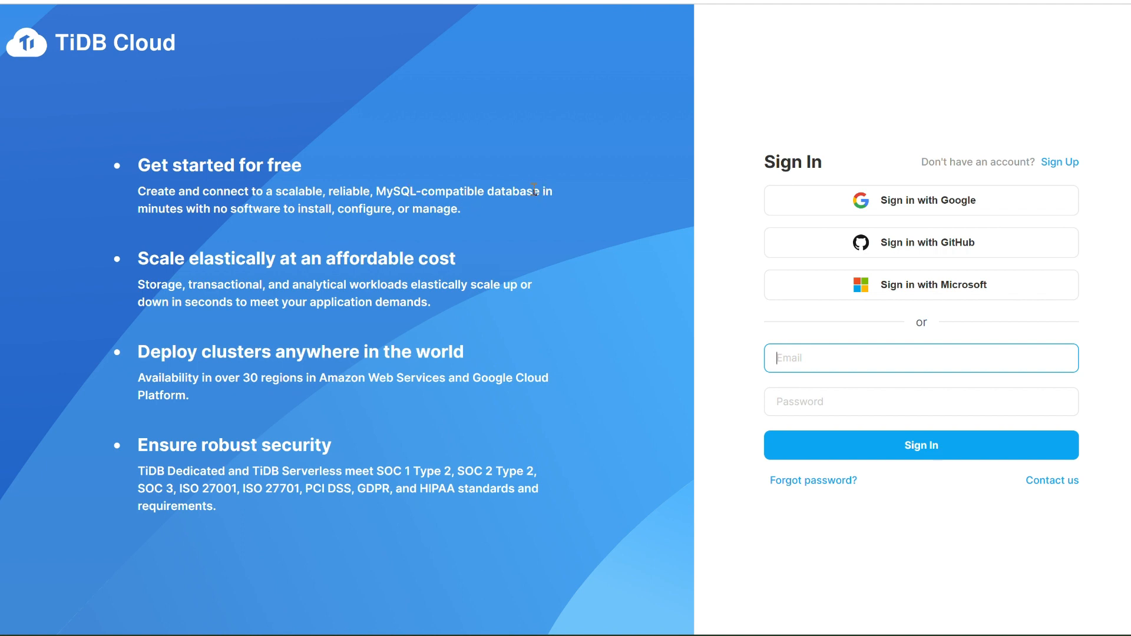
mouse_move(409, 235)
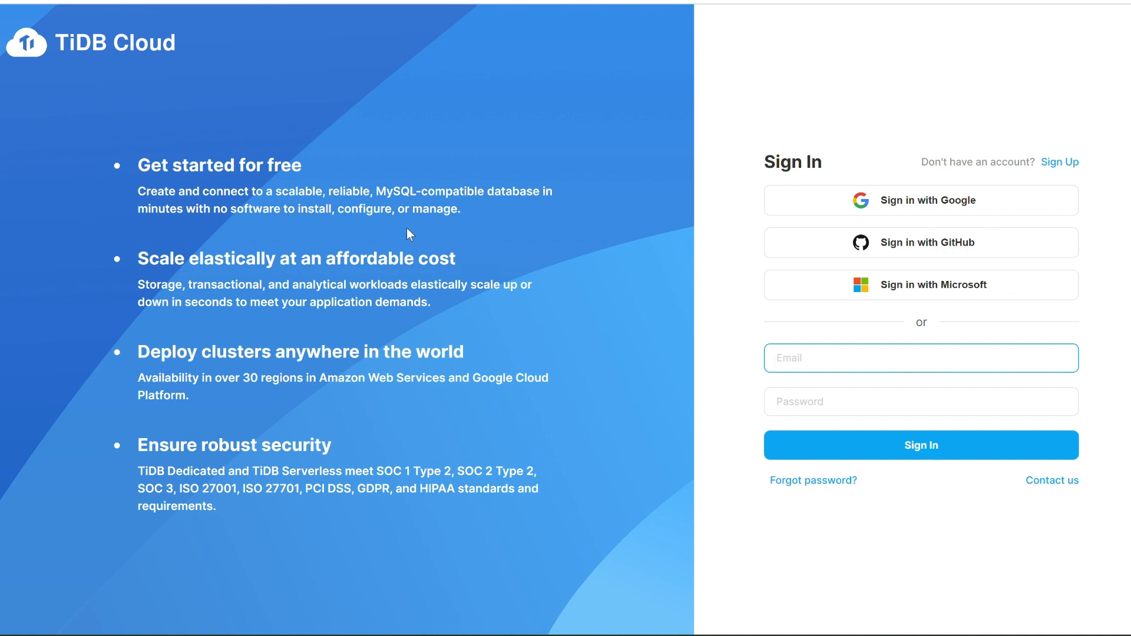
mouse_move(204, 236)
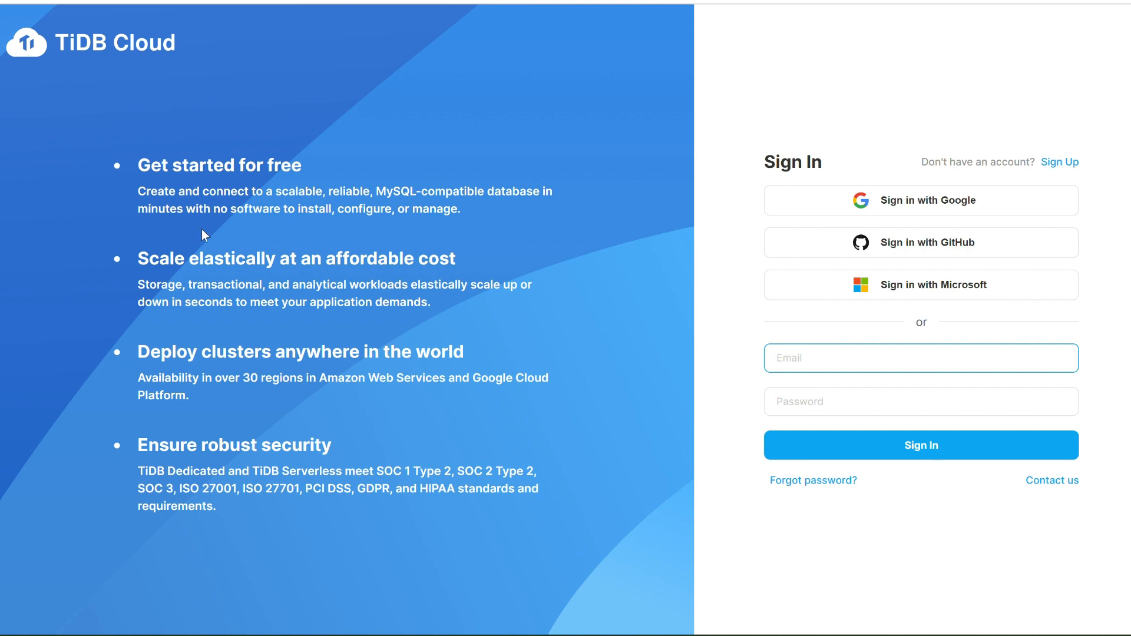
mouse_move(325, 252)
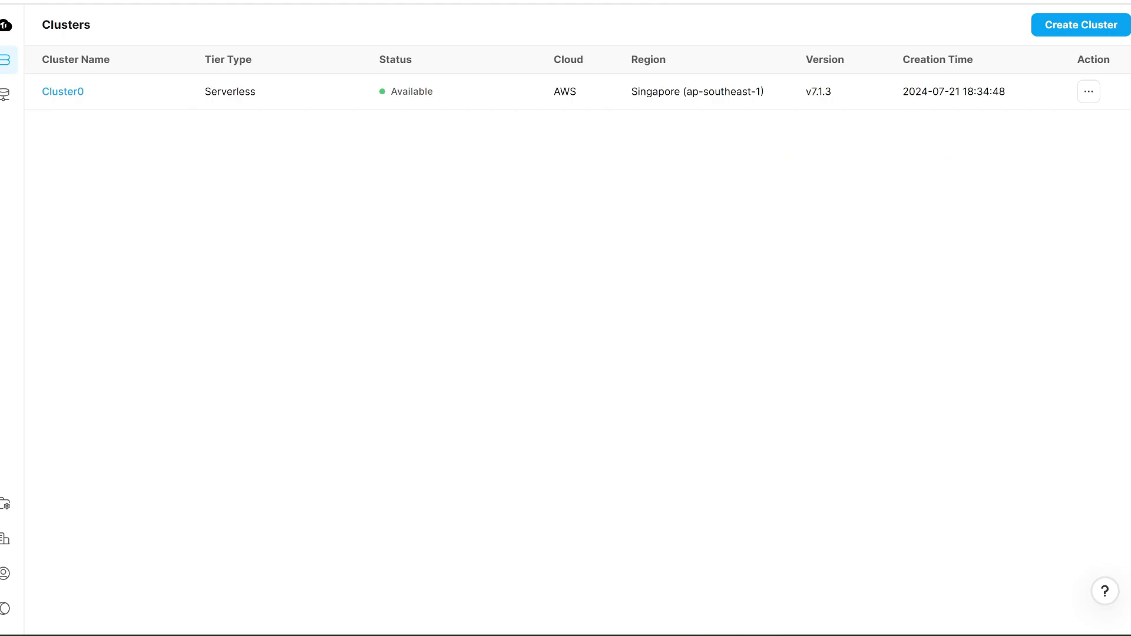
mouse_move(763, 128)
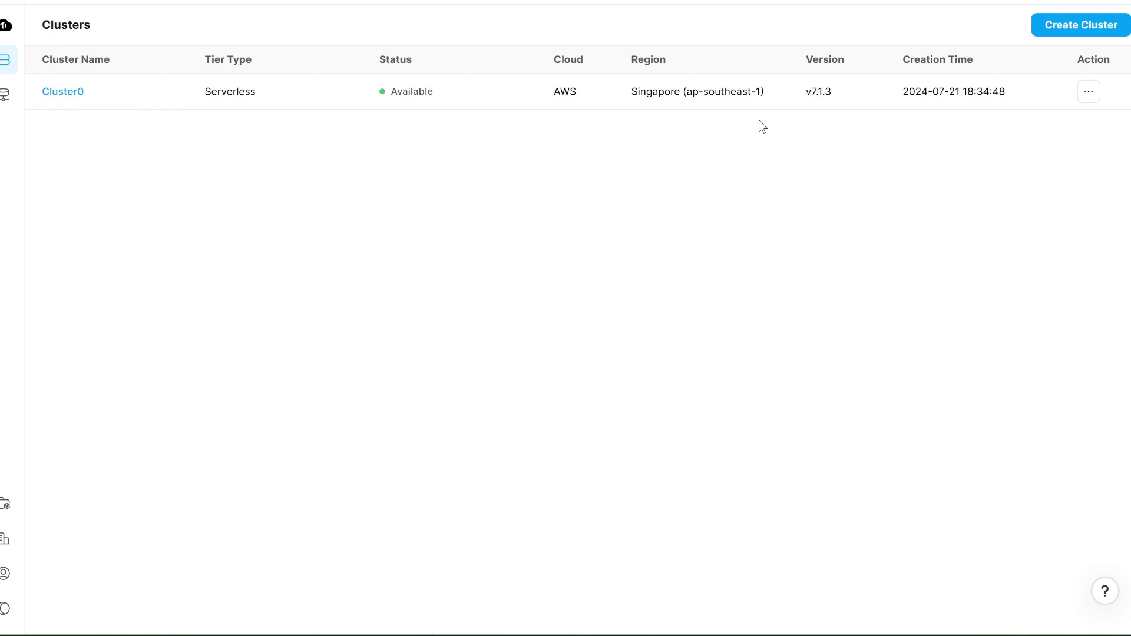
mouse_move(1024, 73)
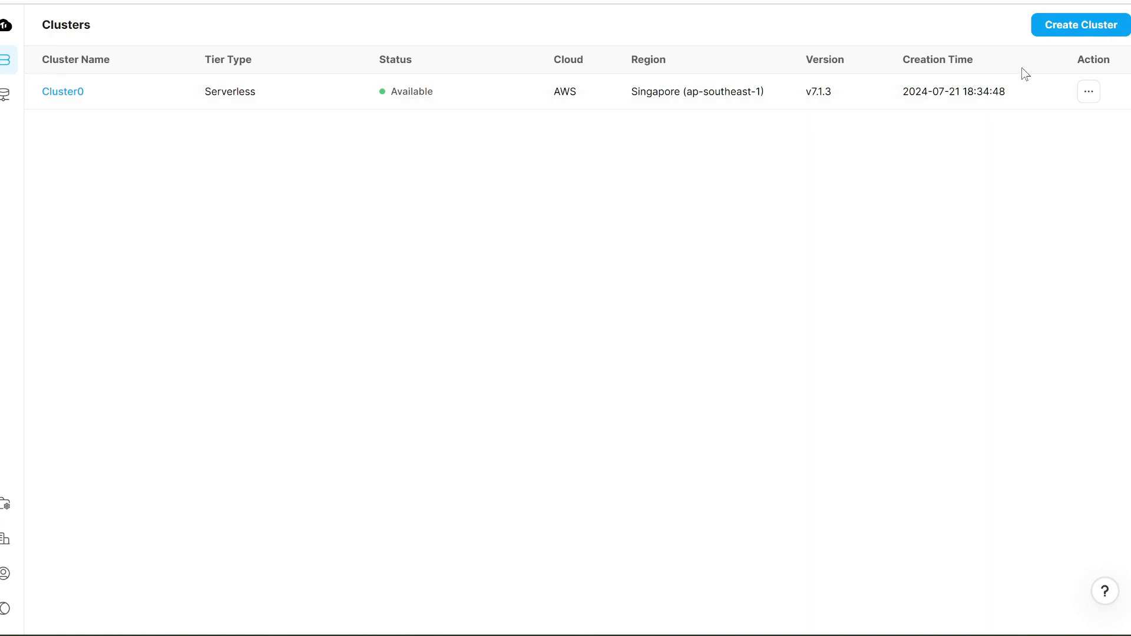
mouse_move(46, 111)
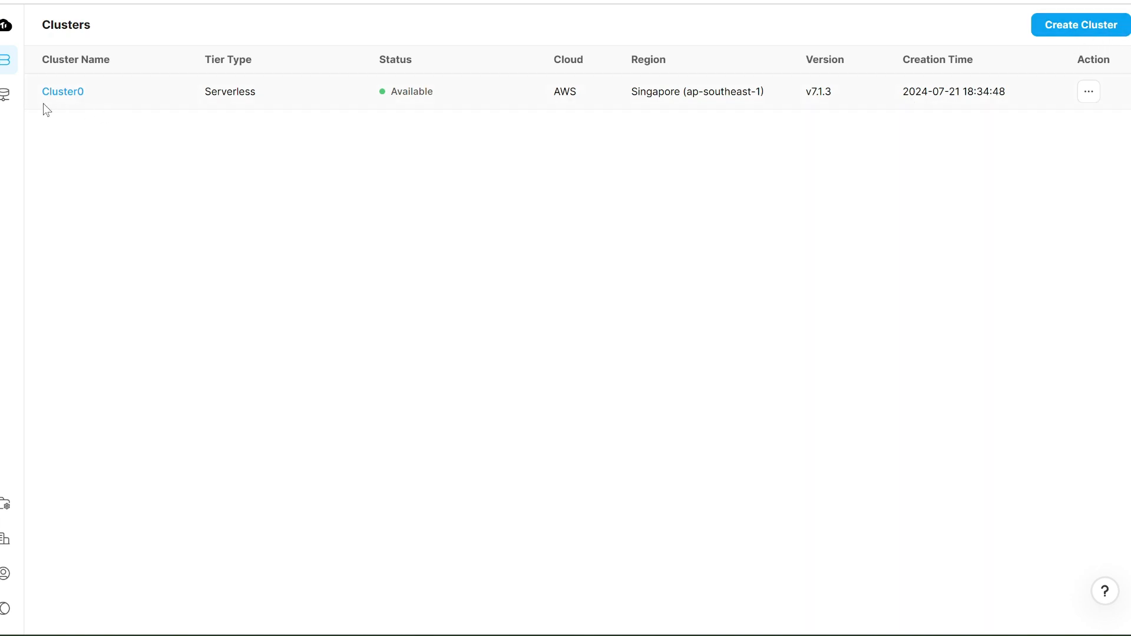
mouse_move(293, 107)
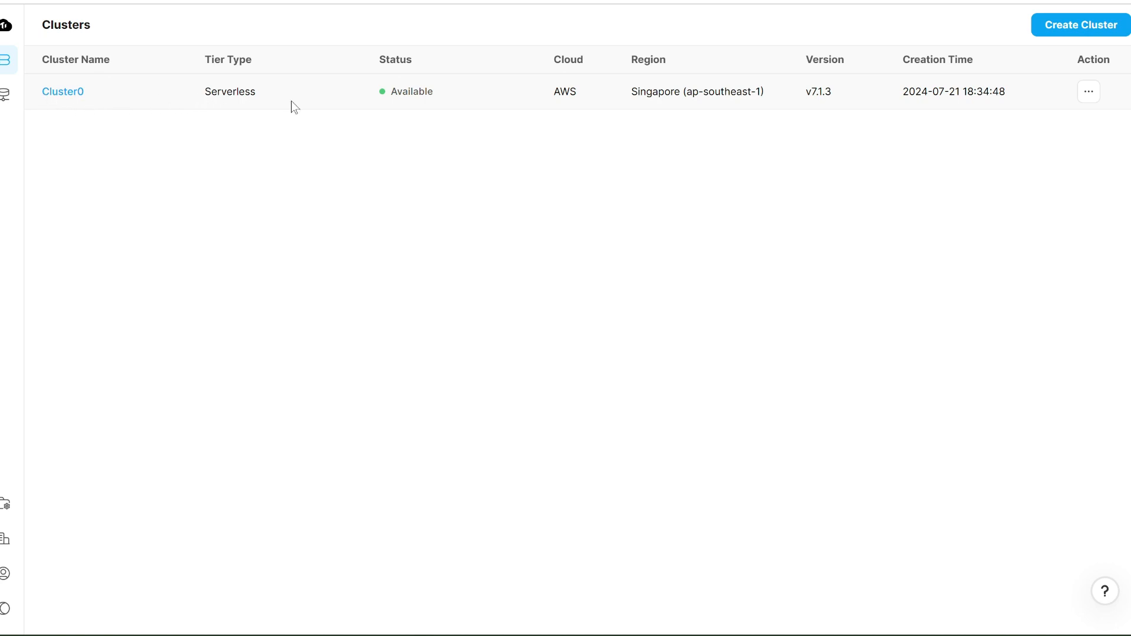
mouse_move(862, 112)
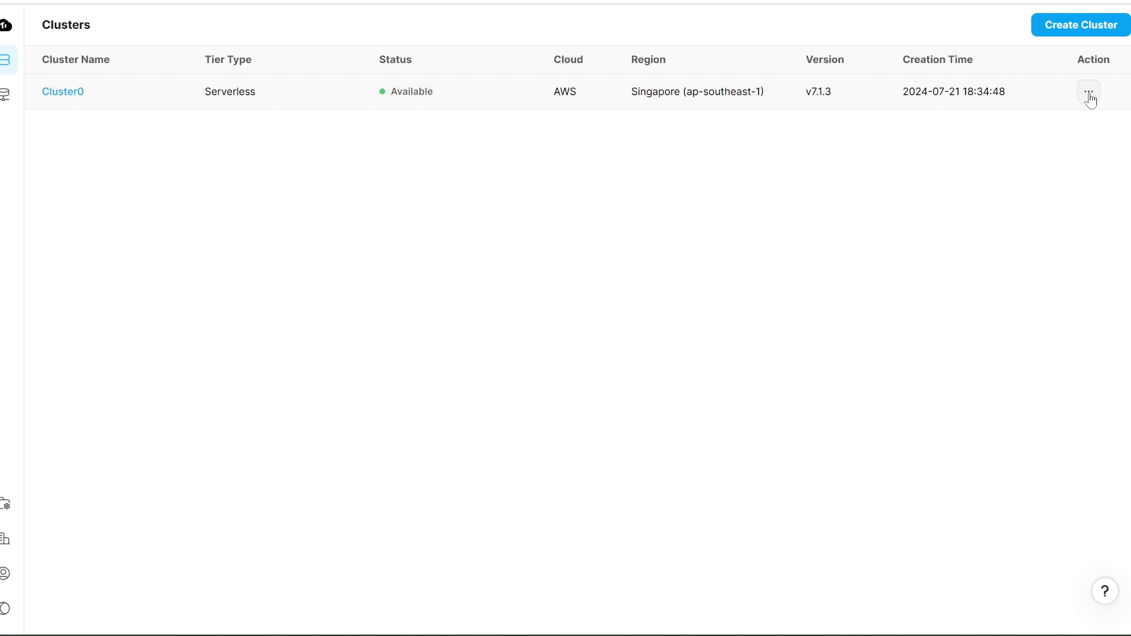
click(1088, 91)
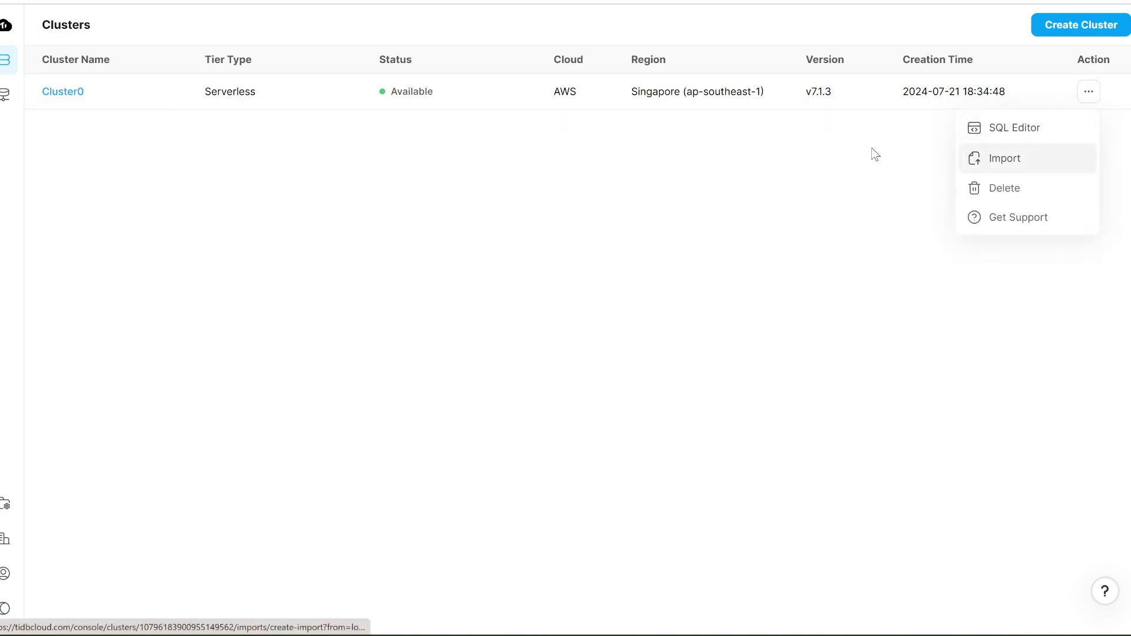
mouse_move(481, 184)
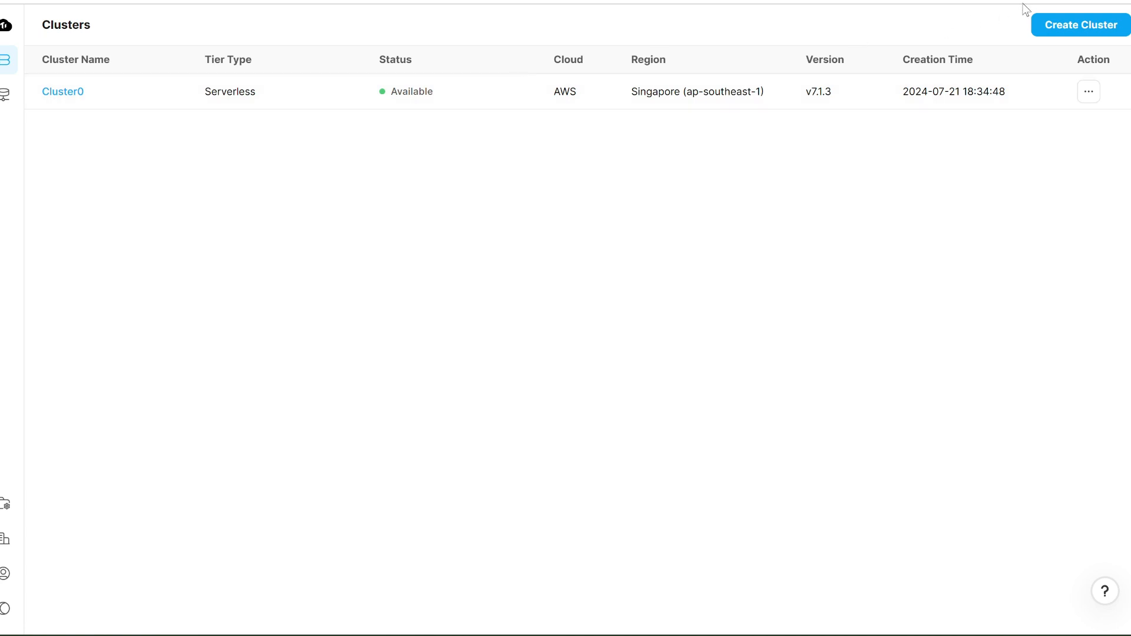
click(1080, 25)
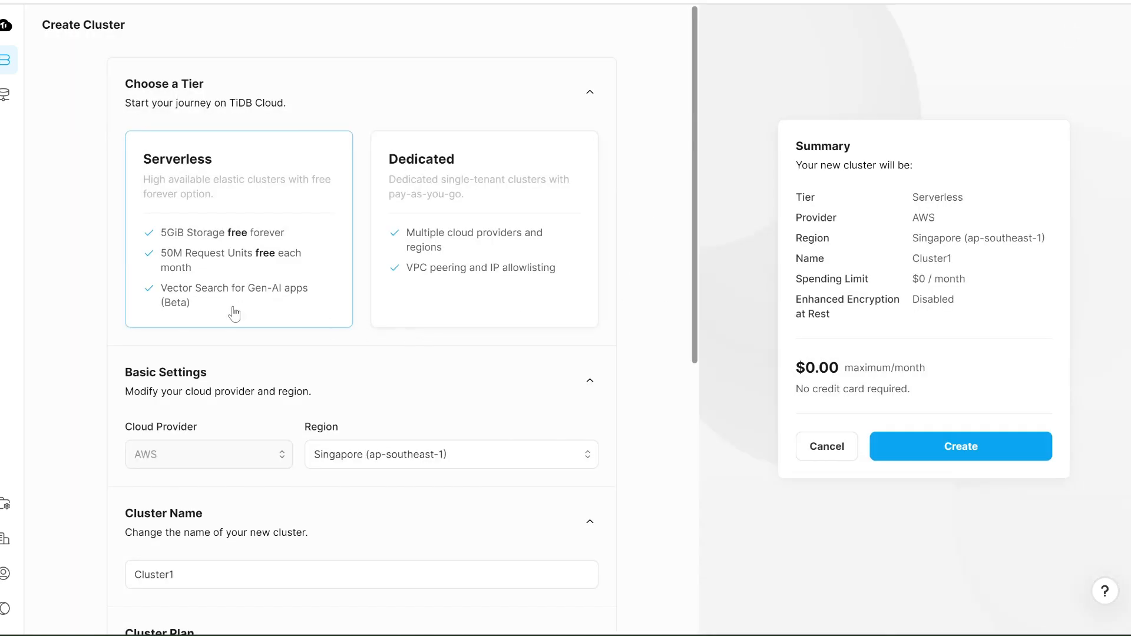
Keep Serverless tier, AWS Singapore (ap-southeast-1) and name Cluster1, then create the free cluster
scroll(down, 3)
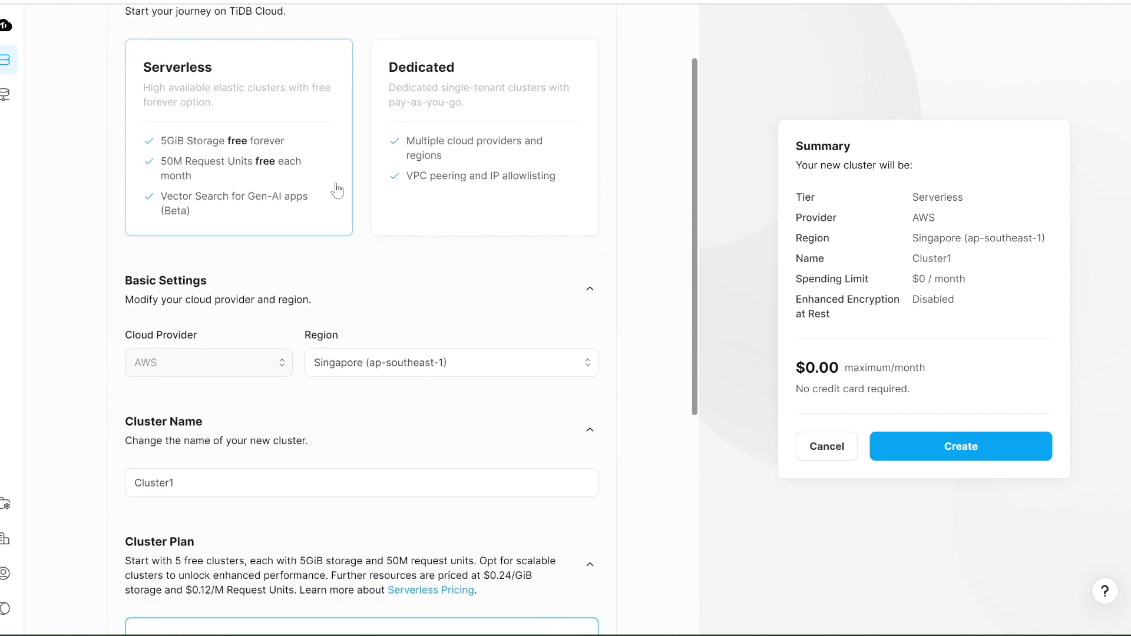
mouse_move(948, 252)
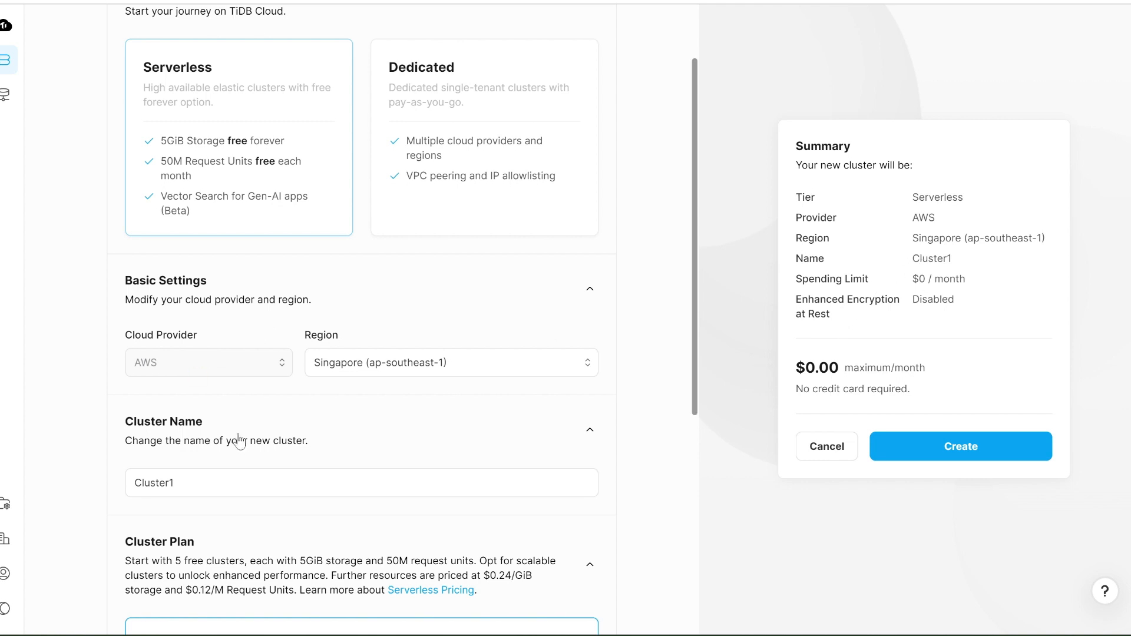
scroll(down, 3)
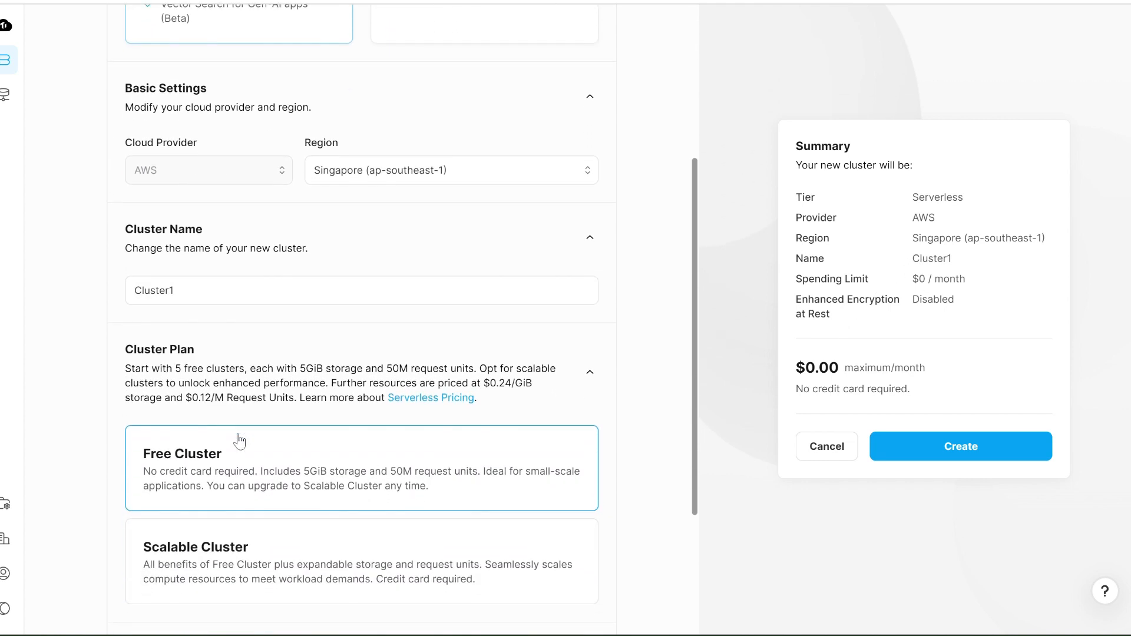
scroll(down, 3)
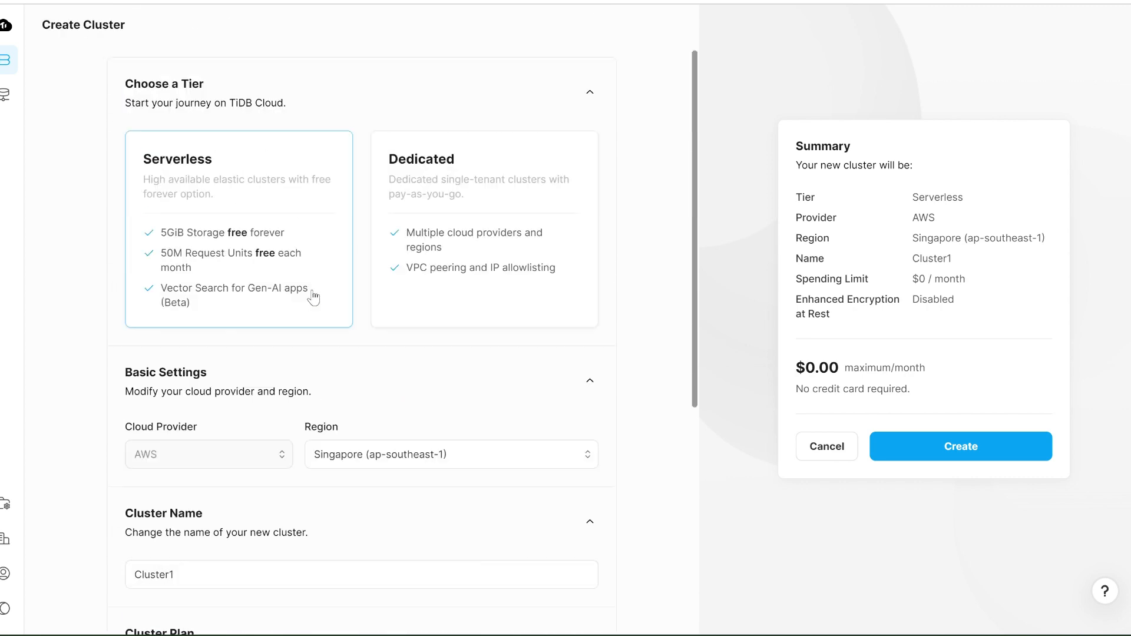
mouse_move(369, 286)
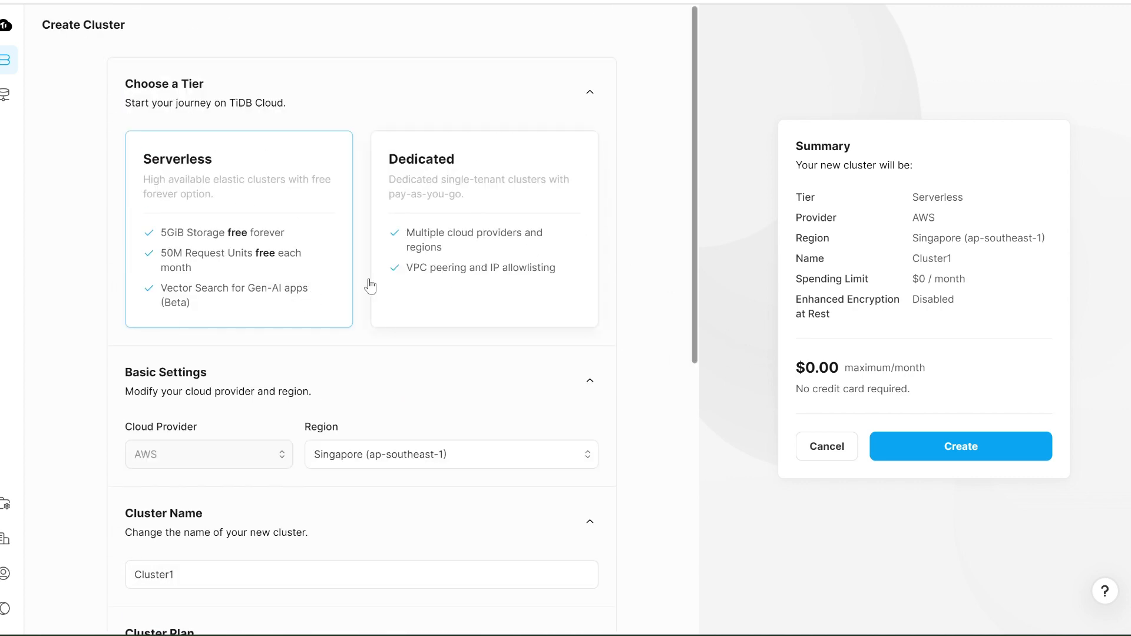
mouse_move(281, 308)
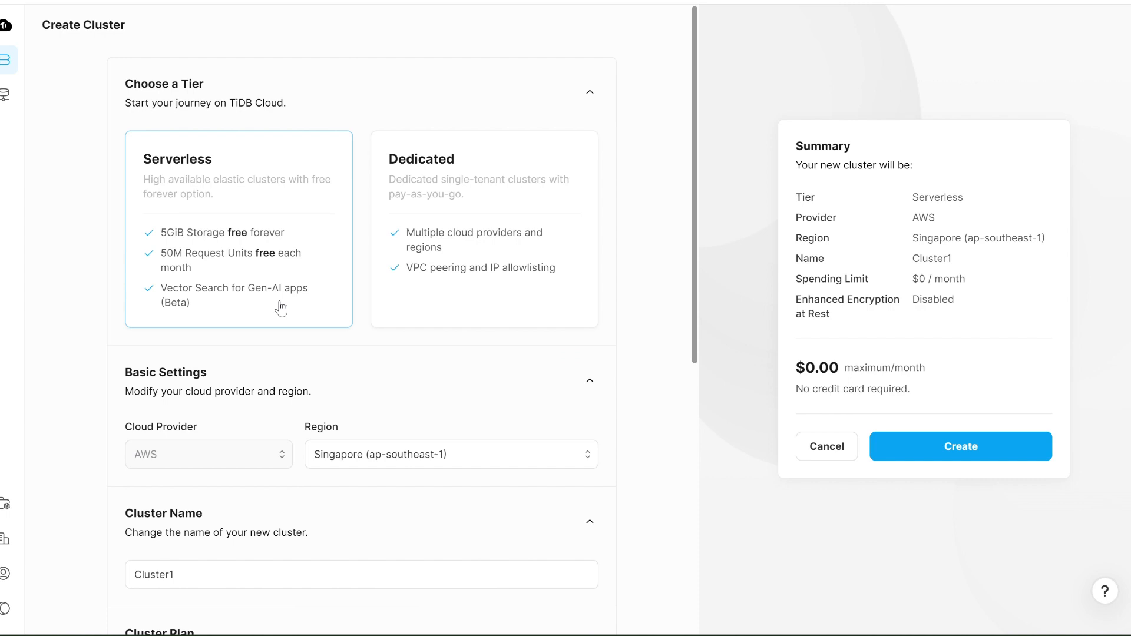
scroll(down, 3)
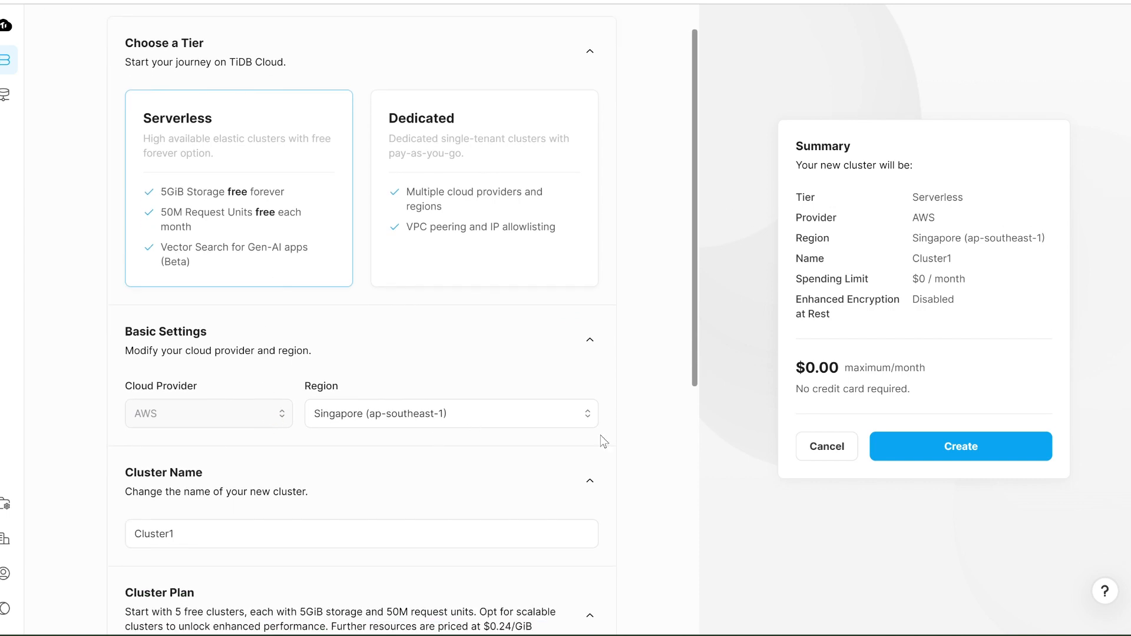
mouse_move(981, 453)
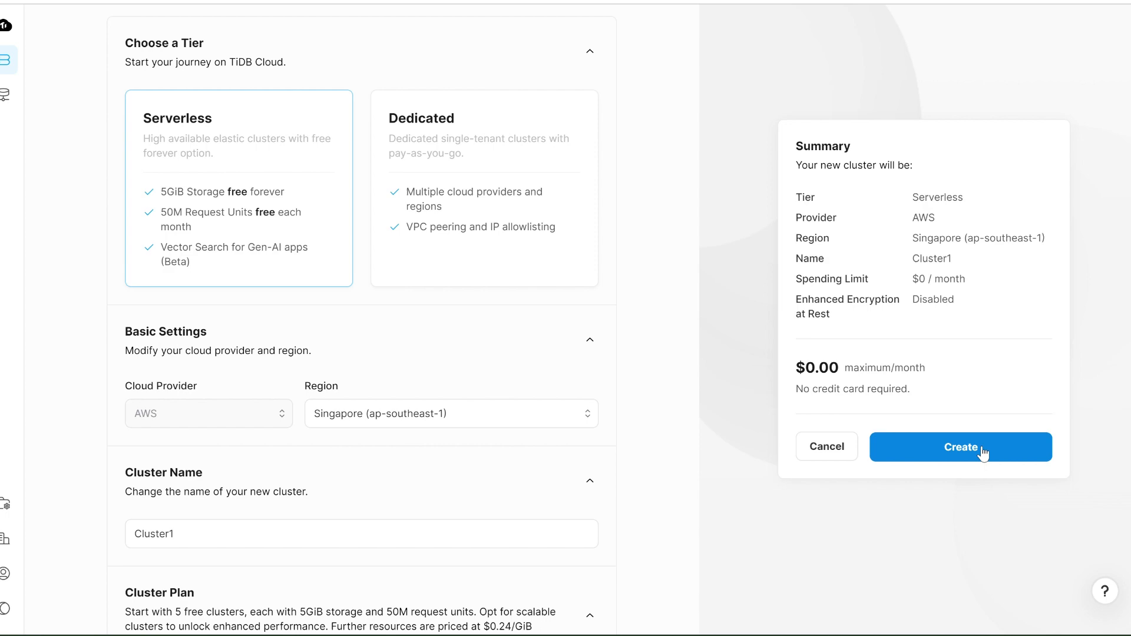
click(961, 447)
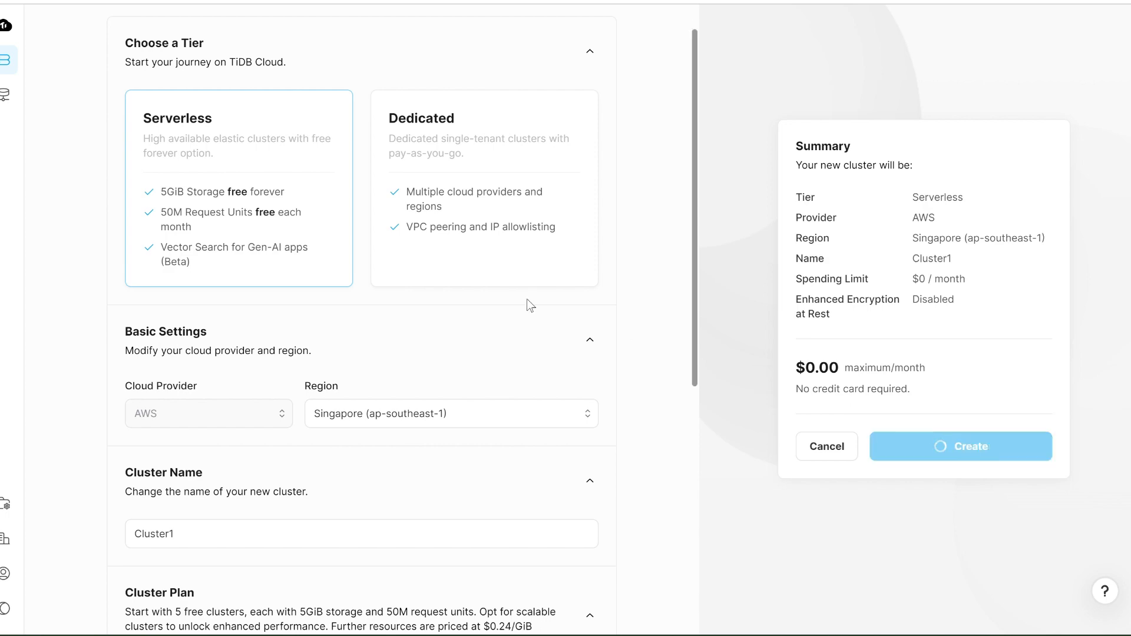
click(961, 447)
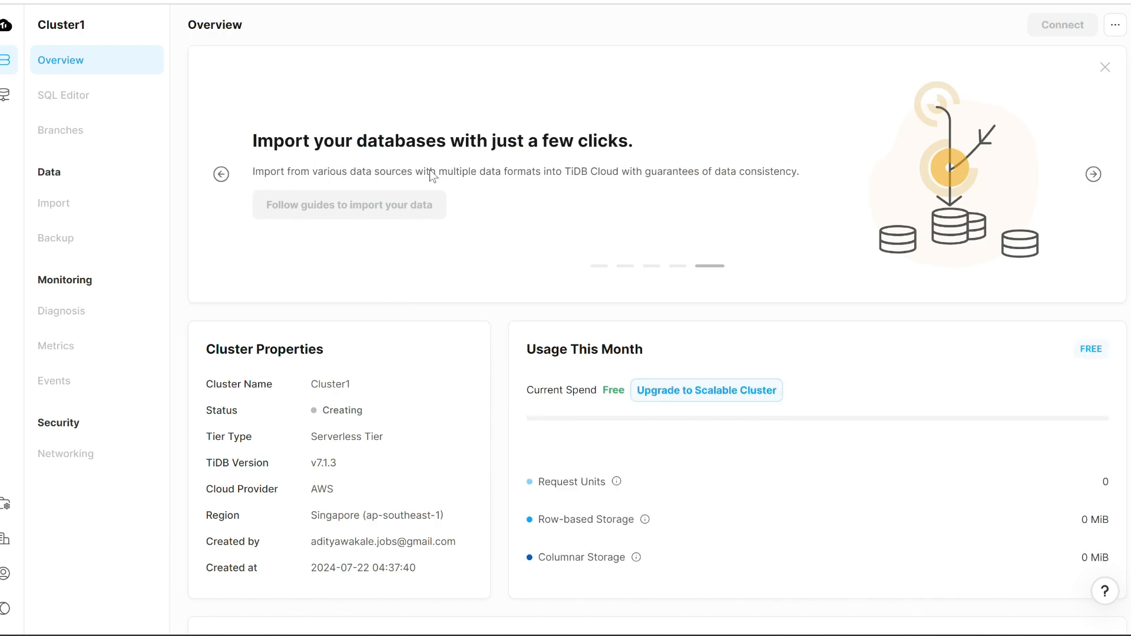
mouse_move(596, 188)
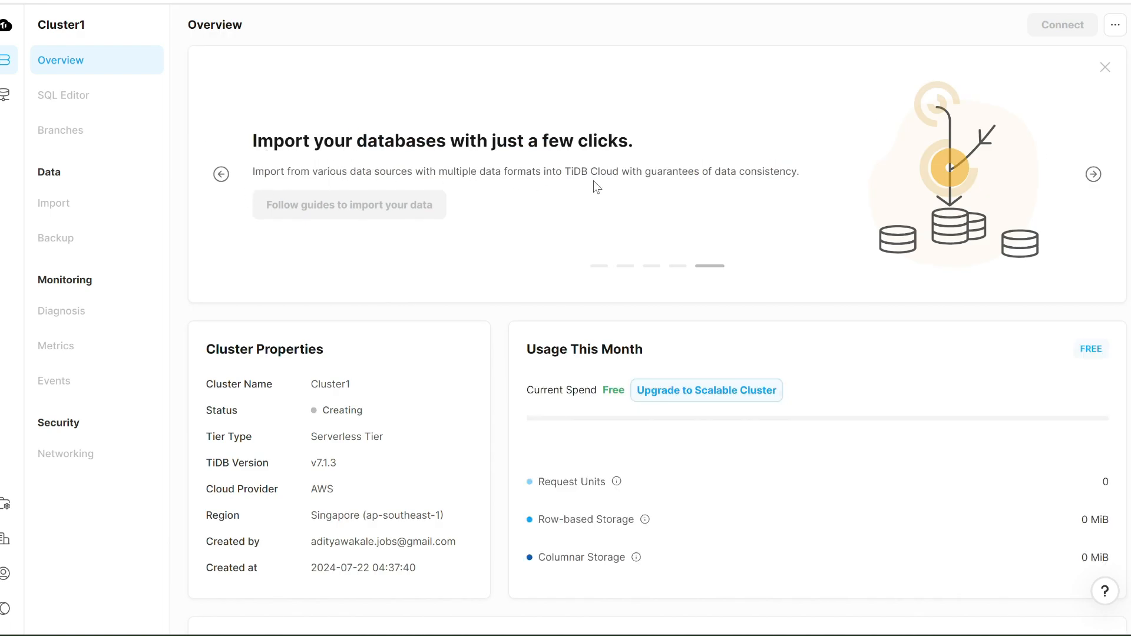
mouse_move(909, 202)
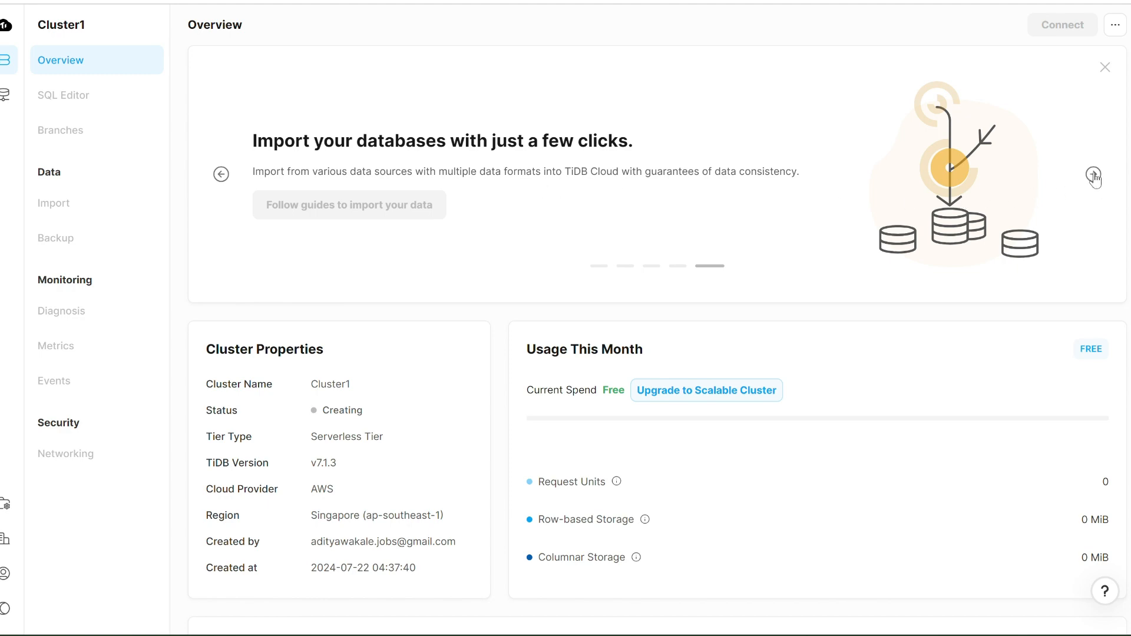
Browse the feature announcements on Cluster1's overview while waiting for its status to become Available
click(1093, 177)
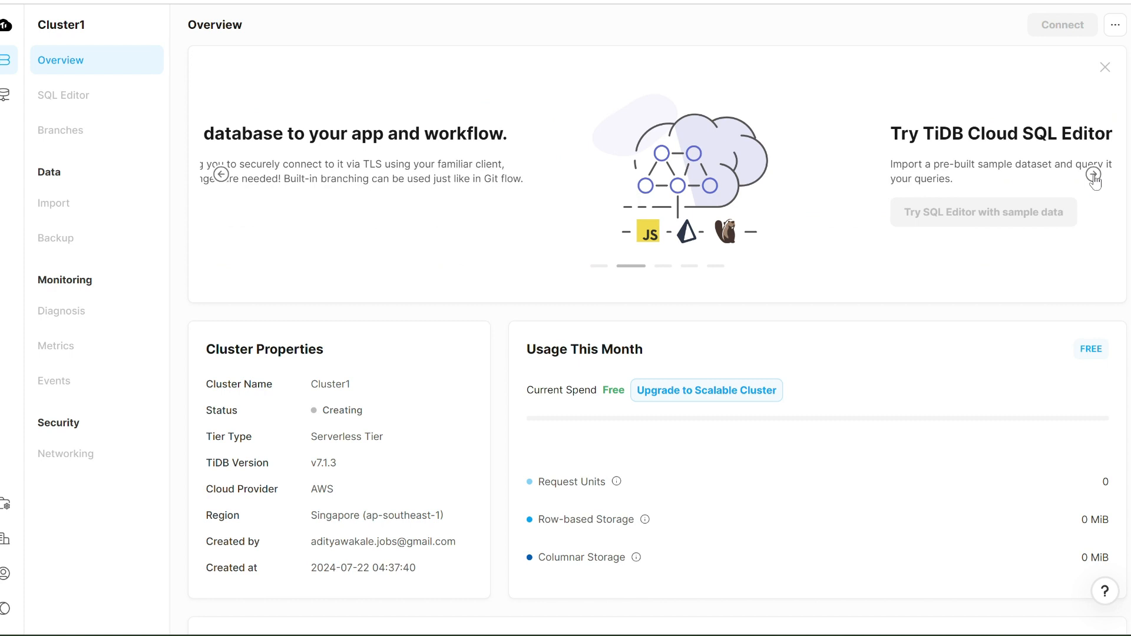
click(1092, 175)
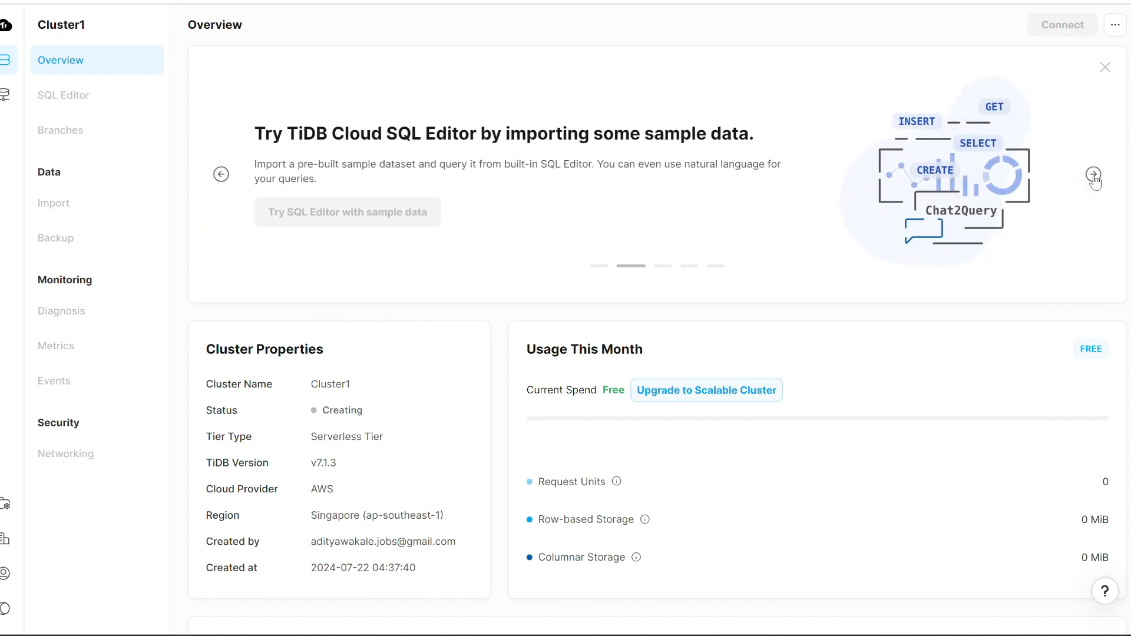
click(1093, 175)
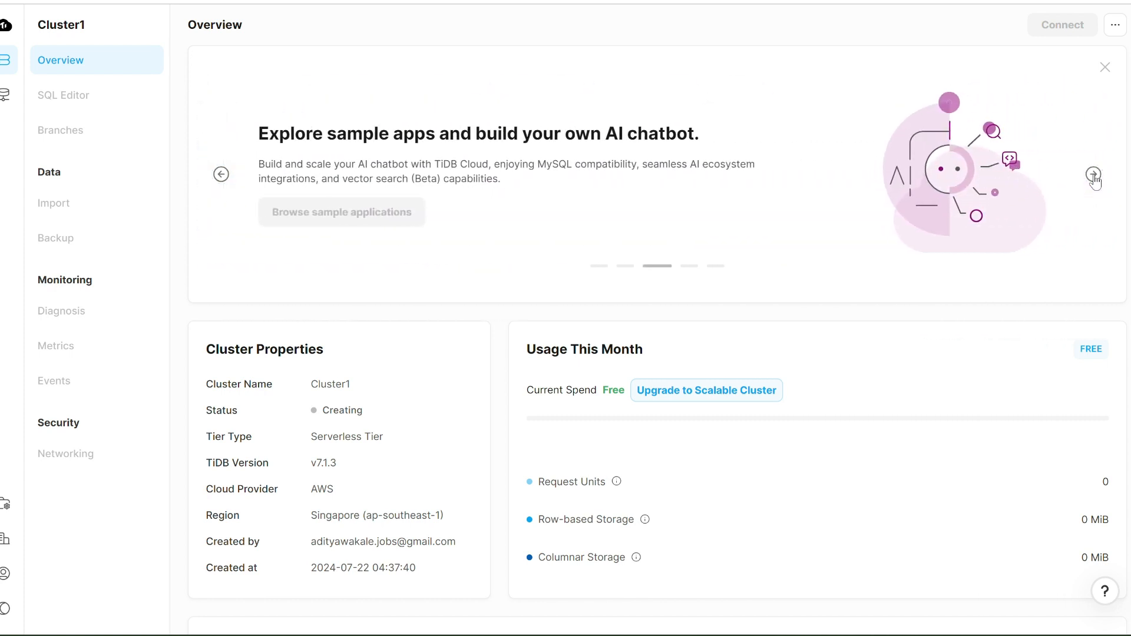
click(1093, 176)
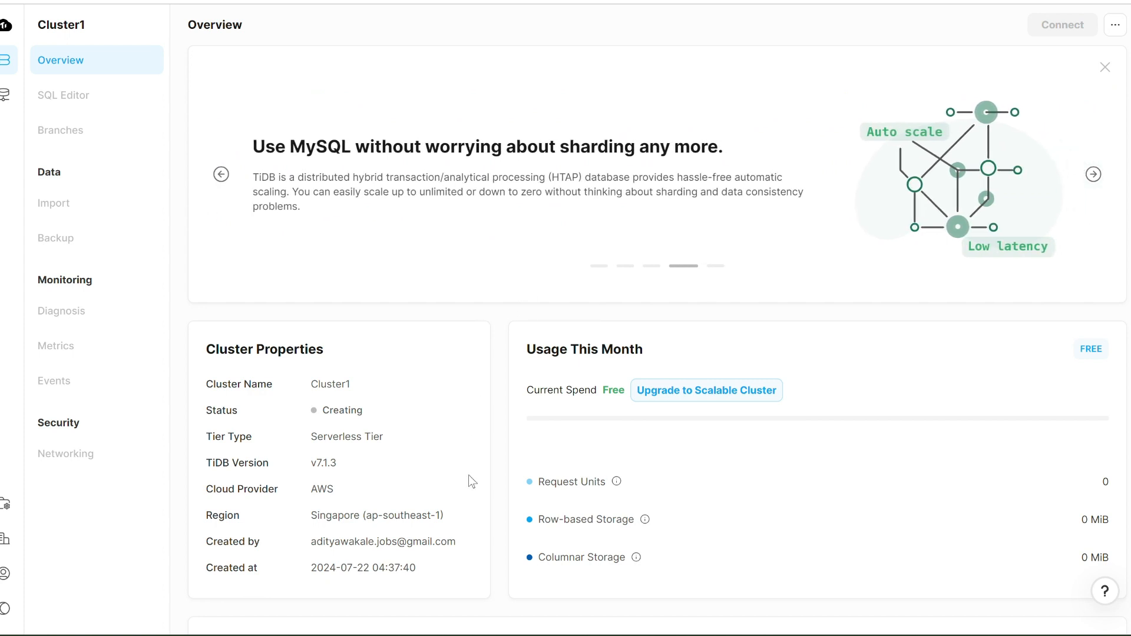
scroll(down, 3)
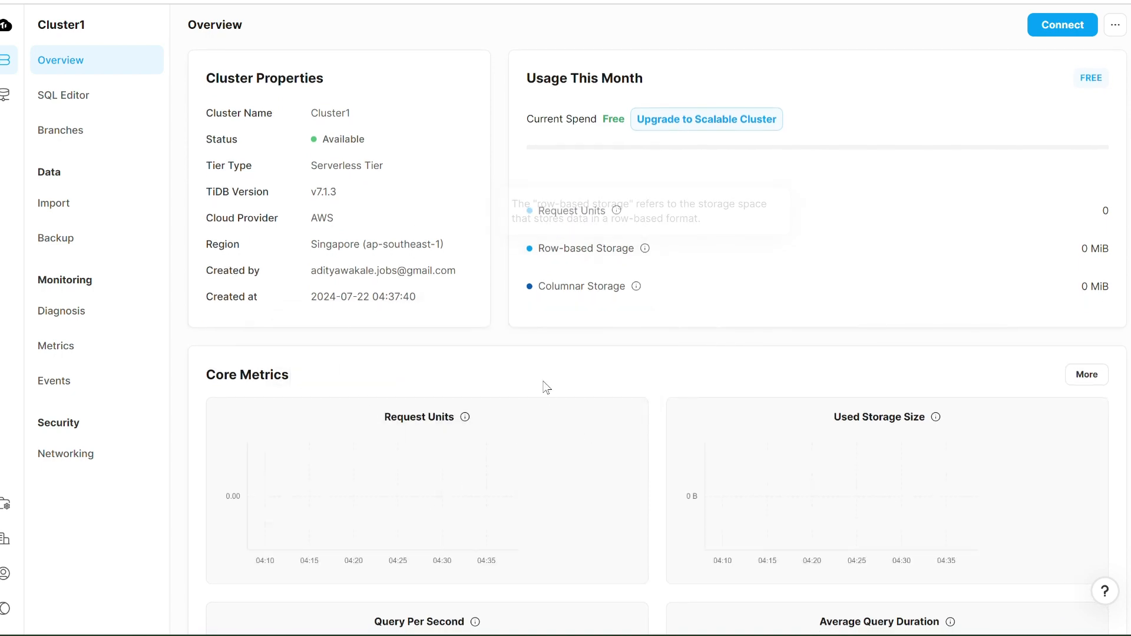
scroll(down, 3)
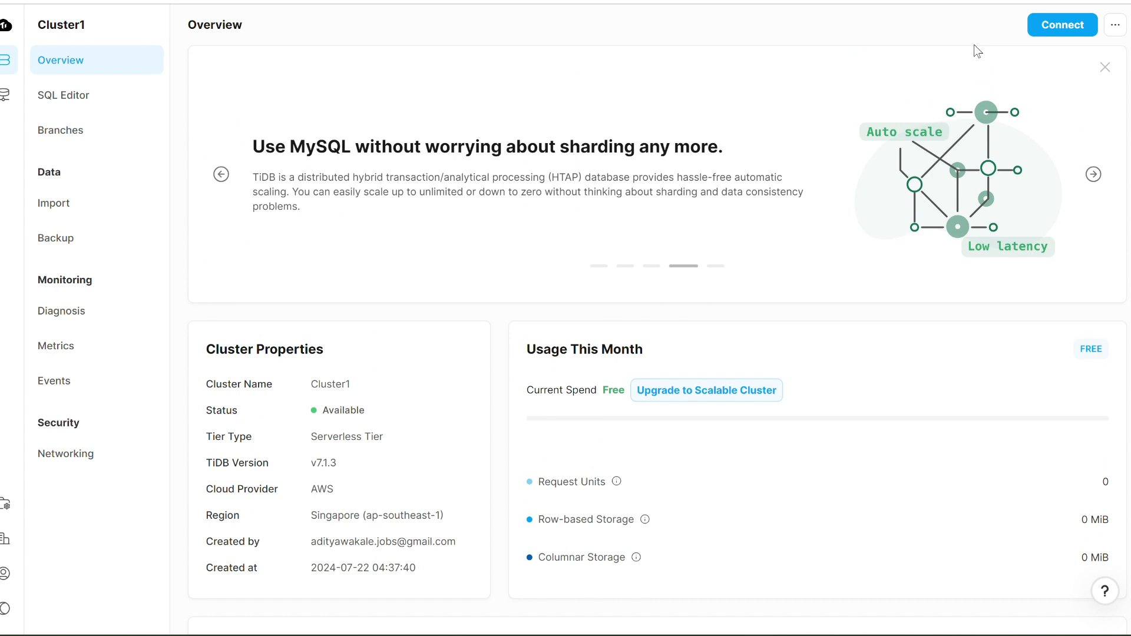
mouse_move(1080, 38)
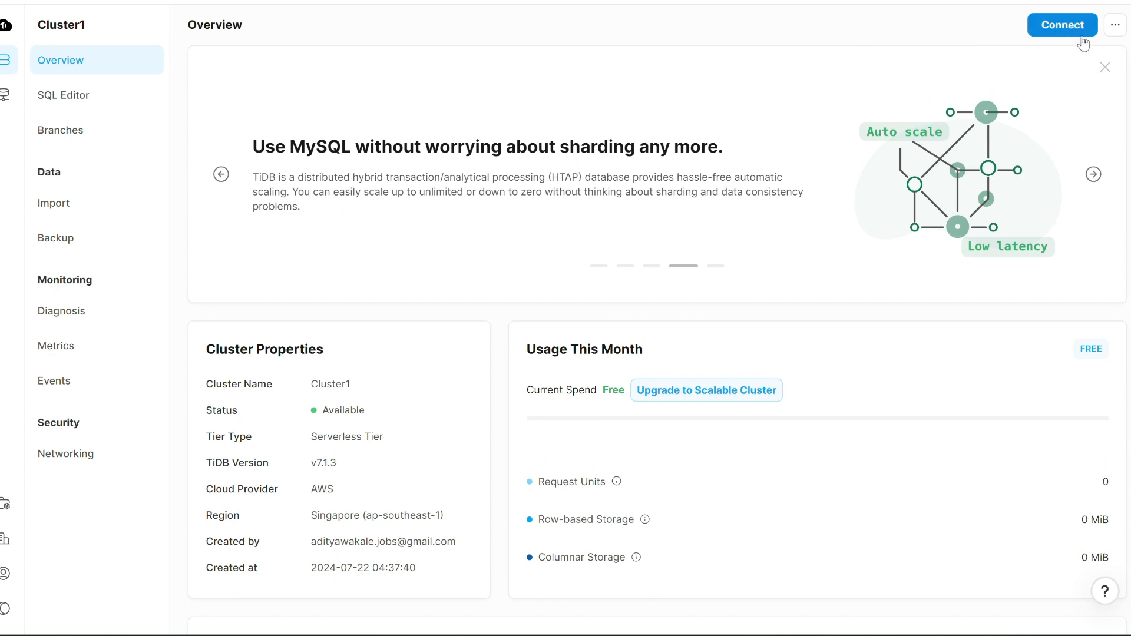
View Cluster1's public endpoint host, port, username and CA cert note in the Connect dialog, then dismiss it
click(1062, 24)
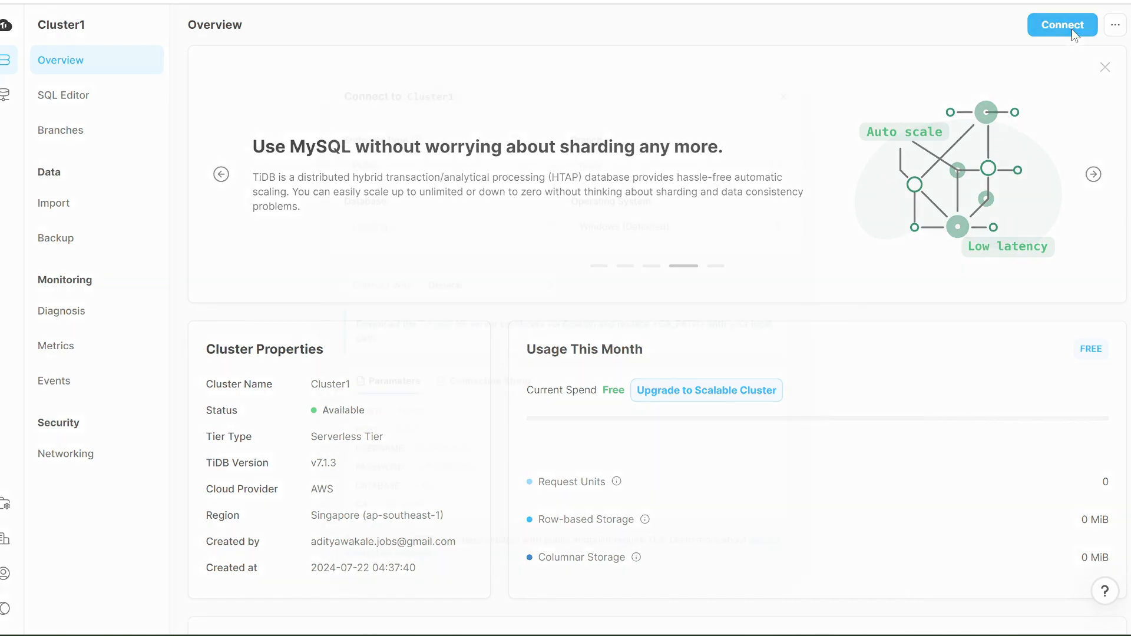
click(1062, 24)
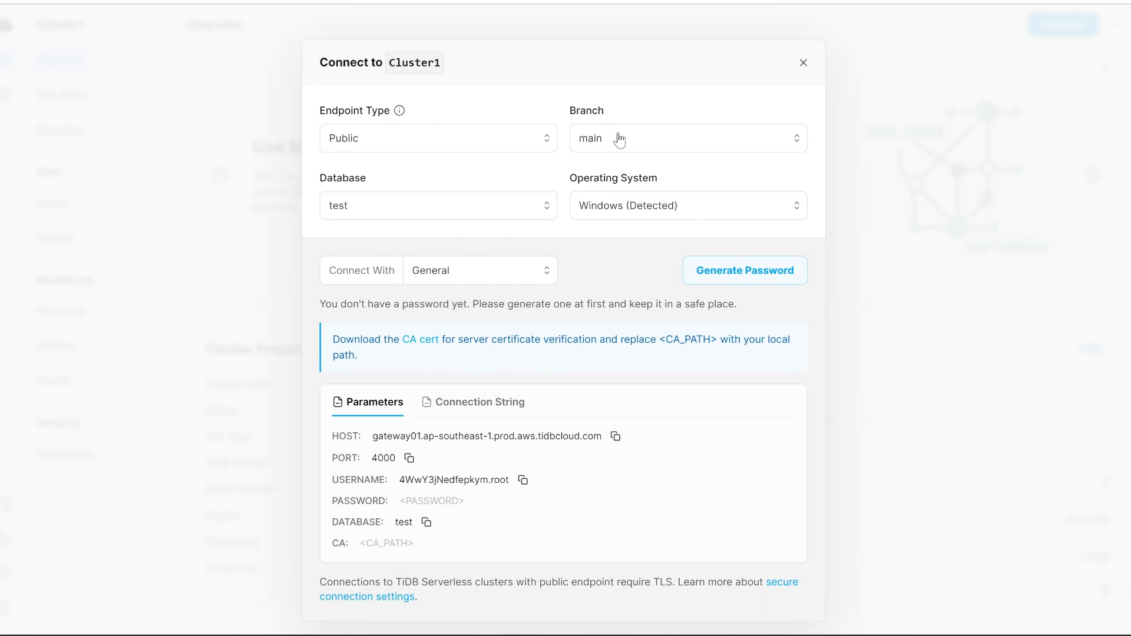
mouse_move(464, 232)
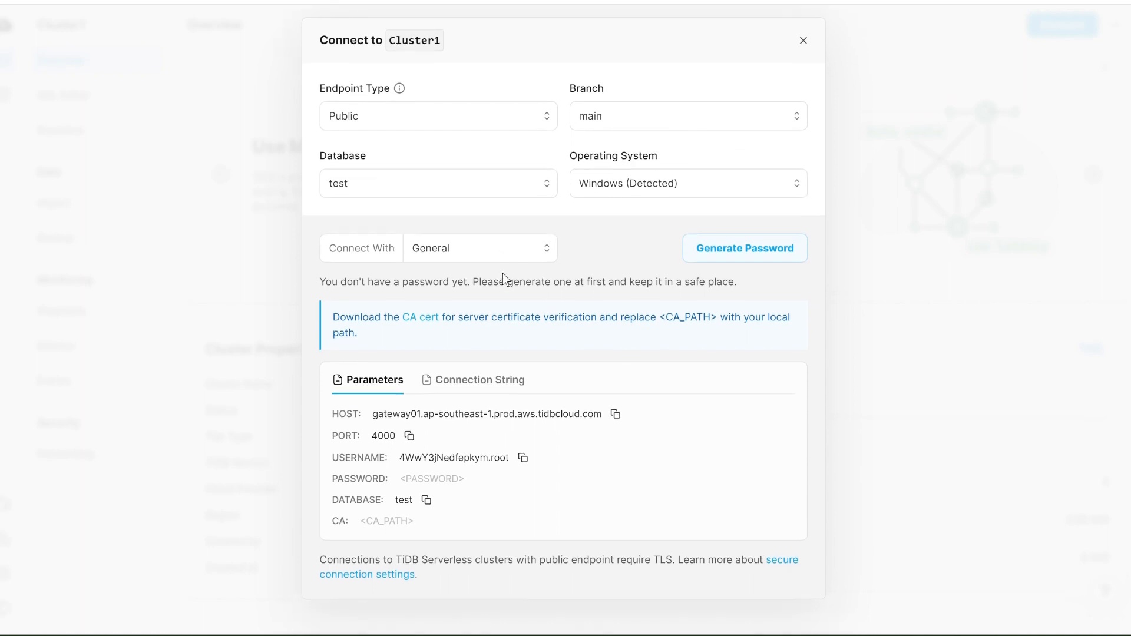
mouse_move(768, 255)
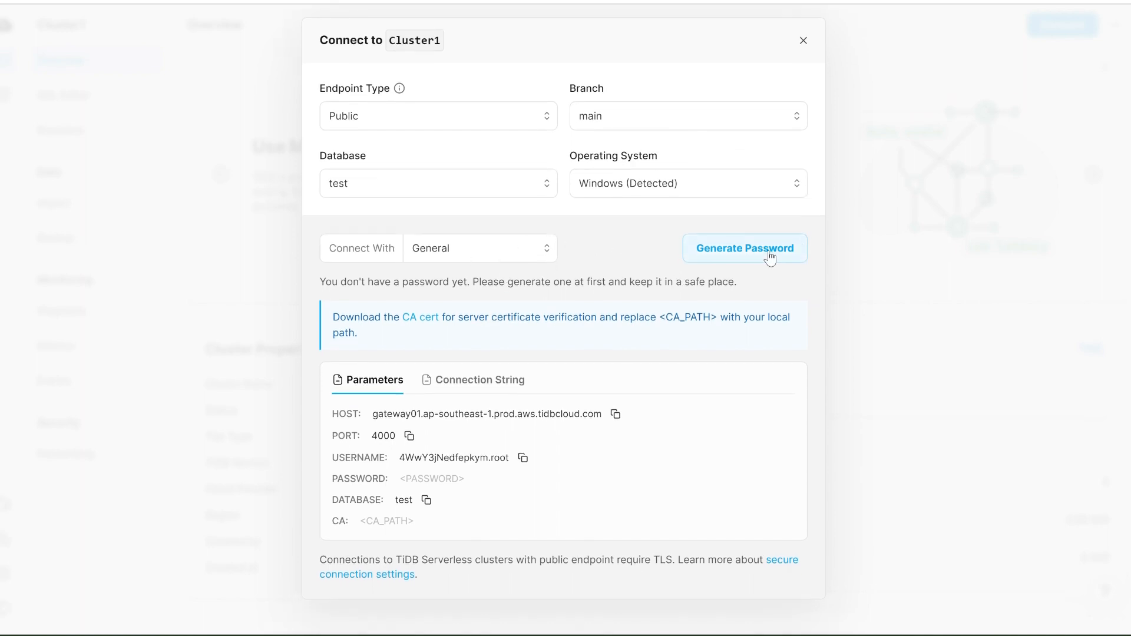
mouse_move(744, 259)
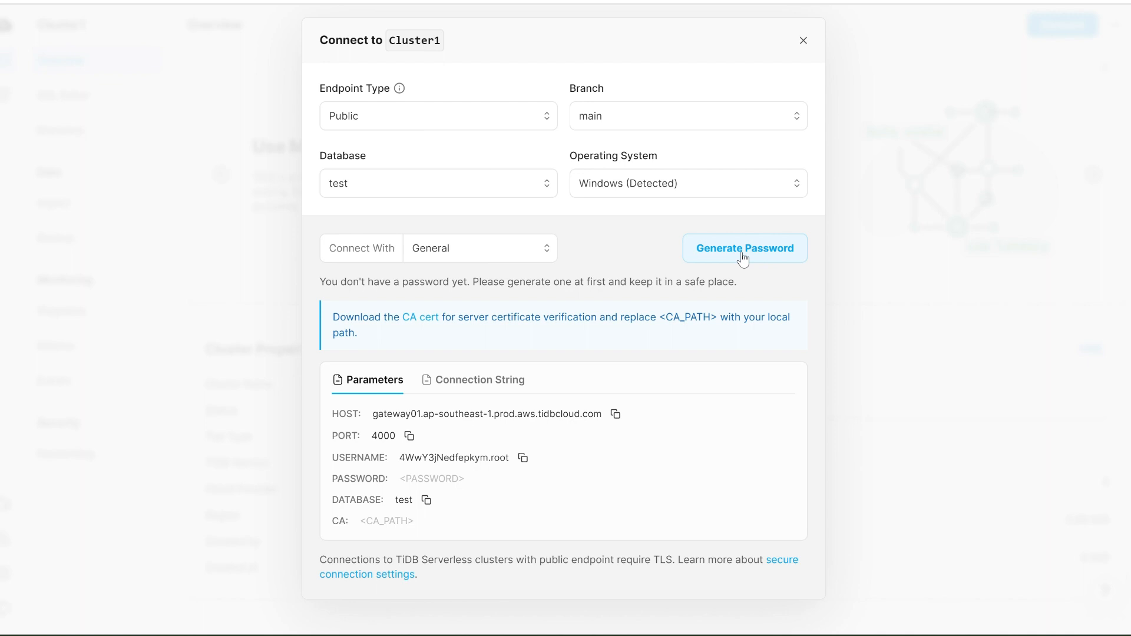
mouse_move(512, 280)
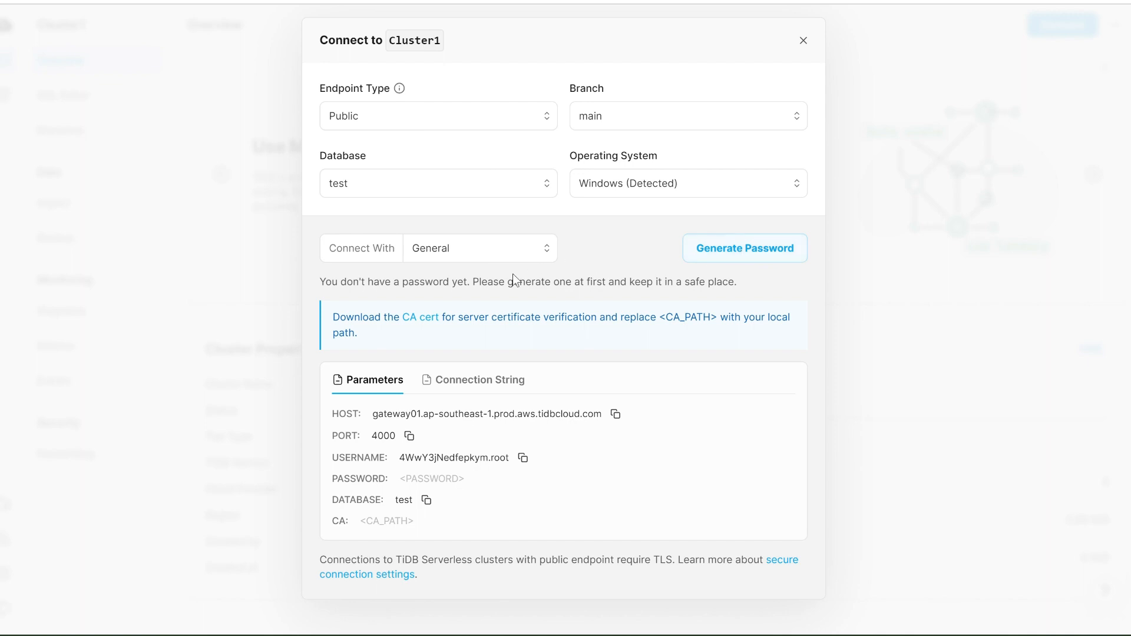
mouse_move(379, 335)
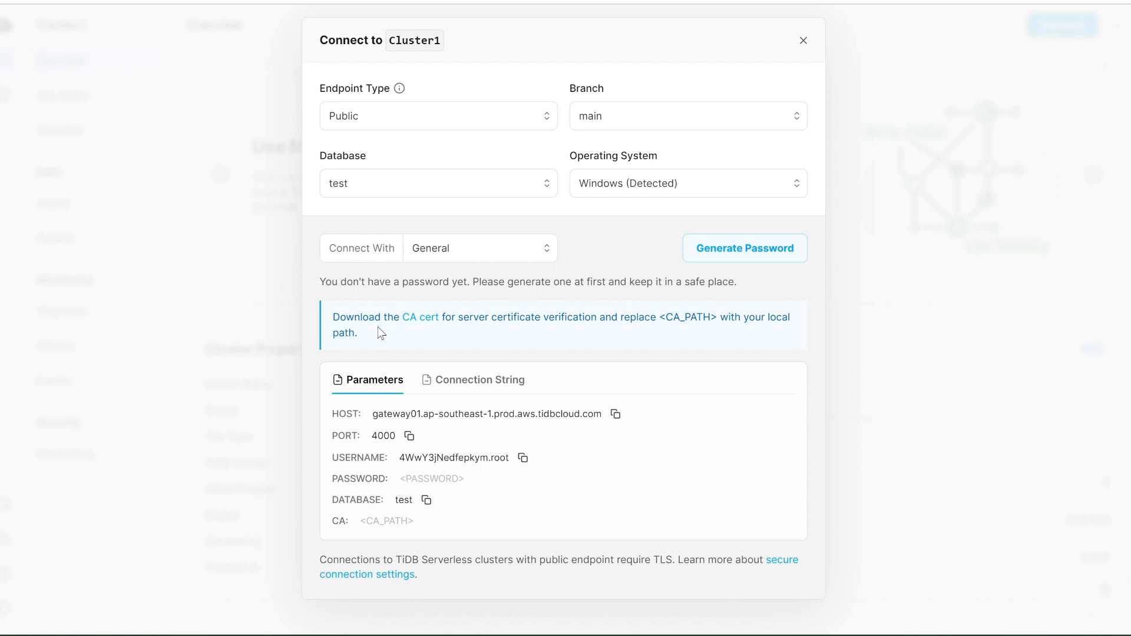
mouse_move(327, 438)
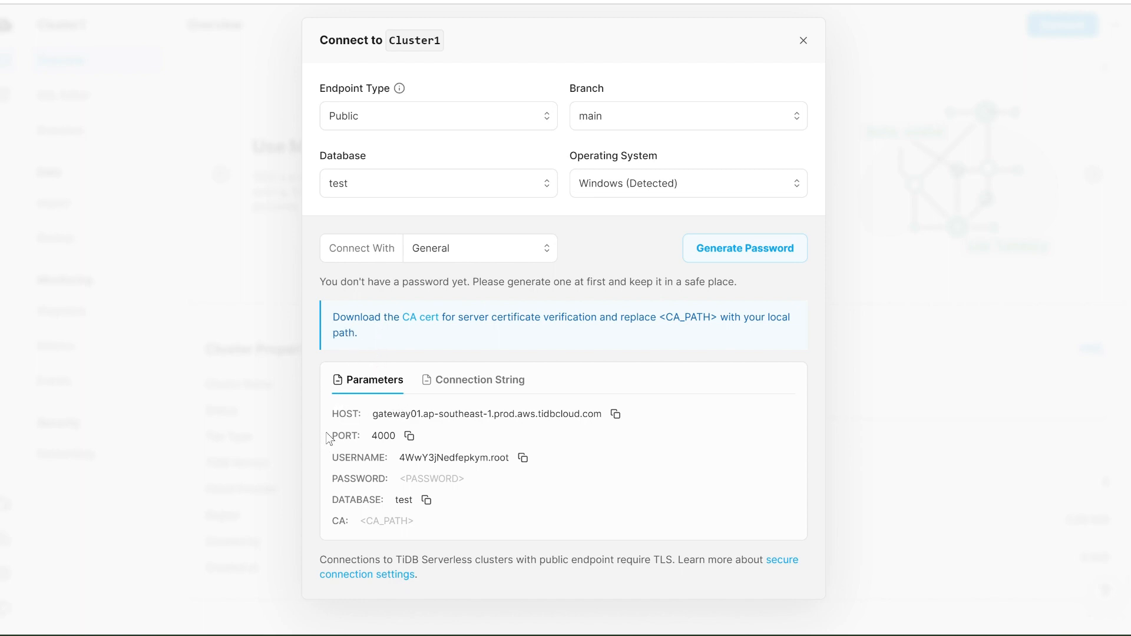
mouse_move(331, 457)
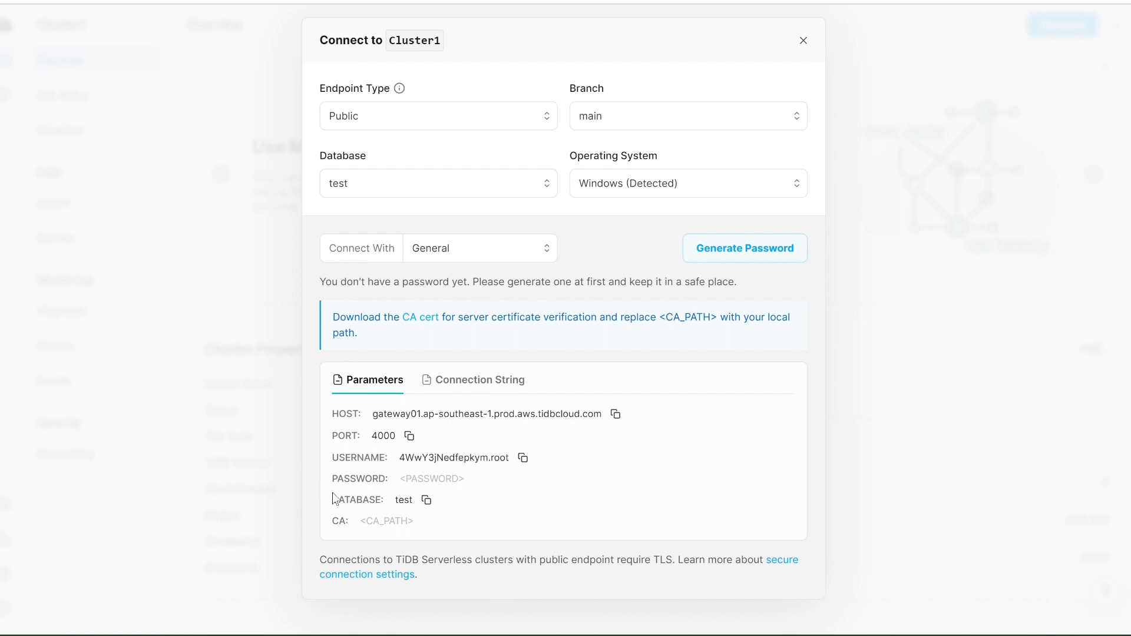
mouse_move(718, 345)
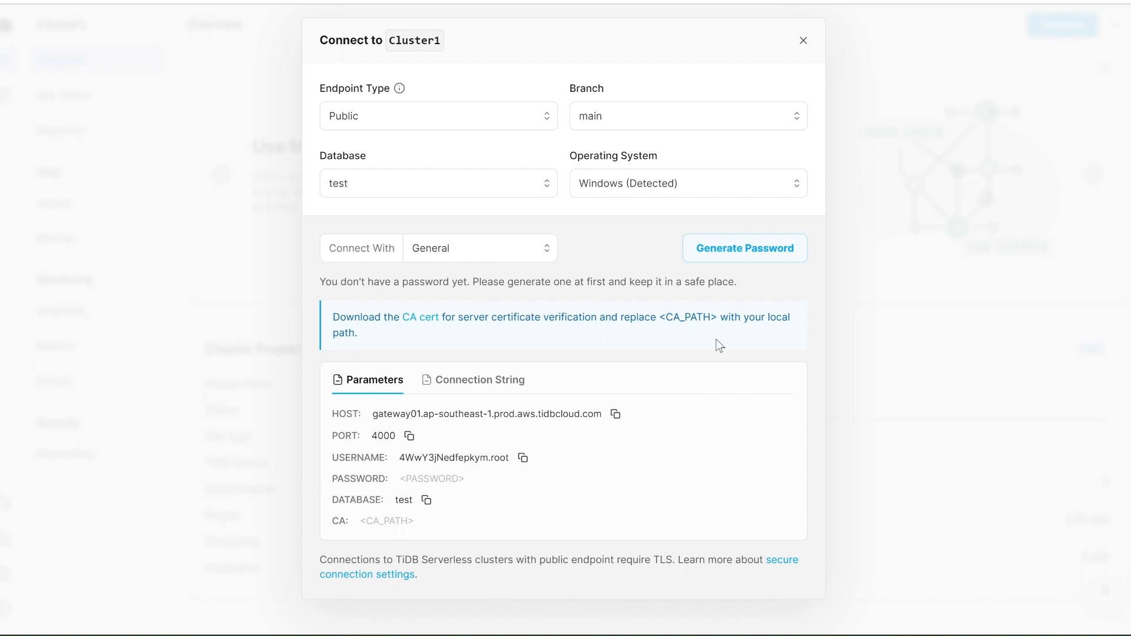
mouse_move(931, 348)
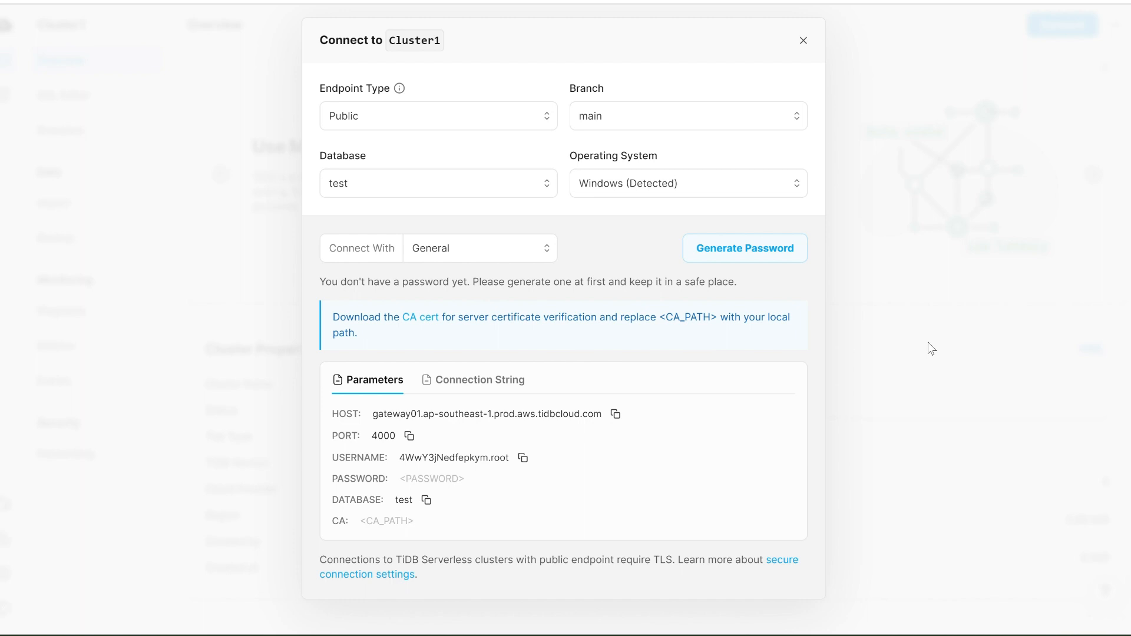
mouse_move(862, 370)
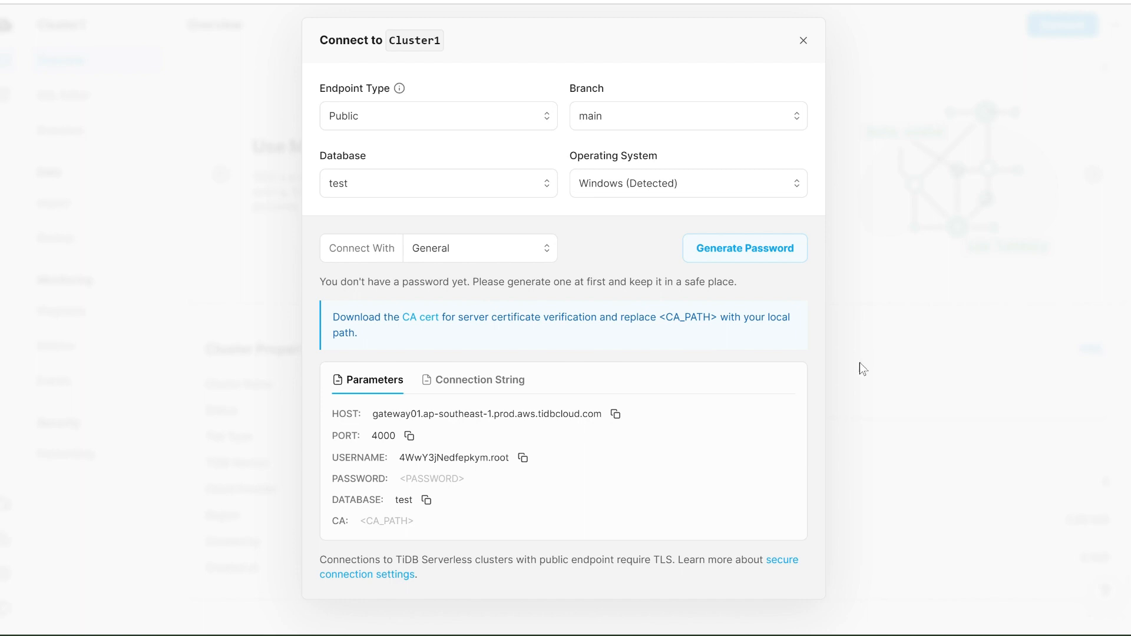
mouse_move(847, 388)
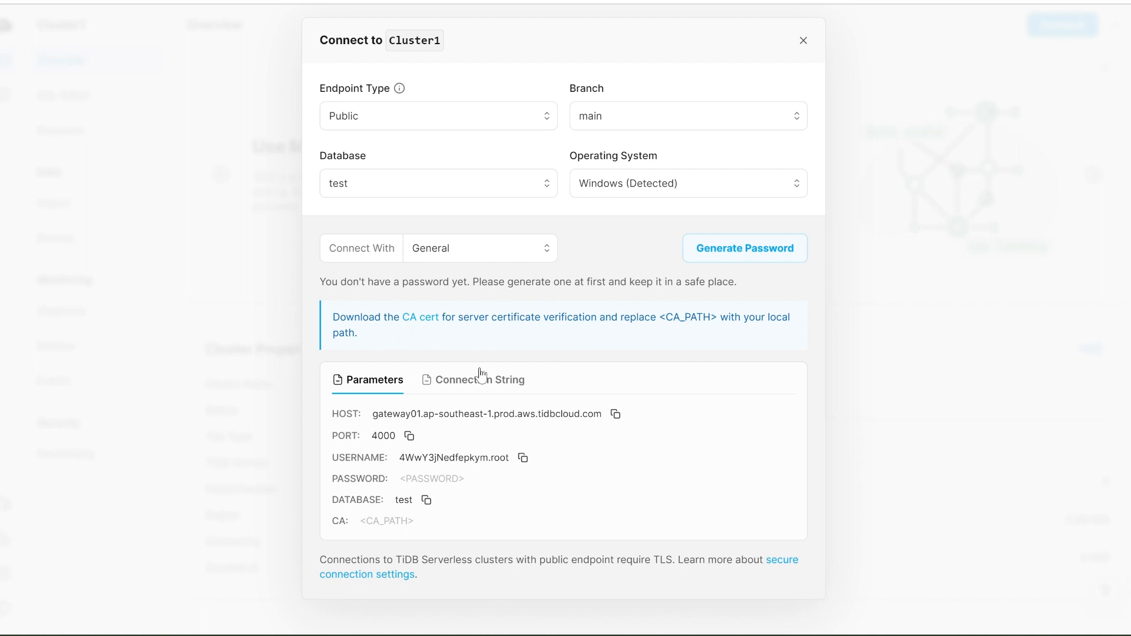
mouse_move(329, 320)
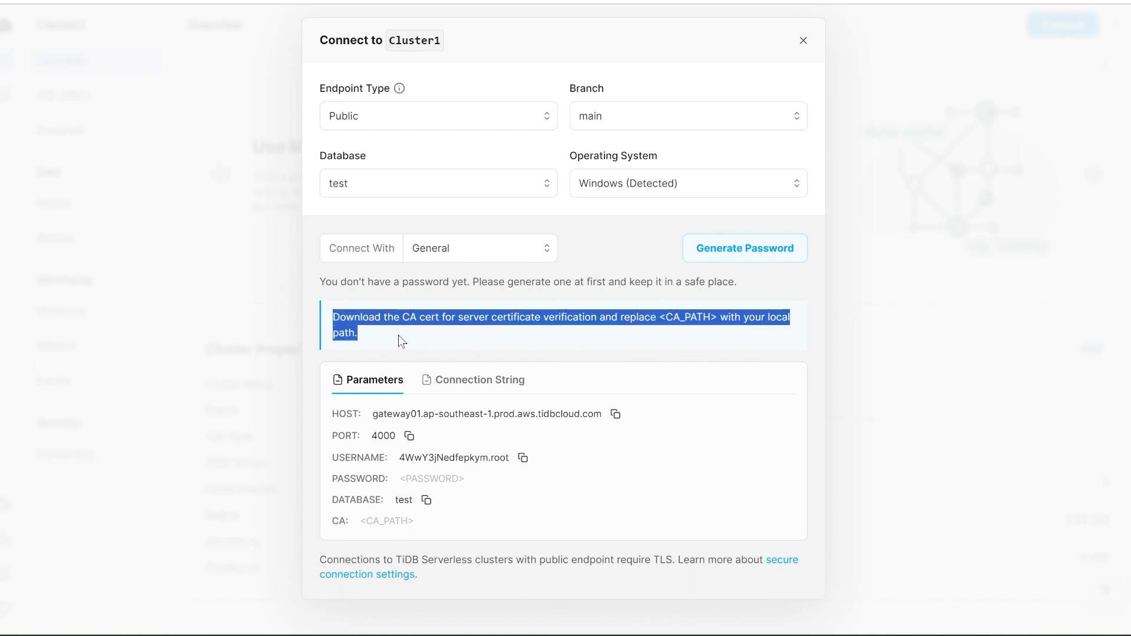
mouse_move(573, 344)
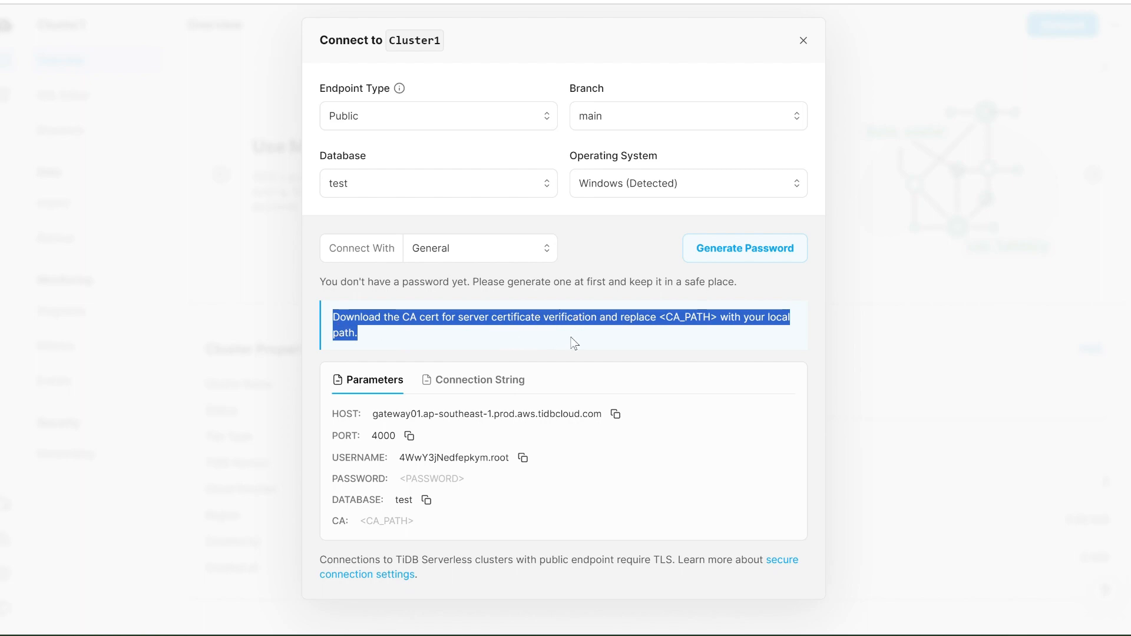
mouse_move(846, 347)
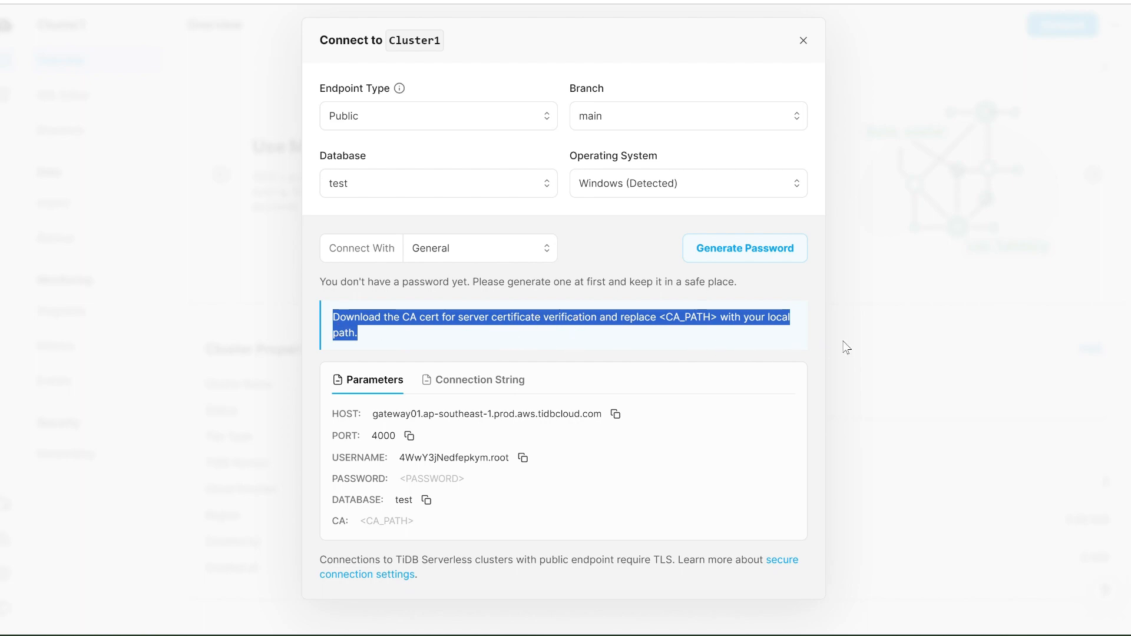
click(802, 41)
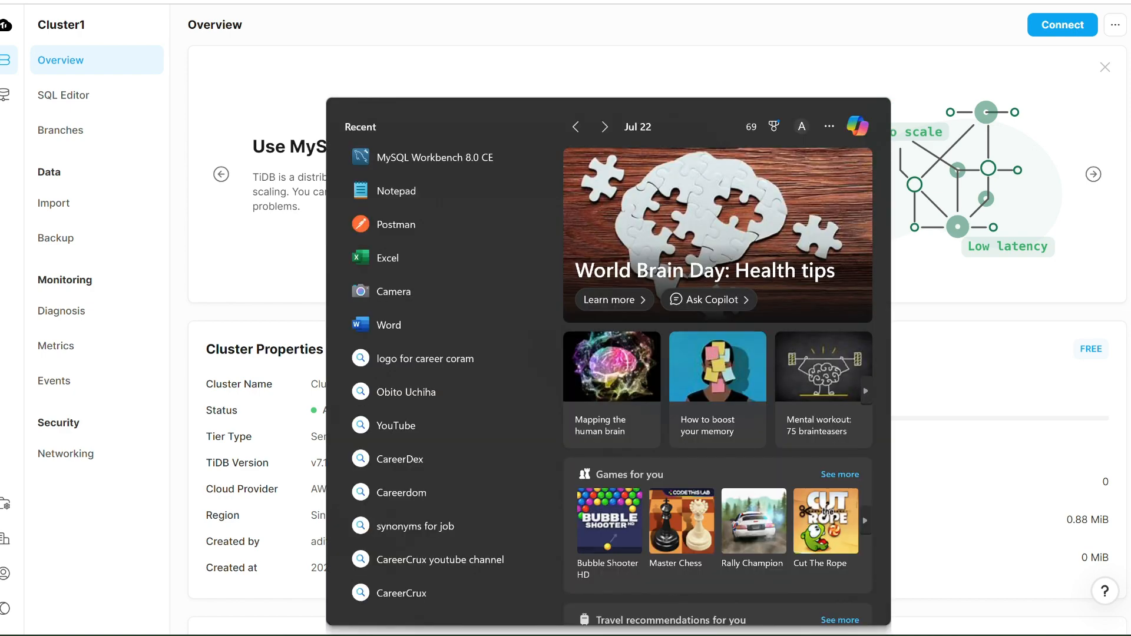
mouse_move(426, 153)
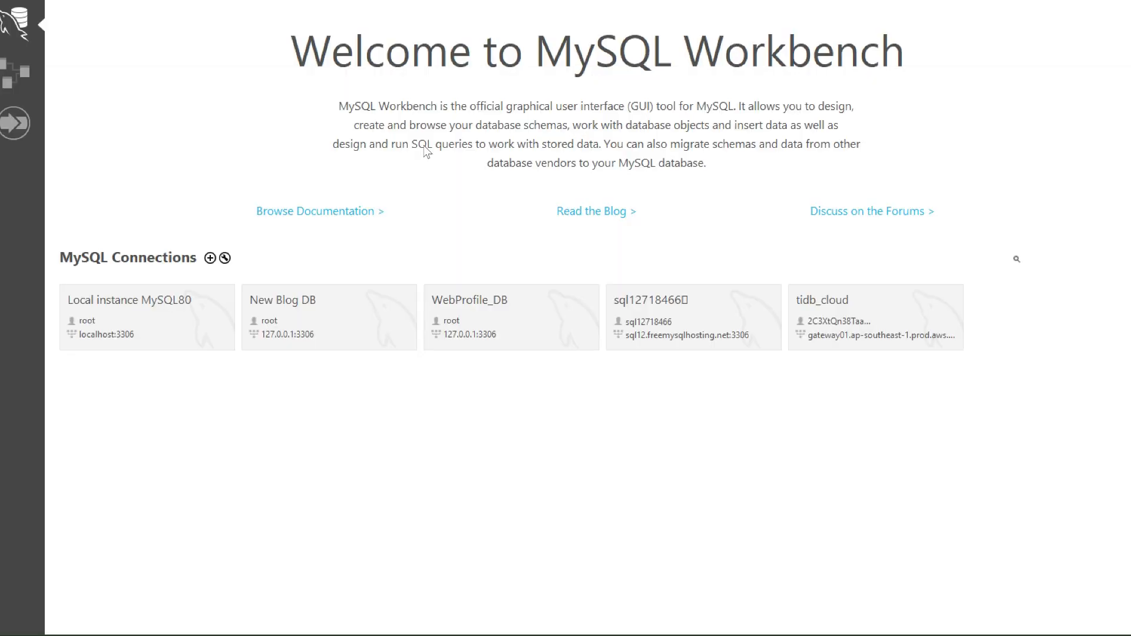
mouse_move(324, 155)
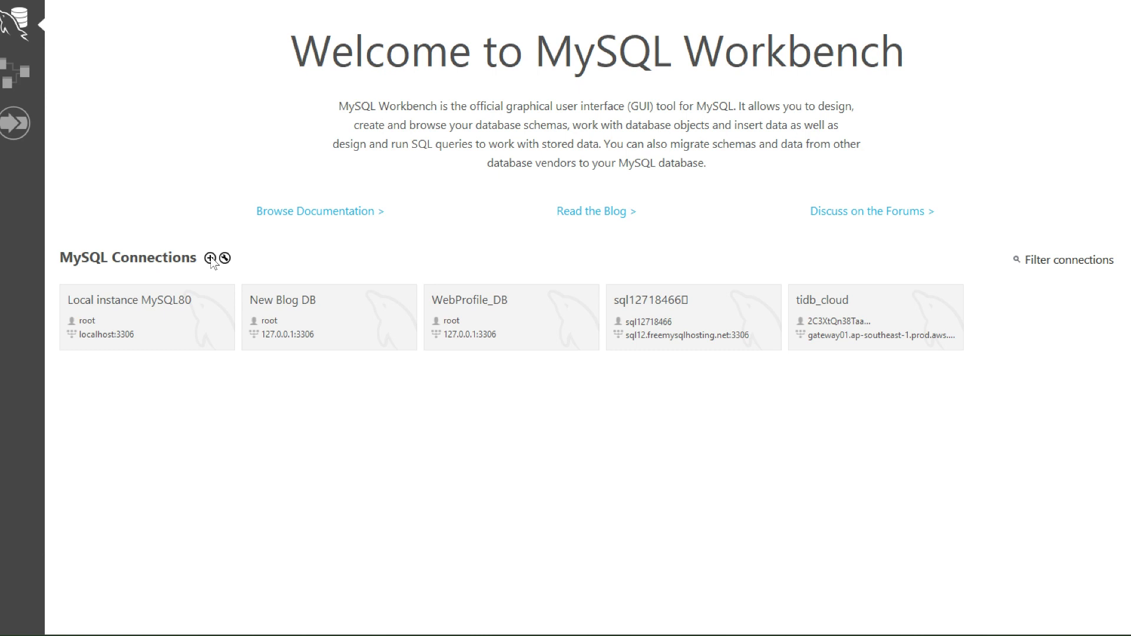
click(210, 258)
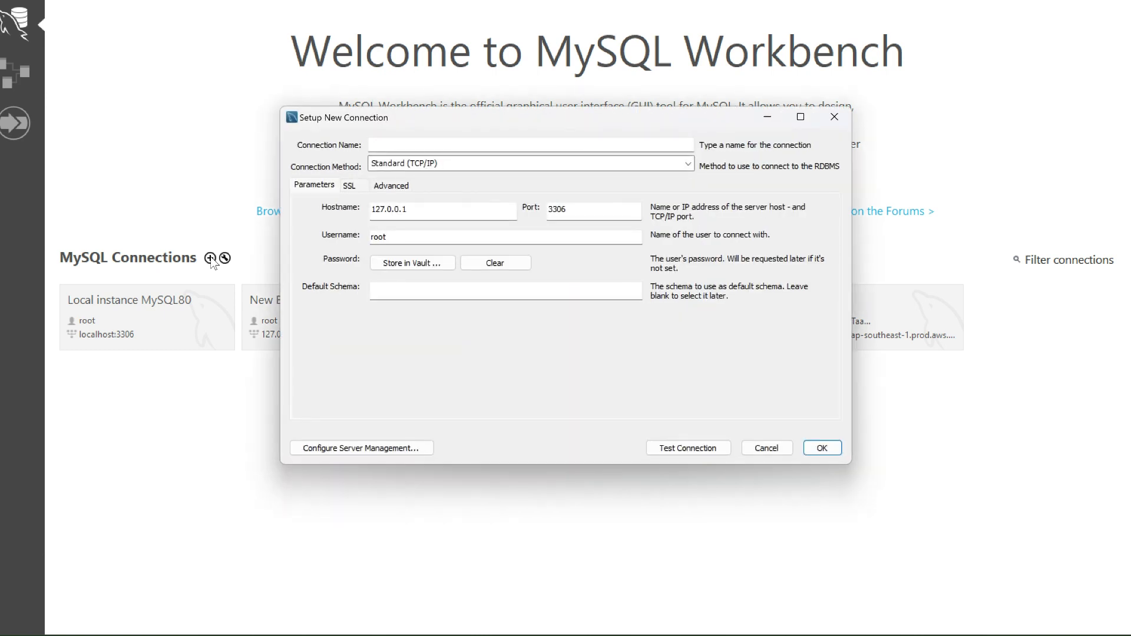
mouse_move(187, 193)
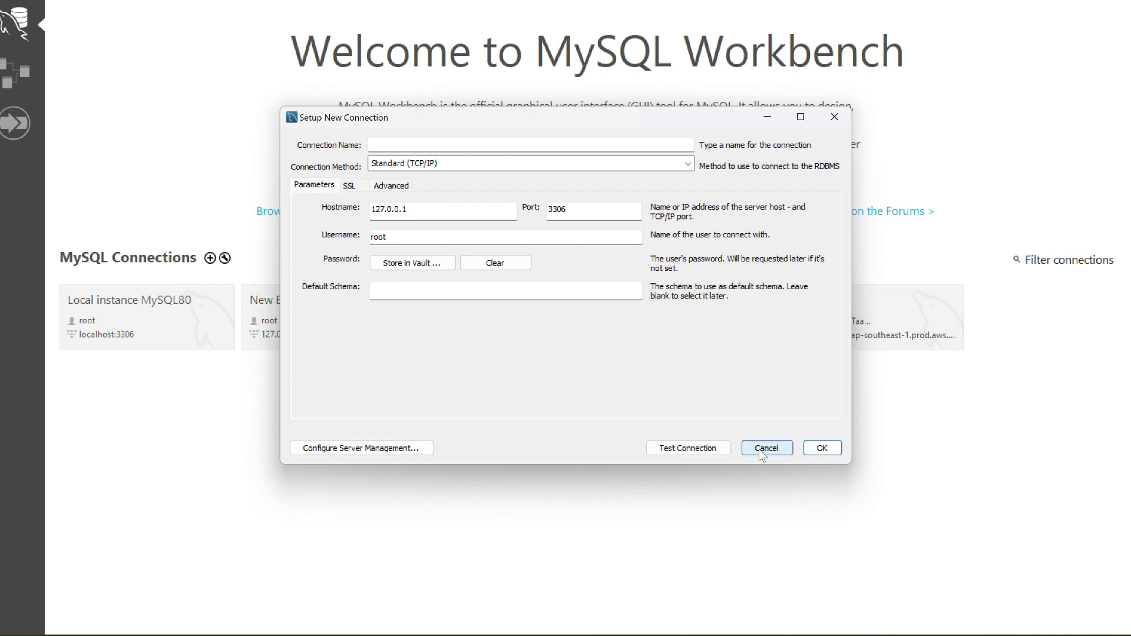
click(766, 448)
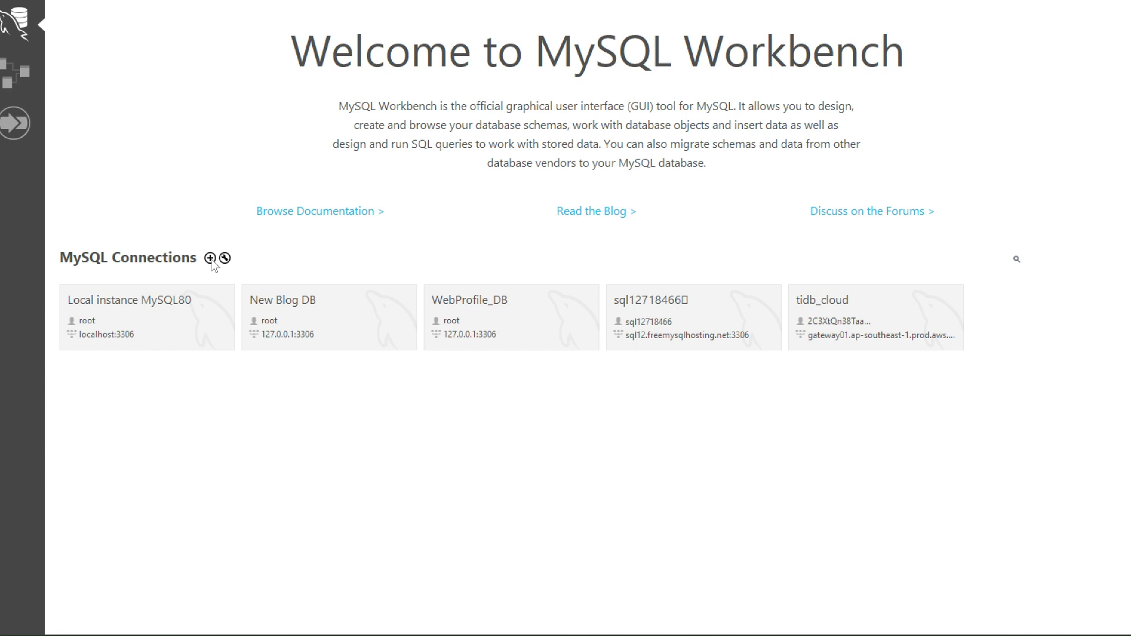
click(209, 258)
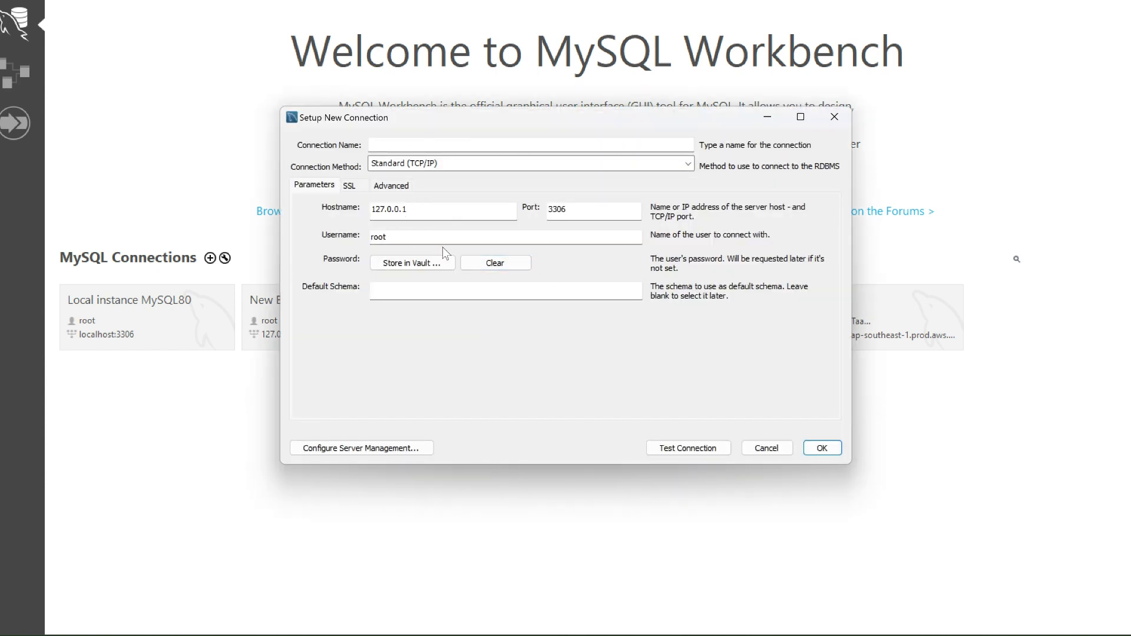
mouse_move(691, 477)
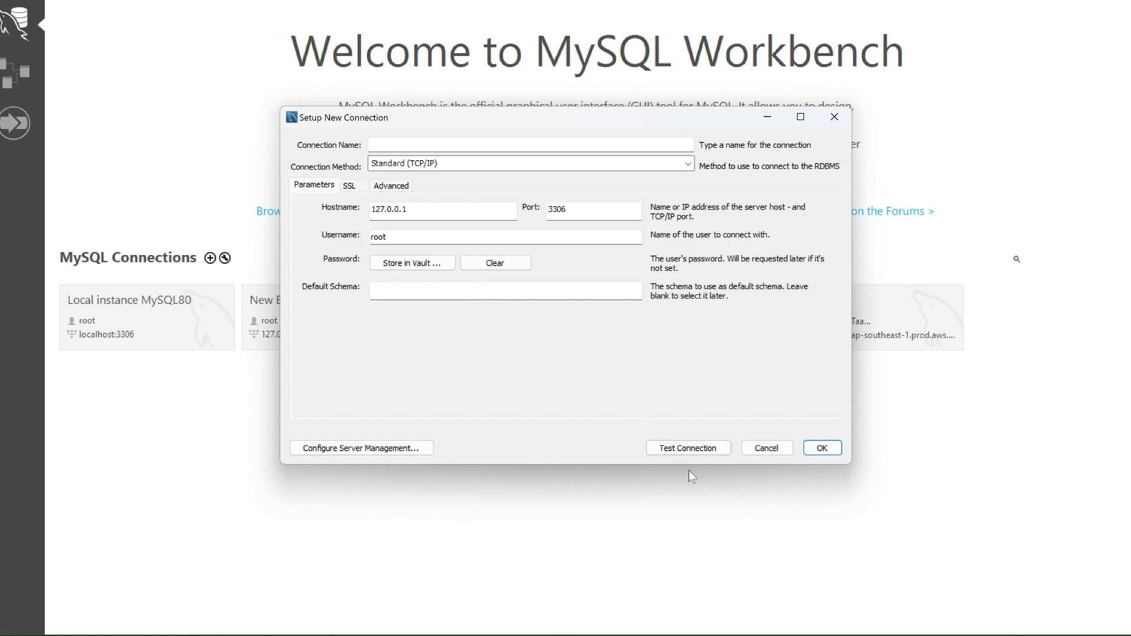
mouse_move(852, 455)
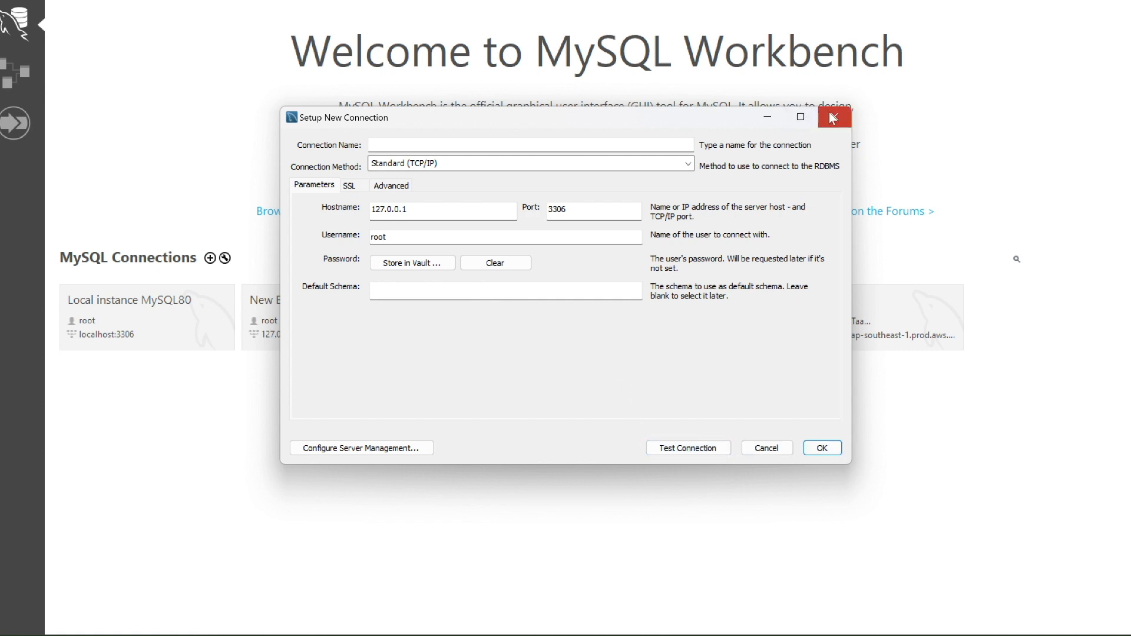
click(833, 116)
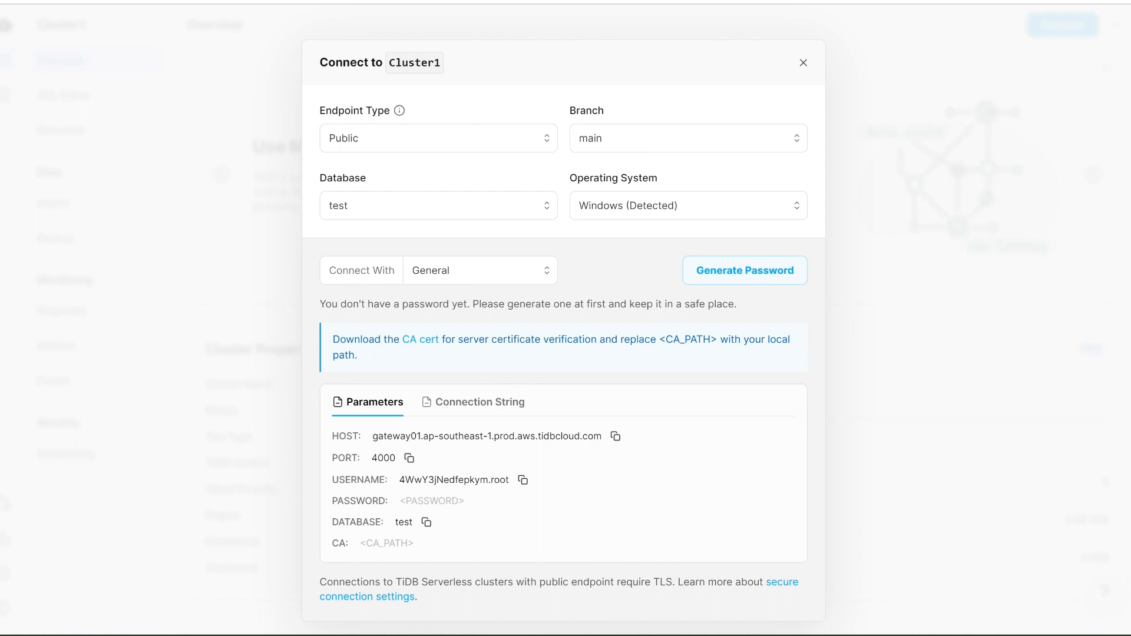
mouse_move(267, 416)
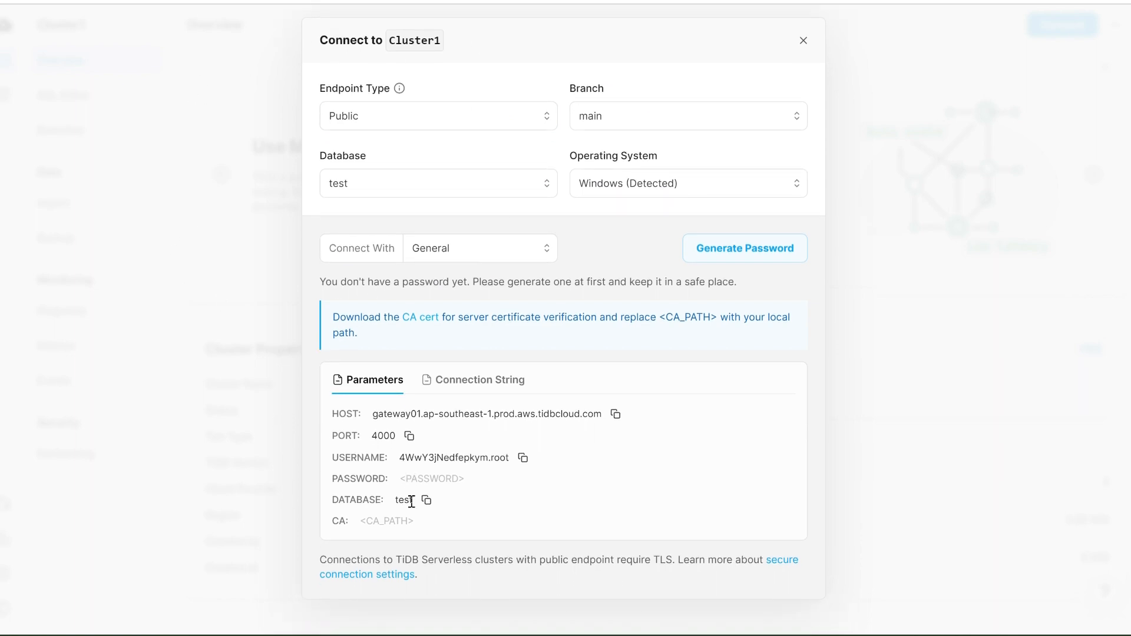
mouse_move(395, 324)
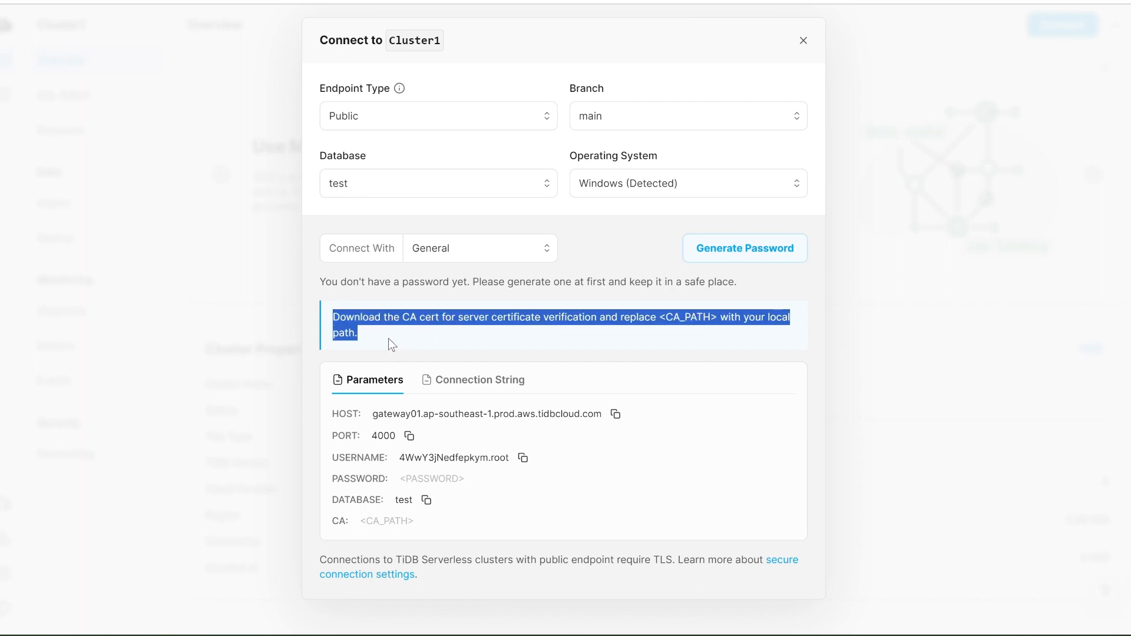
mouse_move(562, 340)
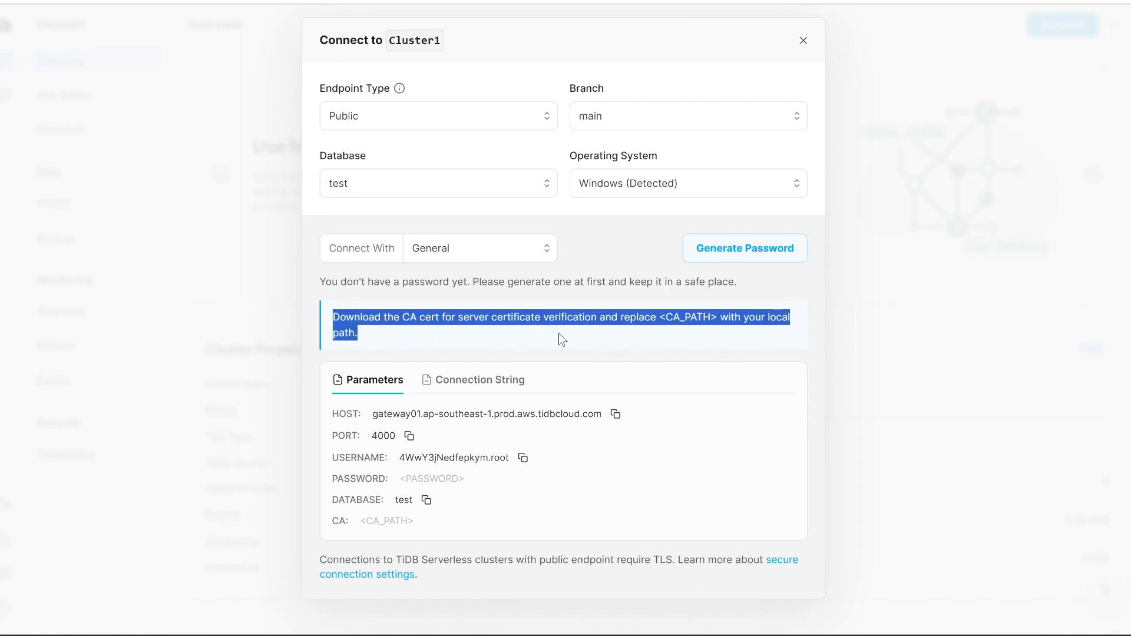
mouse_move(432, 350)
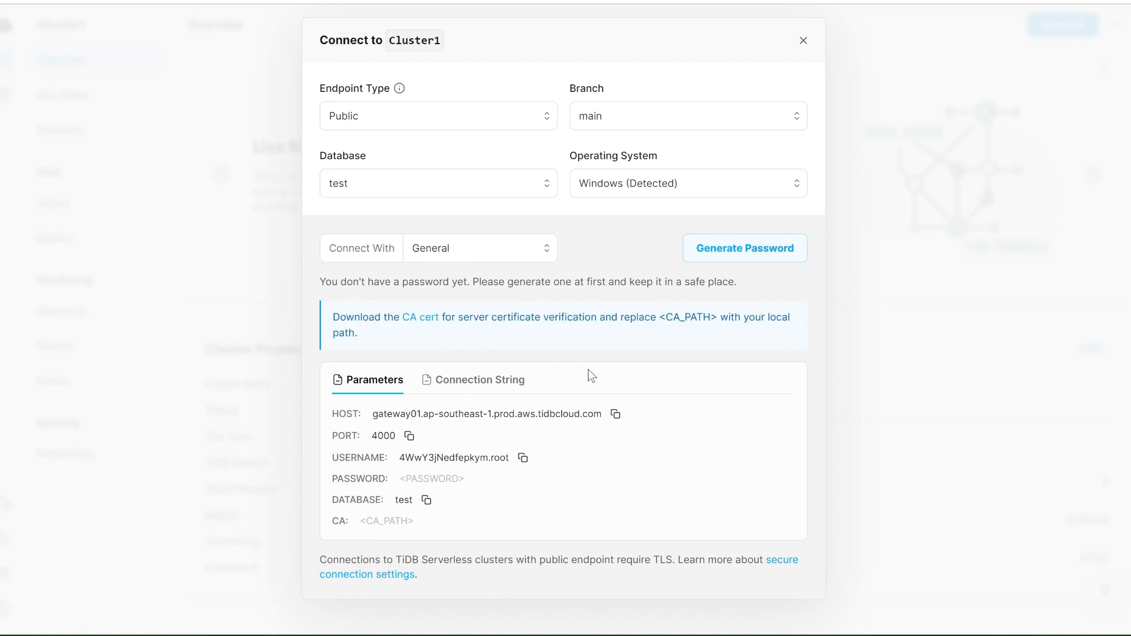
mouse_move(420, 319)
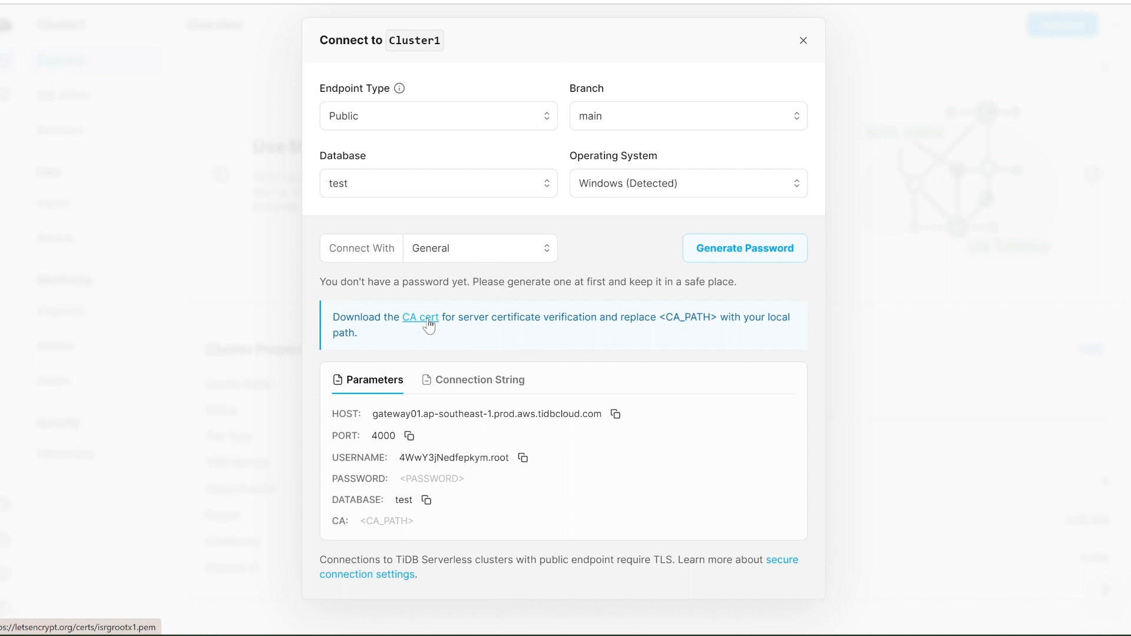
mouse_move(511, 252)
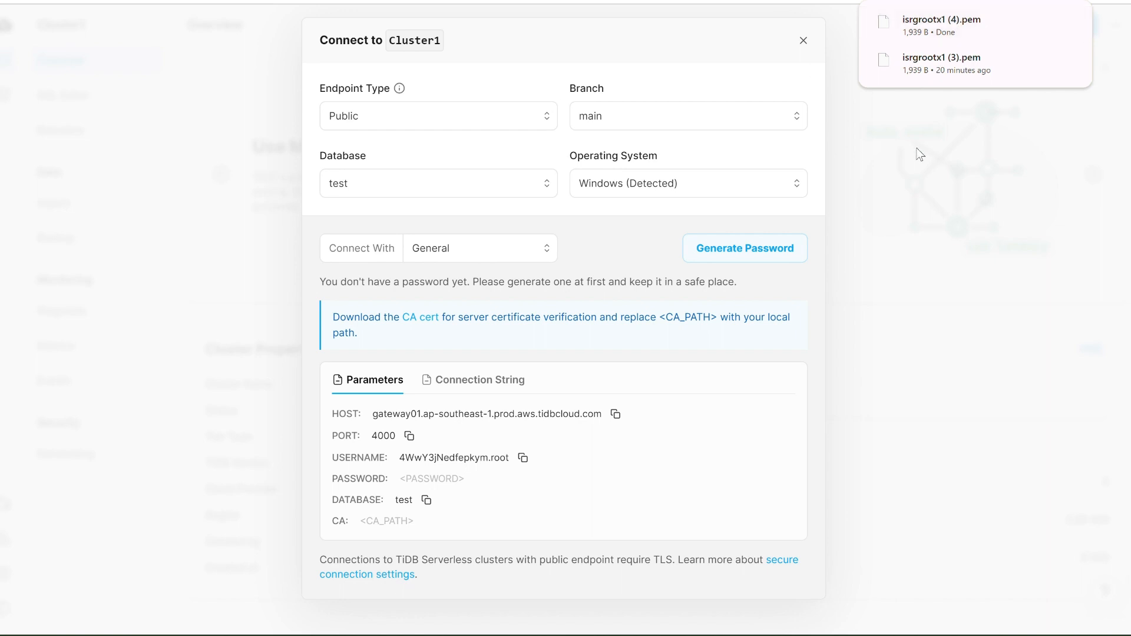
Dismiss the downloads panel after saving the isrgrootx1.pem CA certificate
click(803, 40)
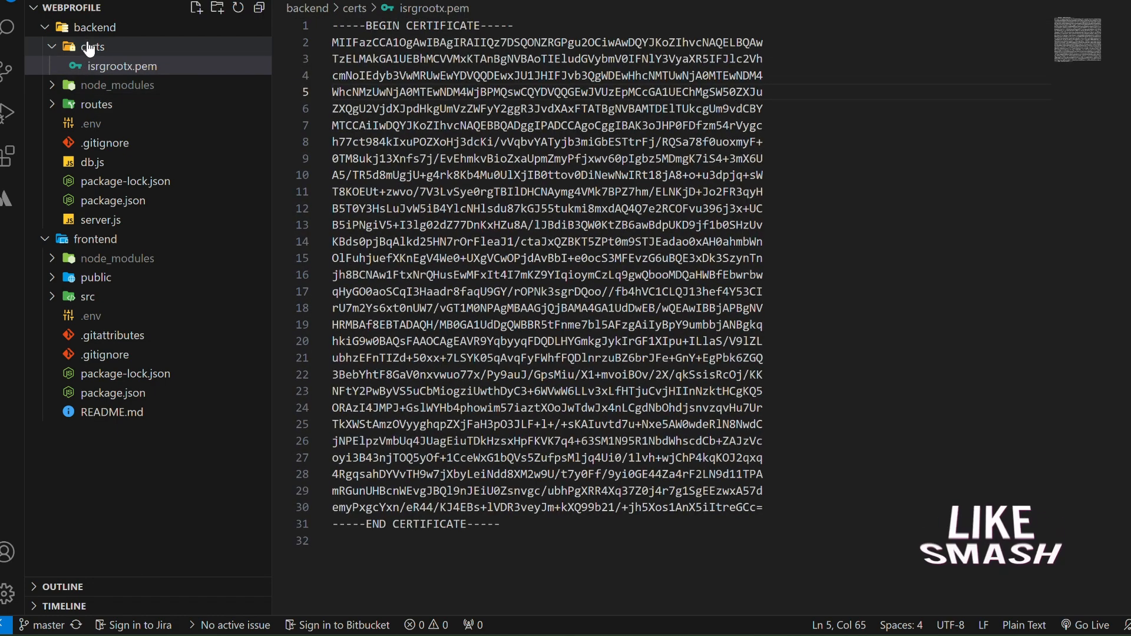
View backend .env with CA=./certs/isrgrootx.pem alongside the certs folder, then move to db.js
click(92, 47)
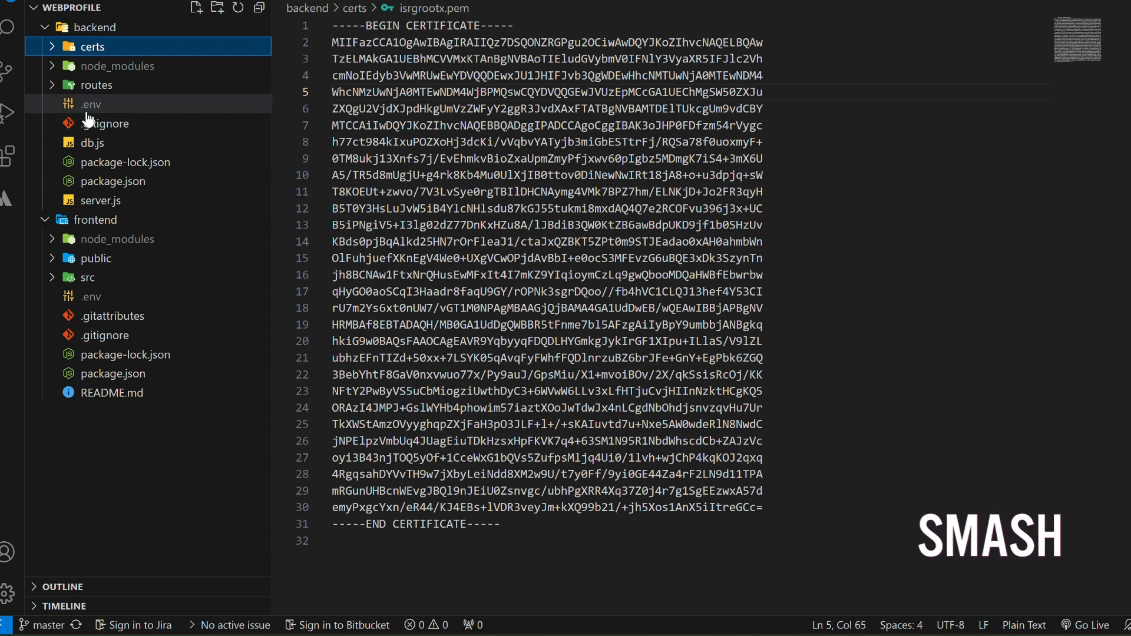
click(91, 105)
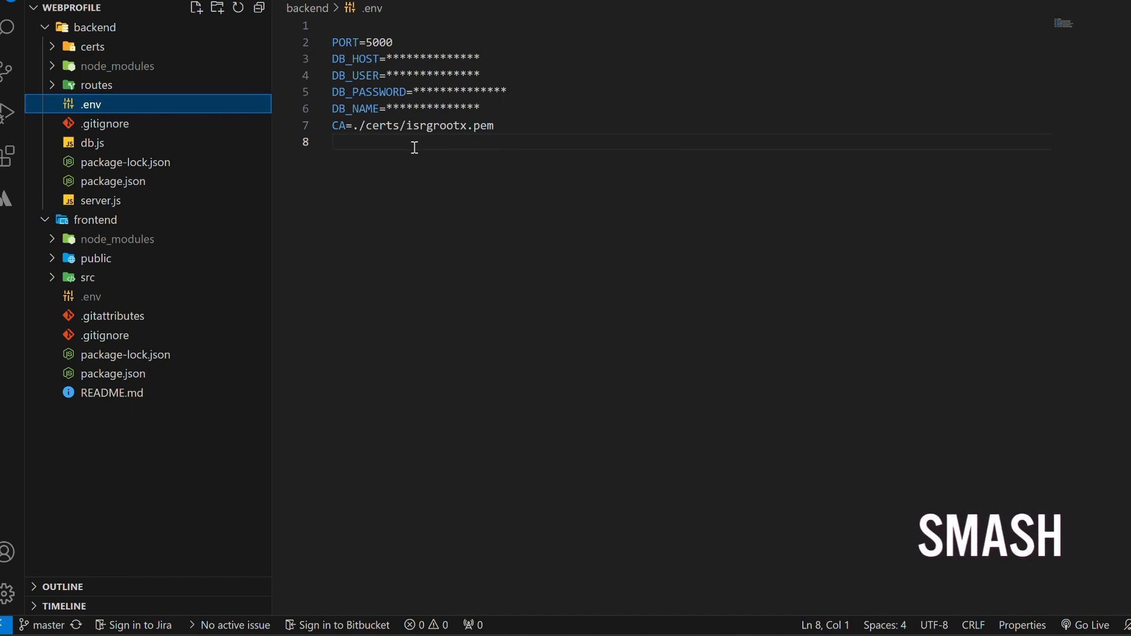
click(92, 47)
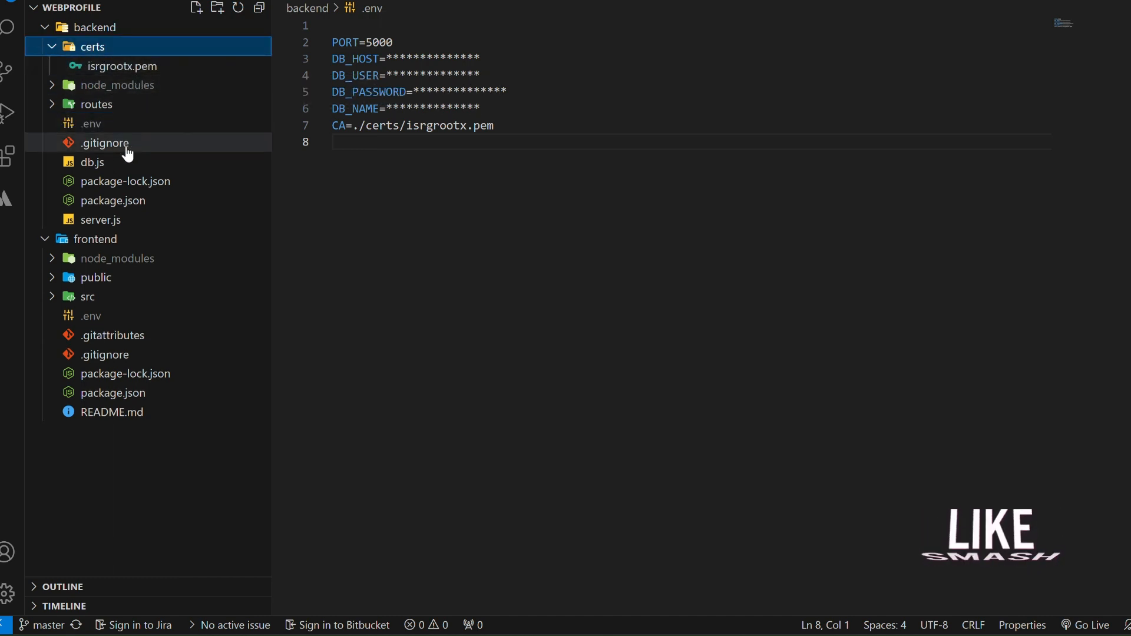
click(92, 124)
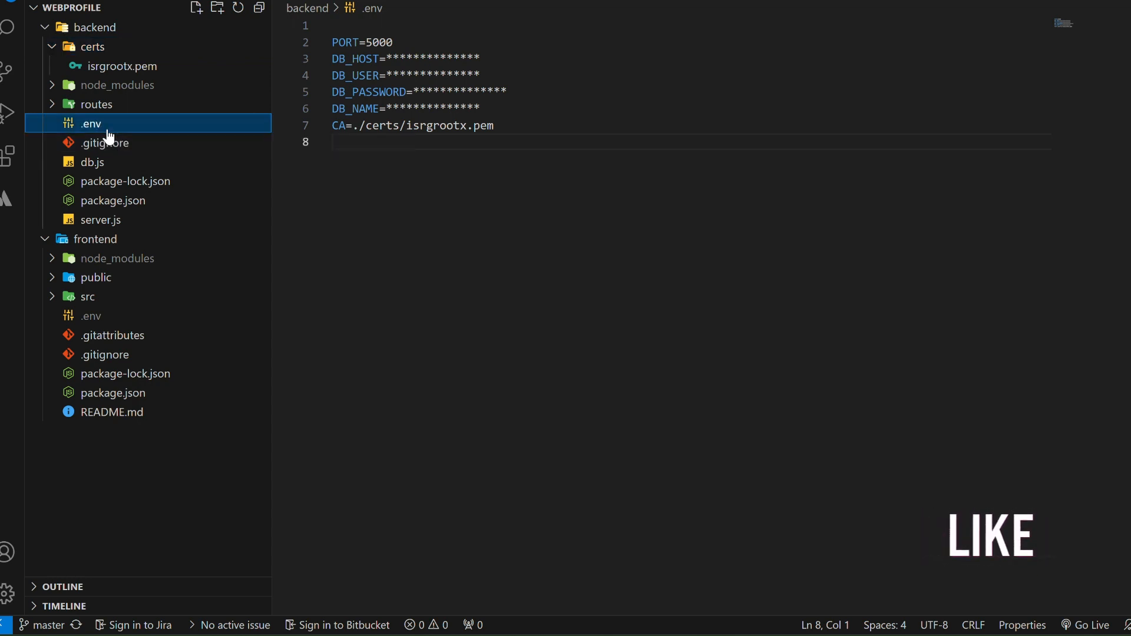
mouse_move(122, 73)
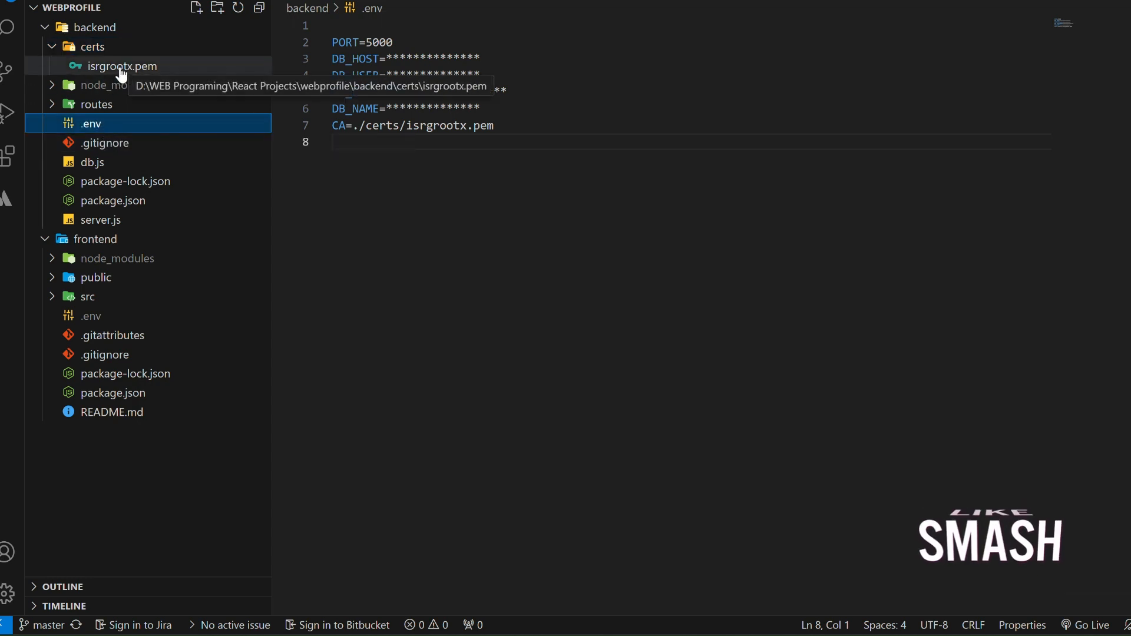
mouse_move(483, 145)
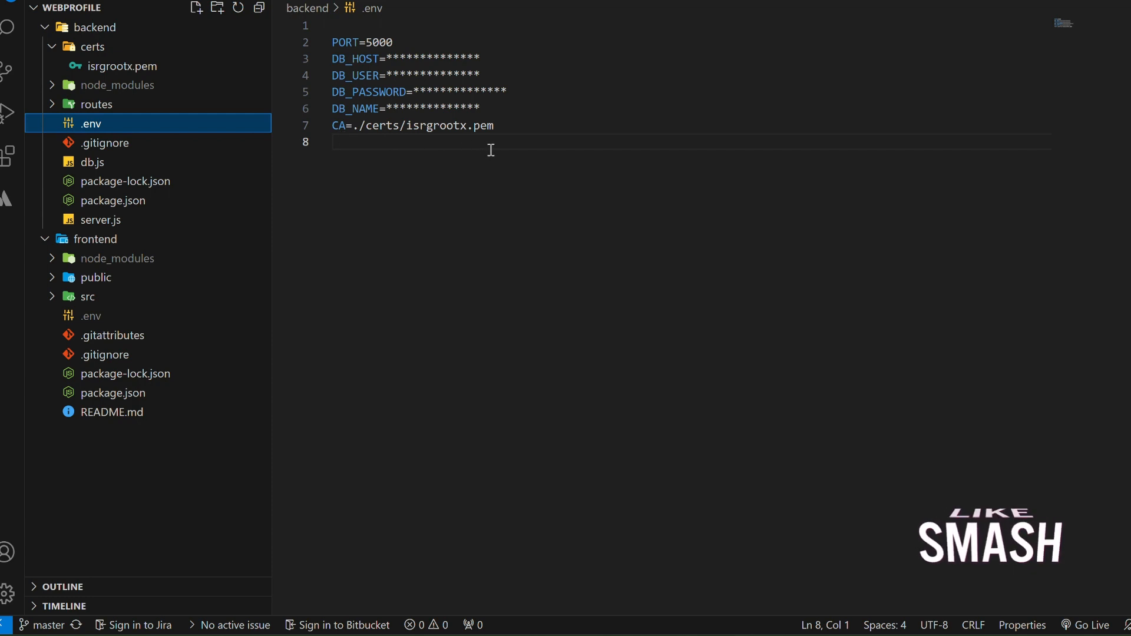
mouse_move(135, 126)
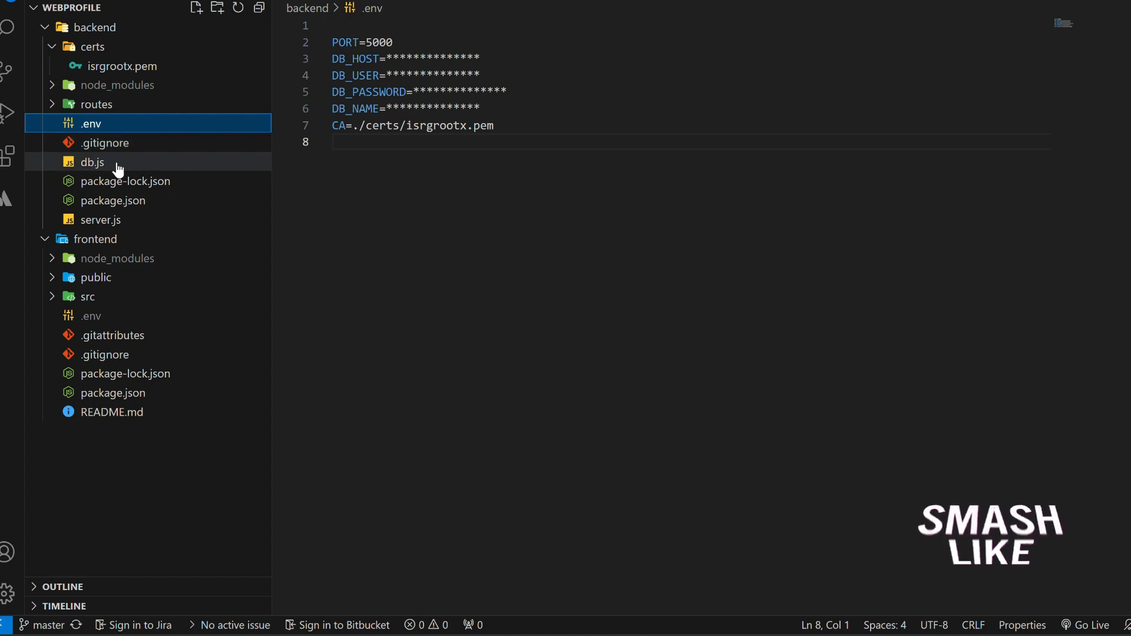
click(92, 162)
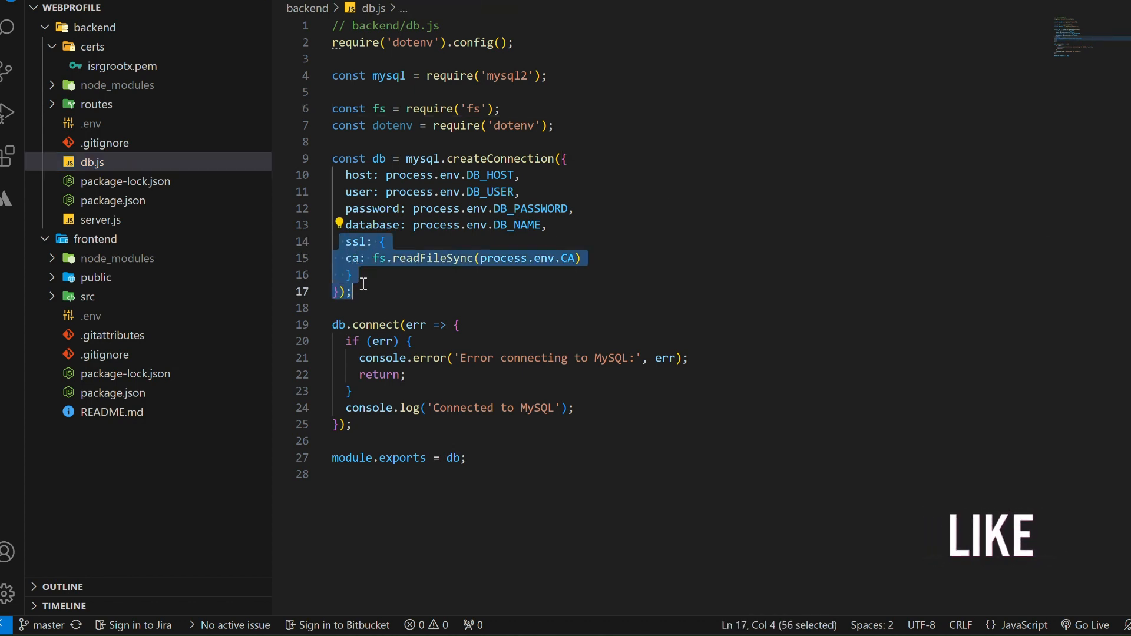
Review db.js's fs require line and ssl block loading the CA path from .env, returning to db.js after .env
click(537, 294)
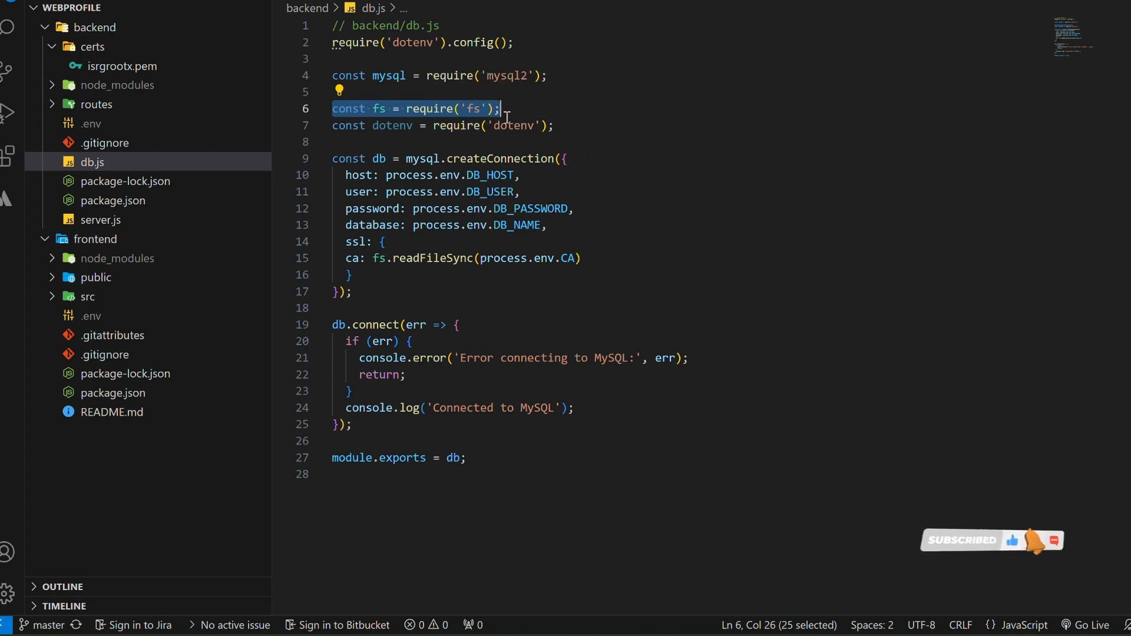
mouse_move(473, 108)
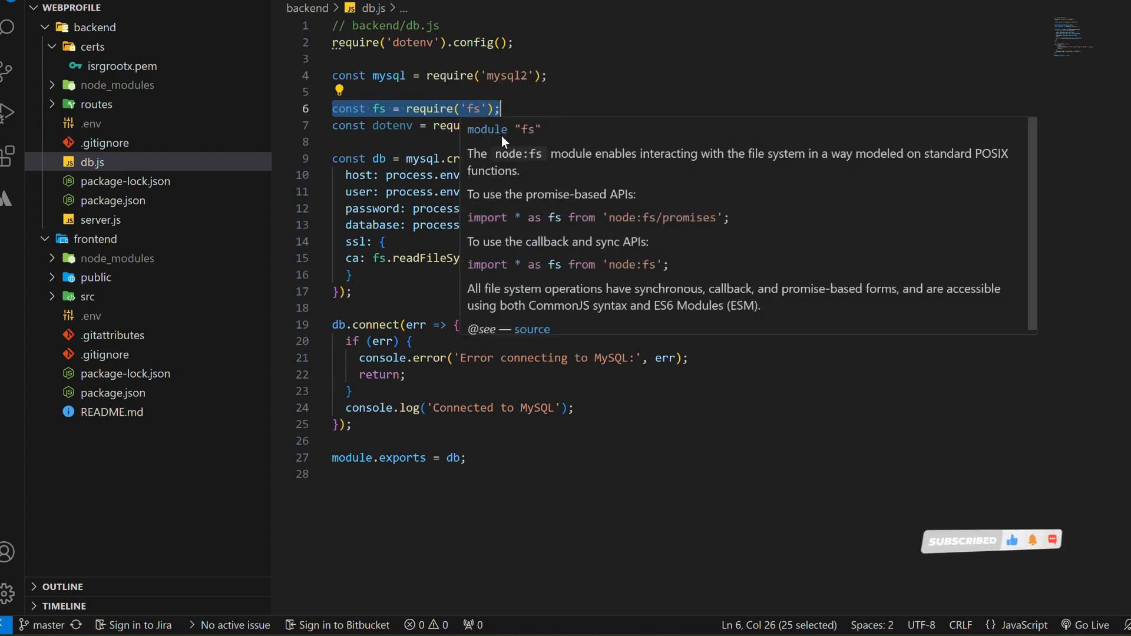
click(554, 75)
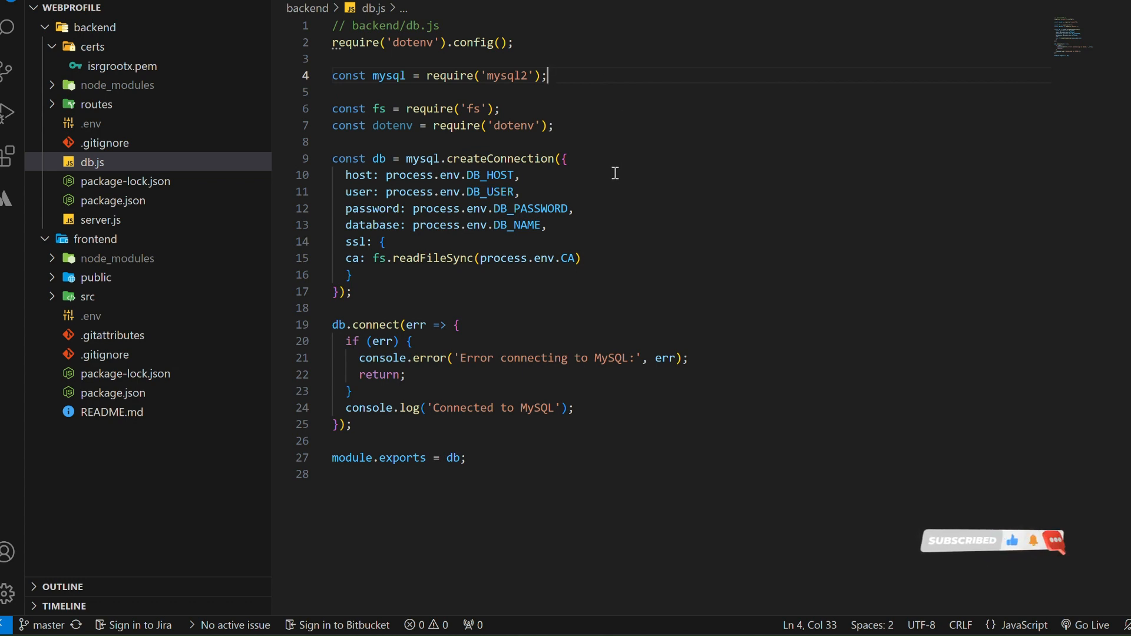
mouse_move(624, 266)
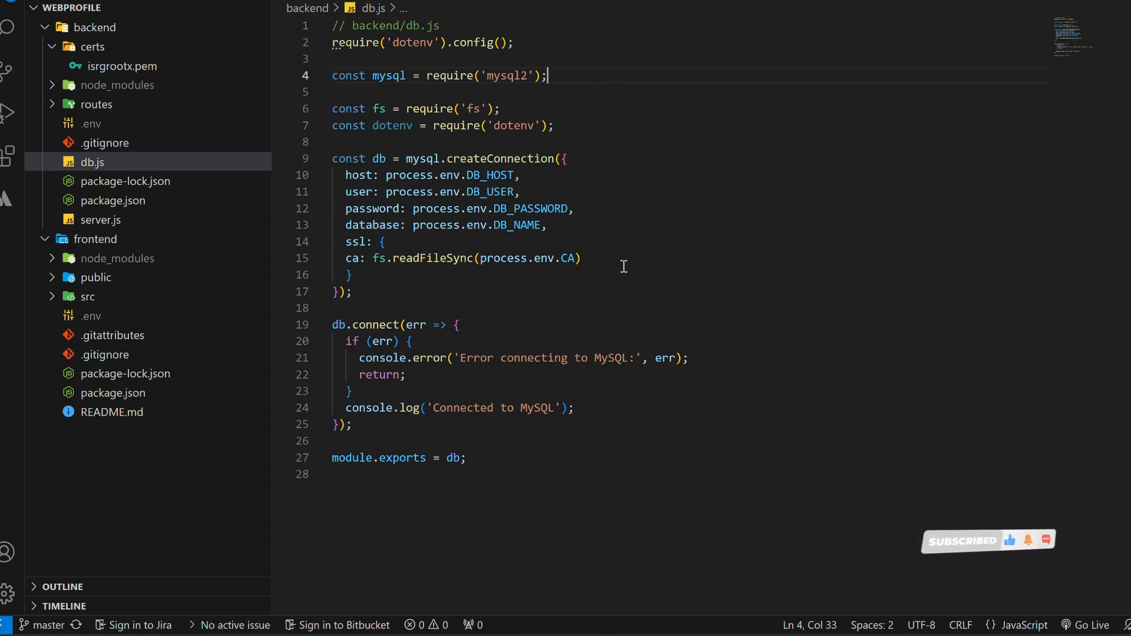
scroll(down, 3)
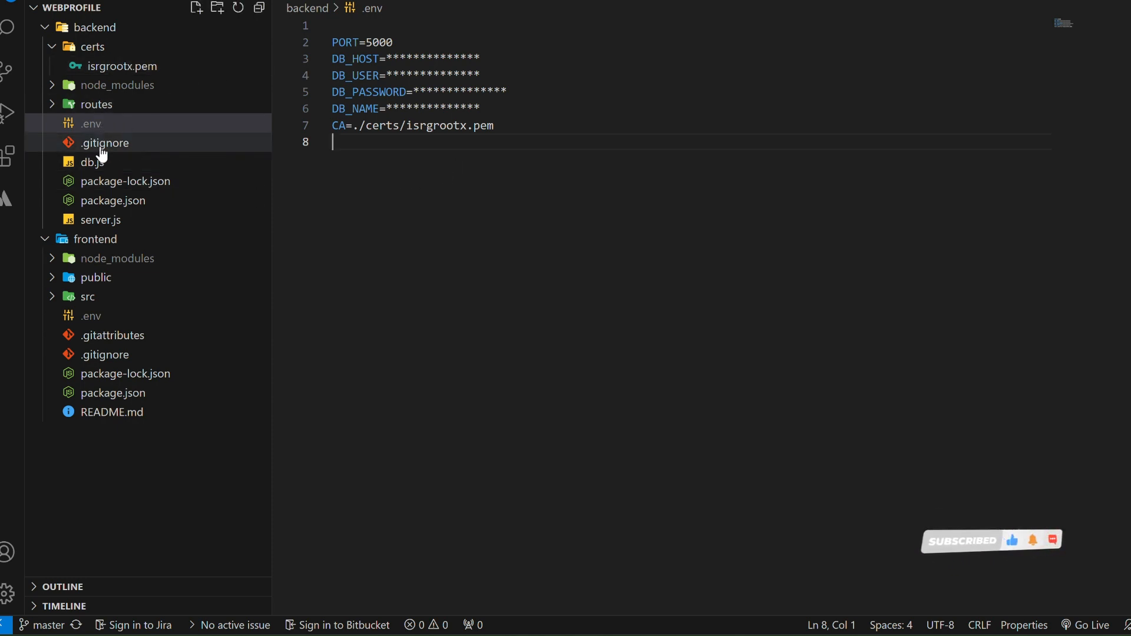
click(92, 162)
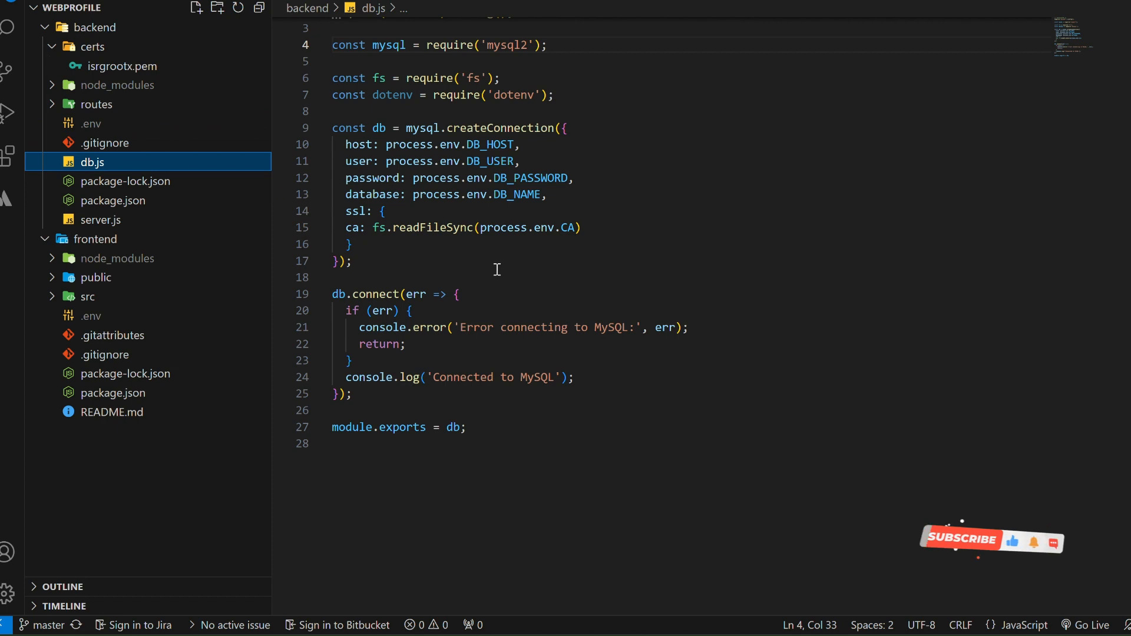